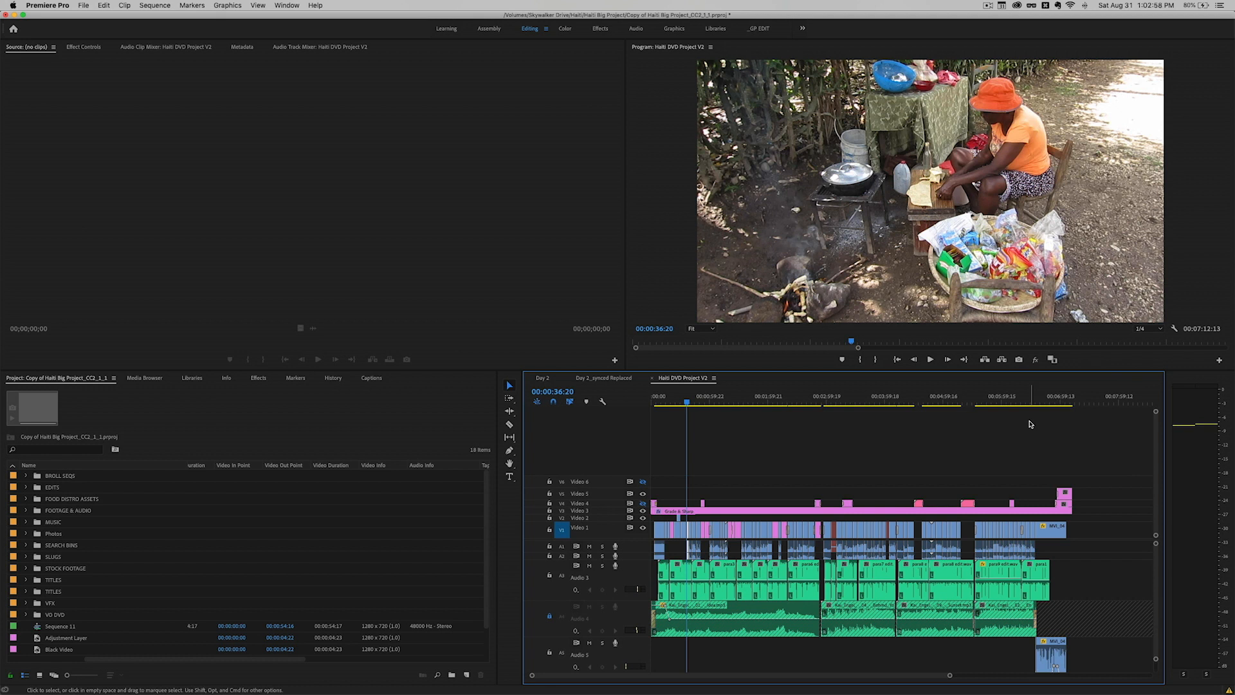
mouse_move(165, 490)
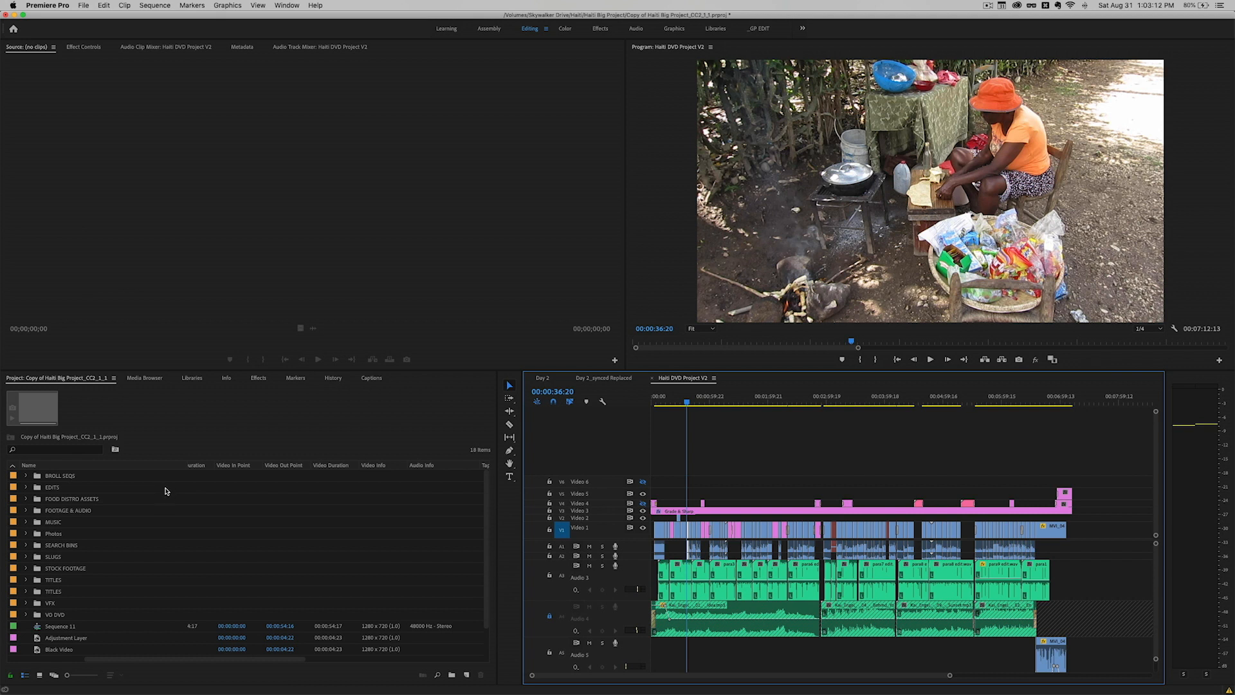
mouse_move(148, 470)
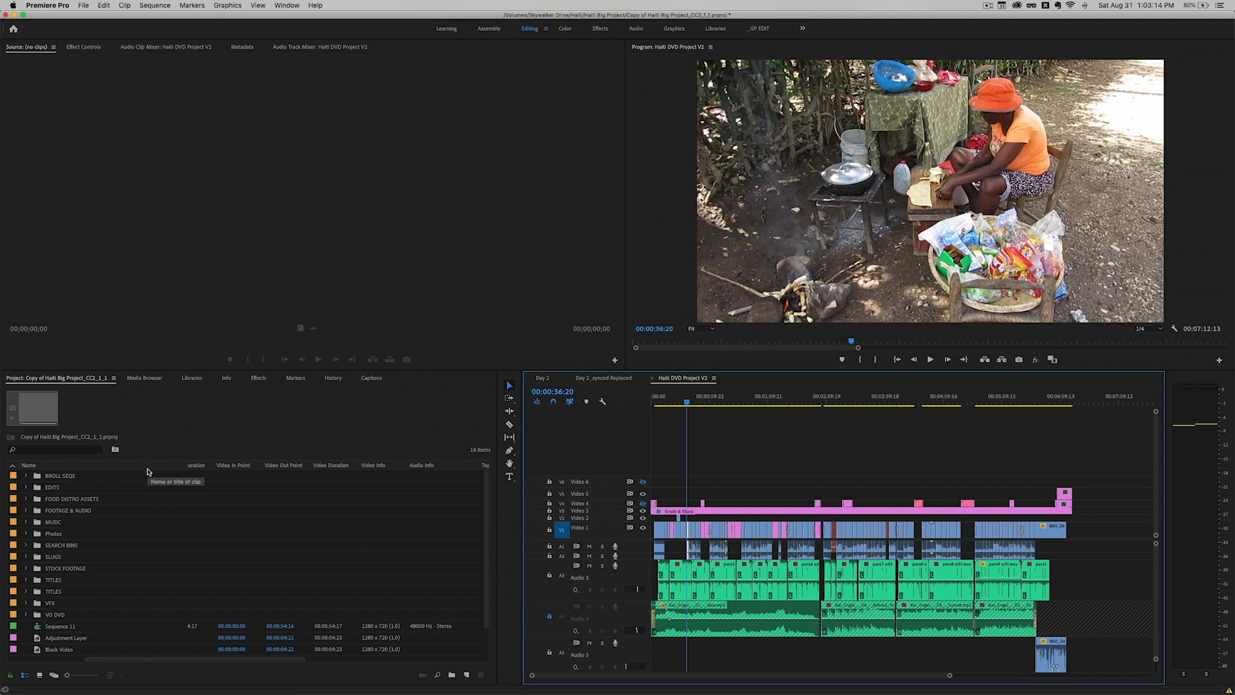
mouse_move(178, 527)
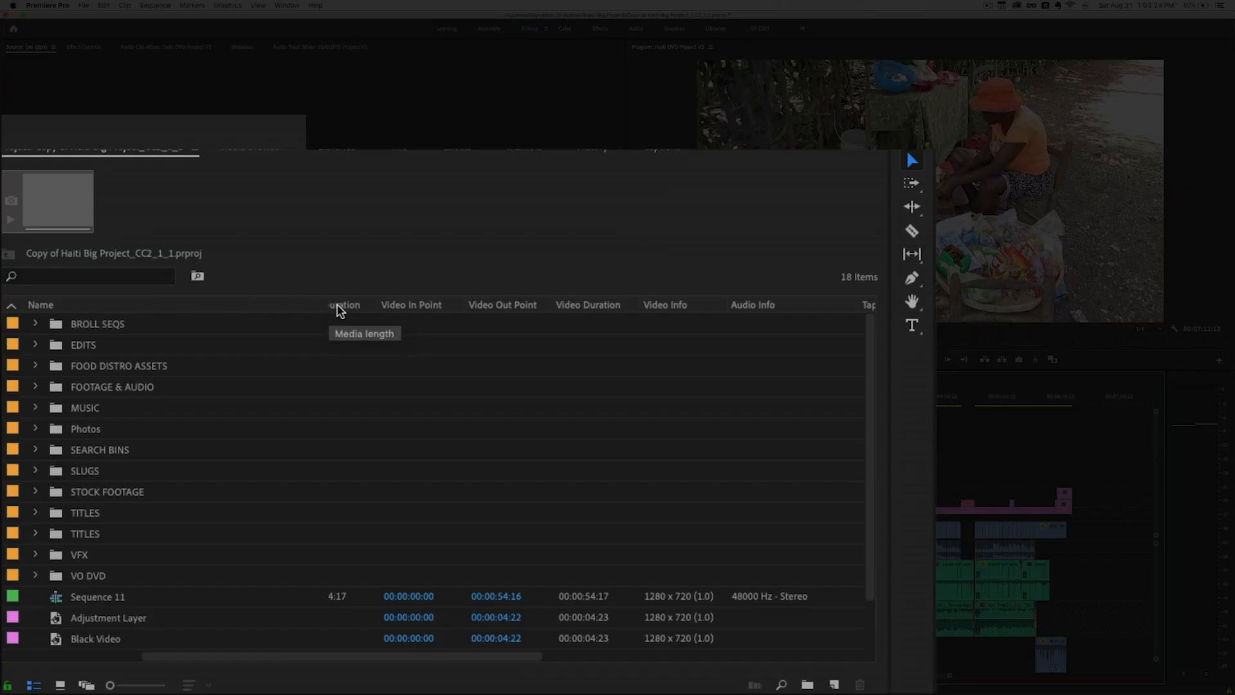
mouse_move(460, 308)
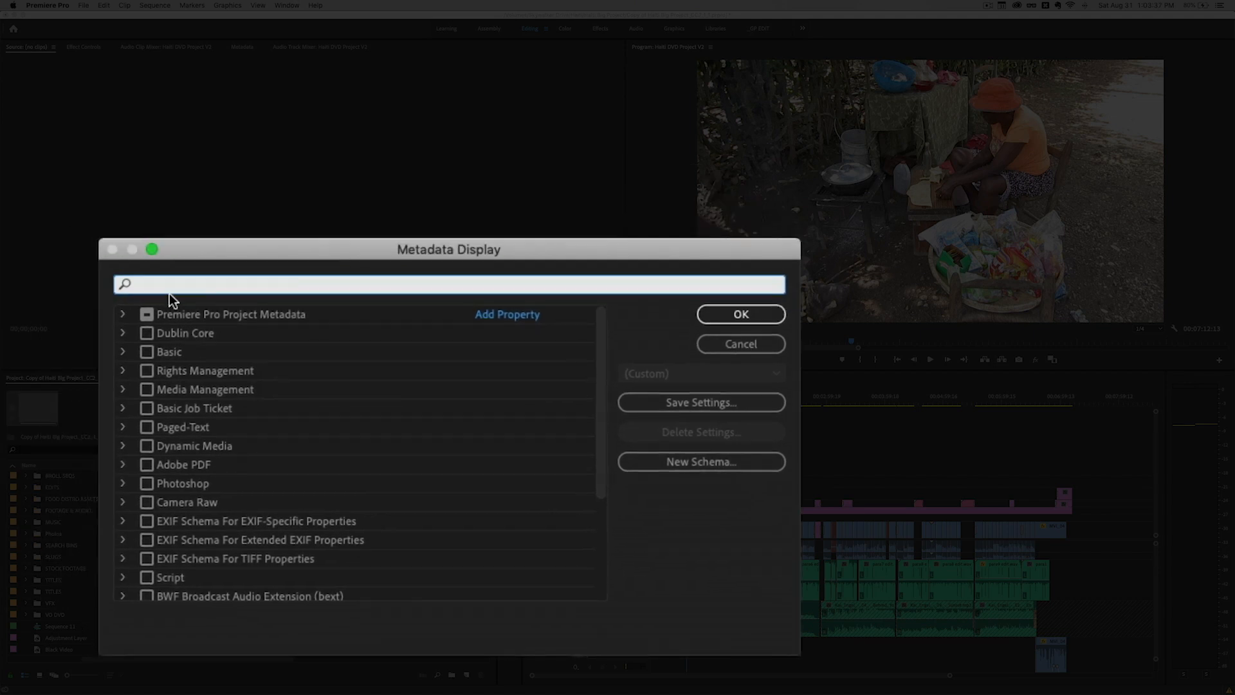
mouse_move(181, 538)
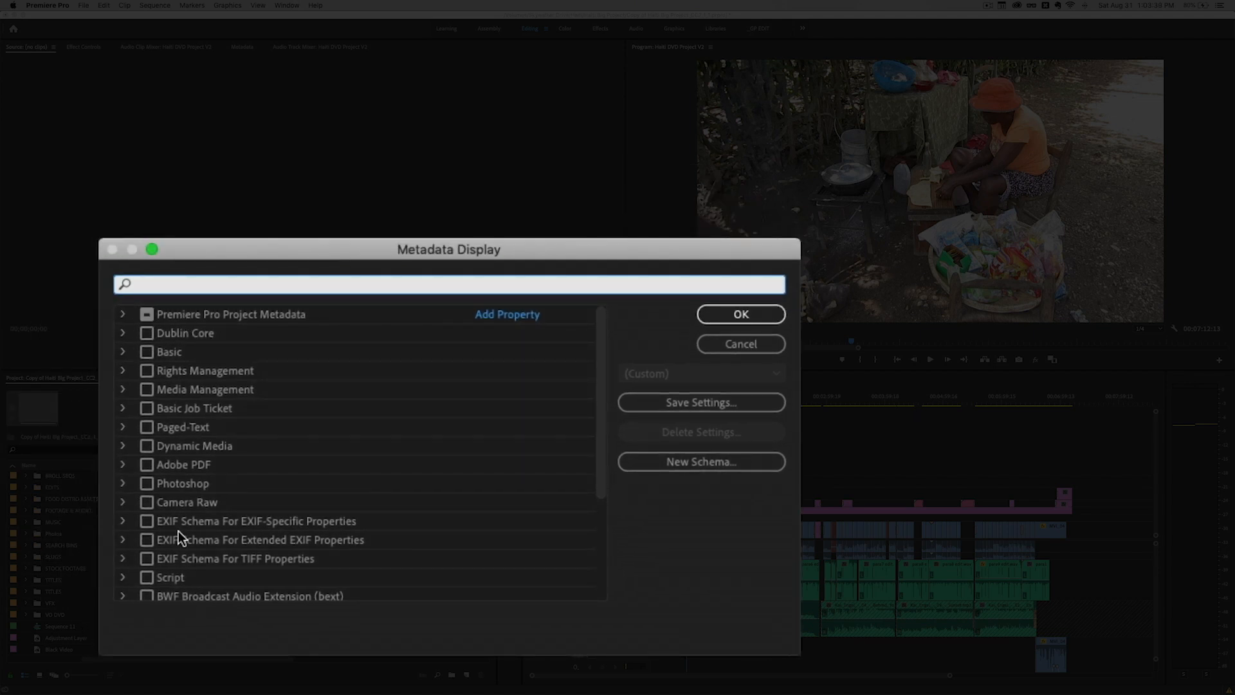
- Enable the Status property under Premiere Pro Project Metadata in Metadata Display
scroll(down, 3)
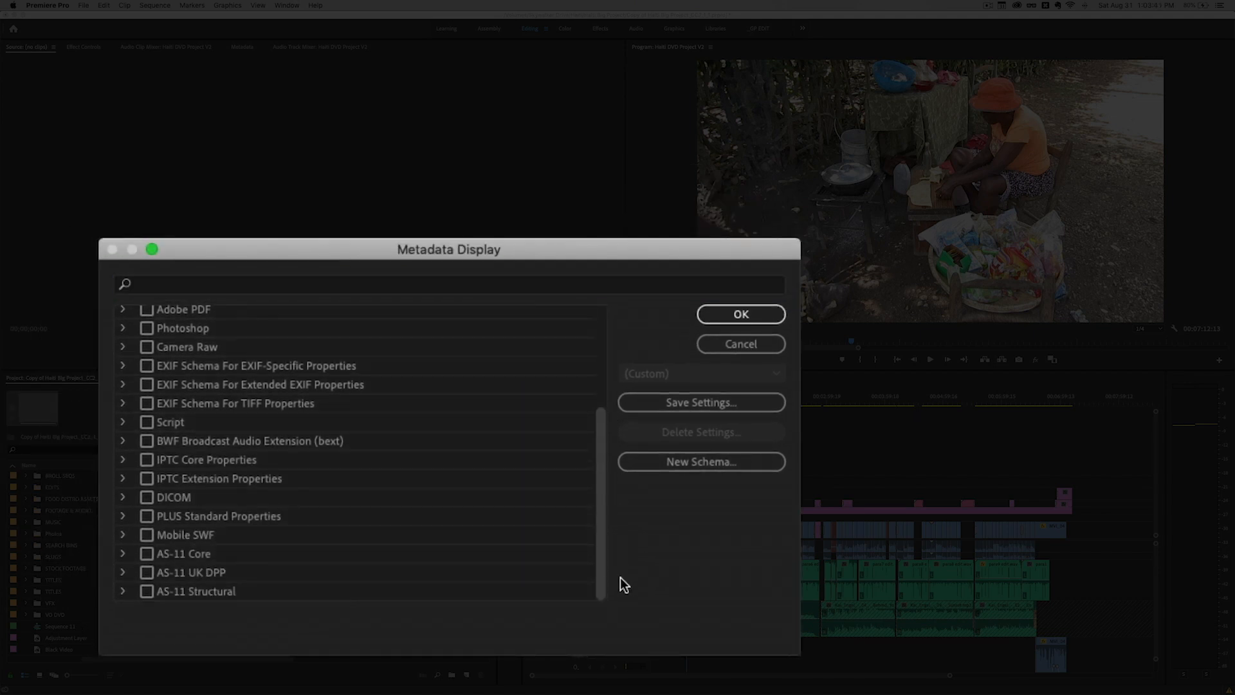
scroll(up, 3)
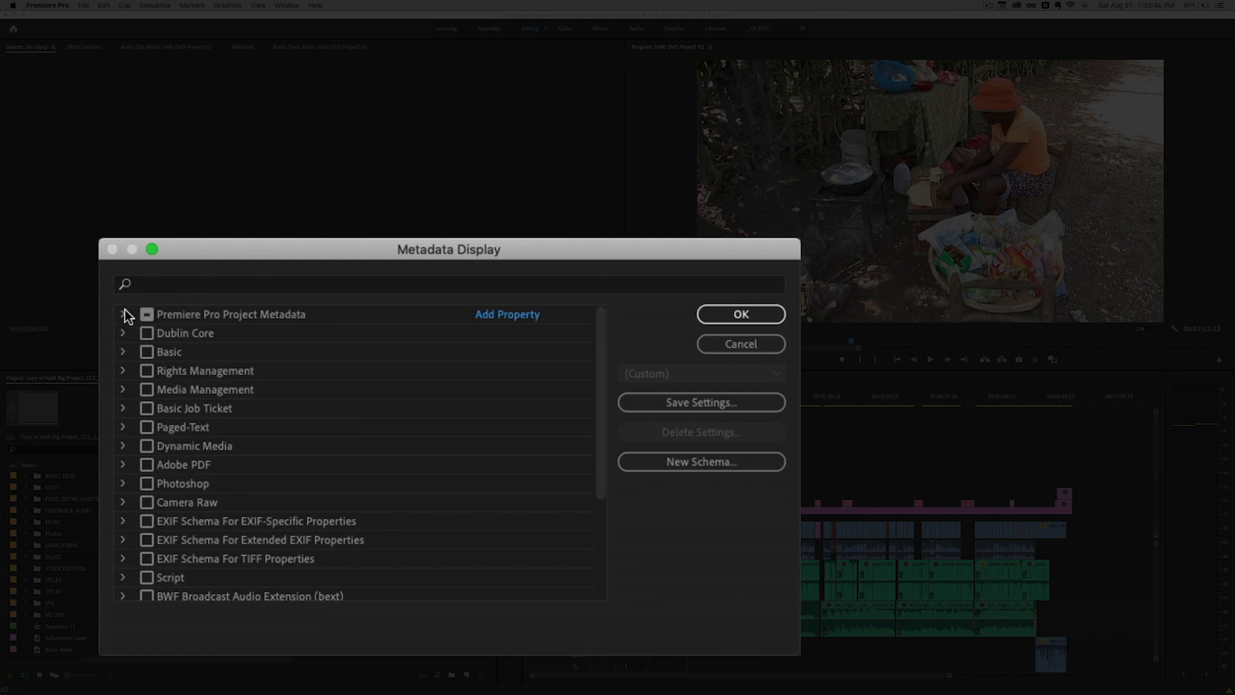
click(124, 315)
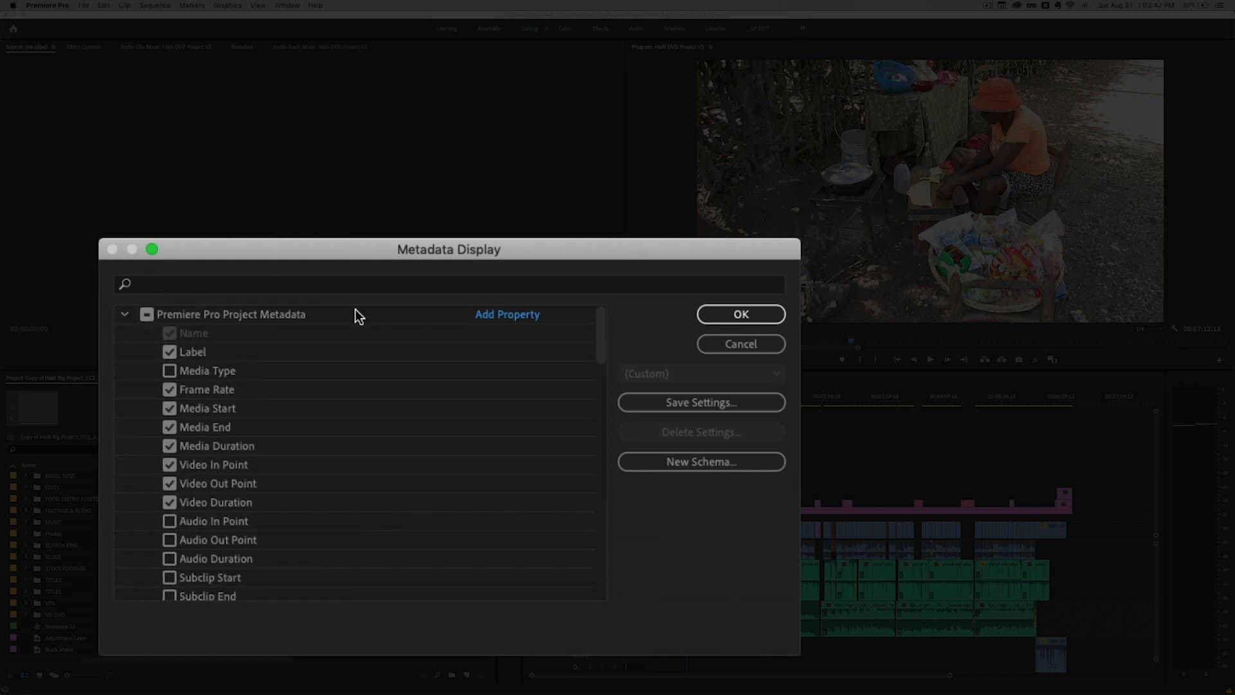
mouse_move(604, 331)
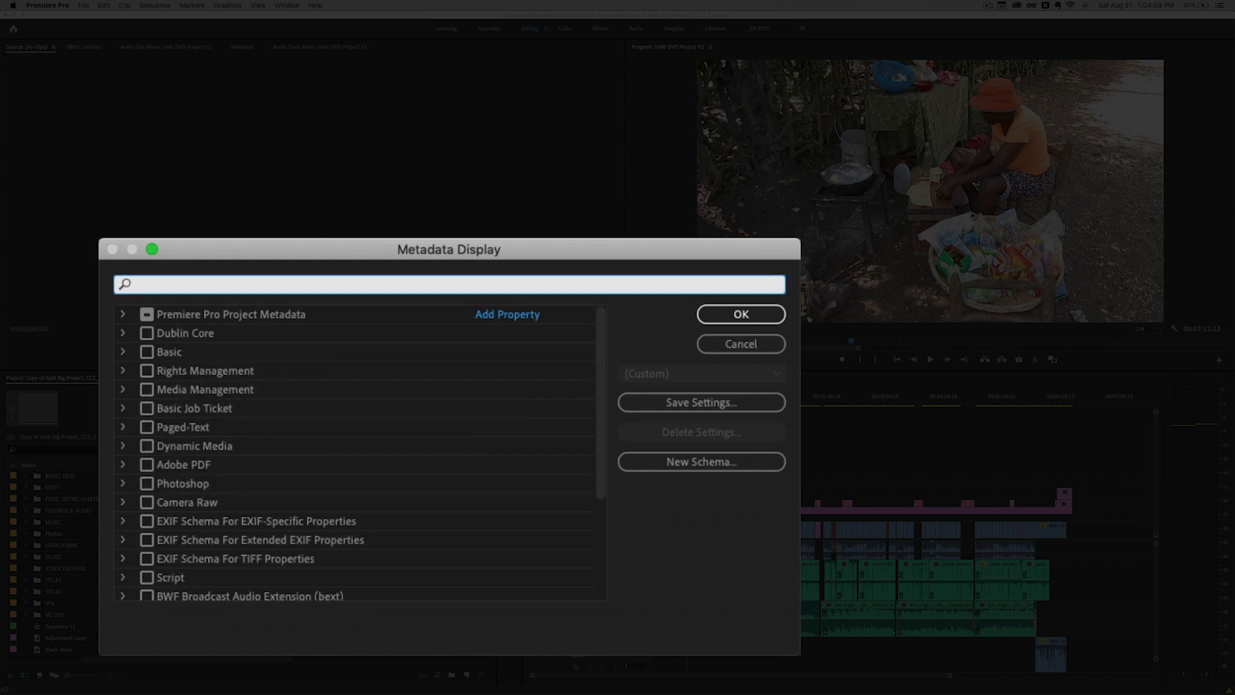
text(st)
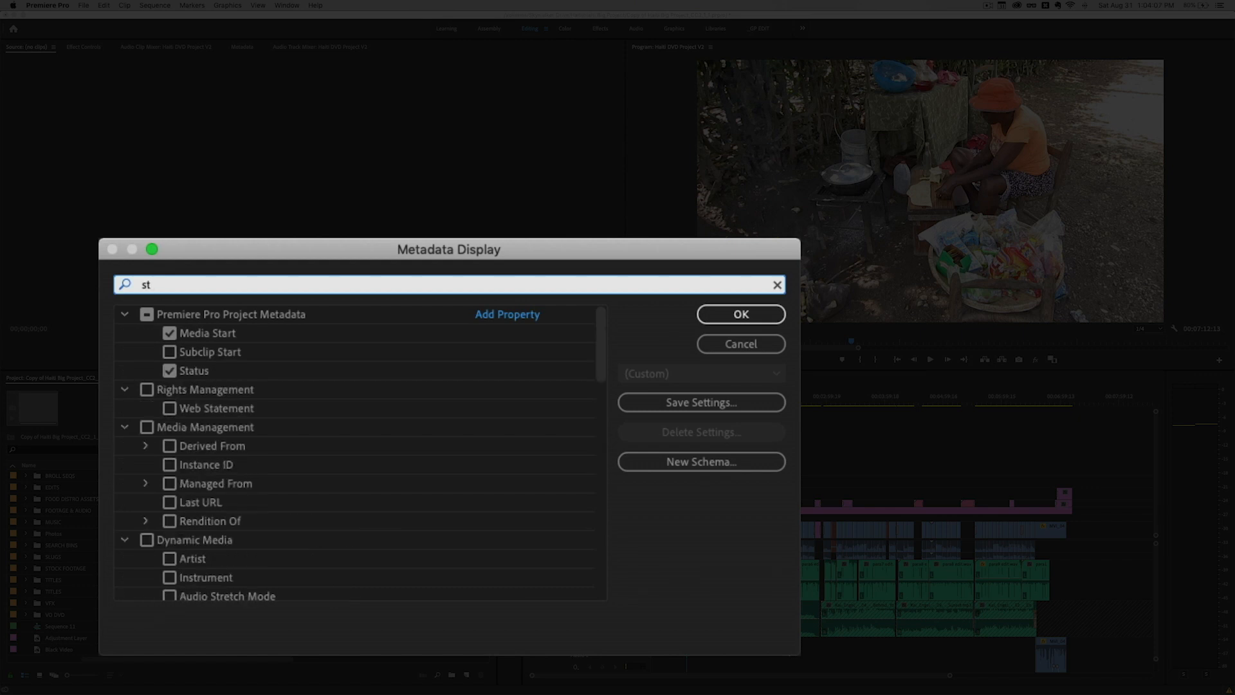
text(atus)
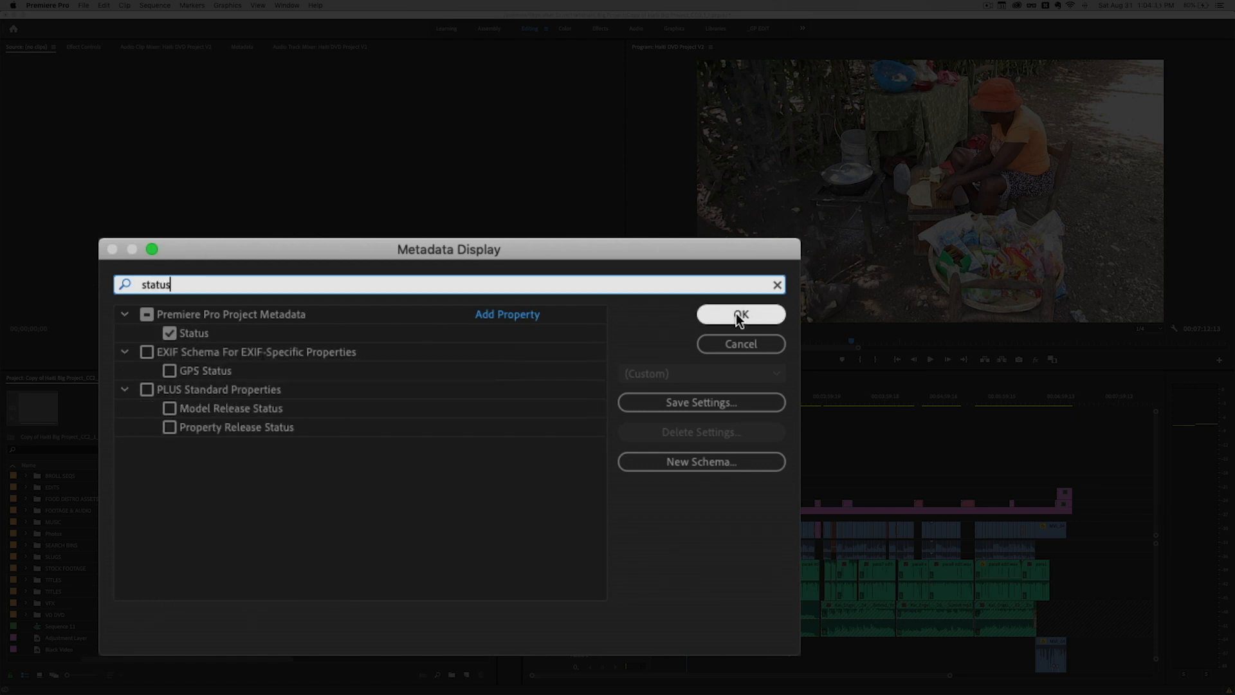
click(739, 315)
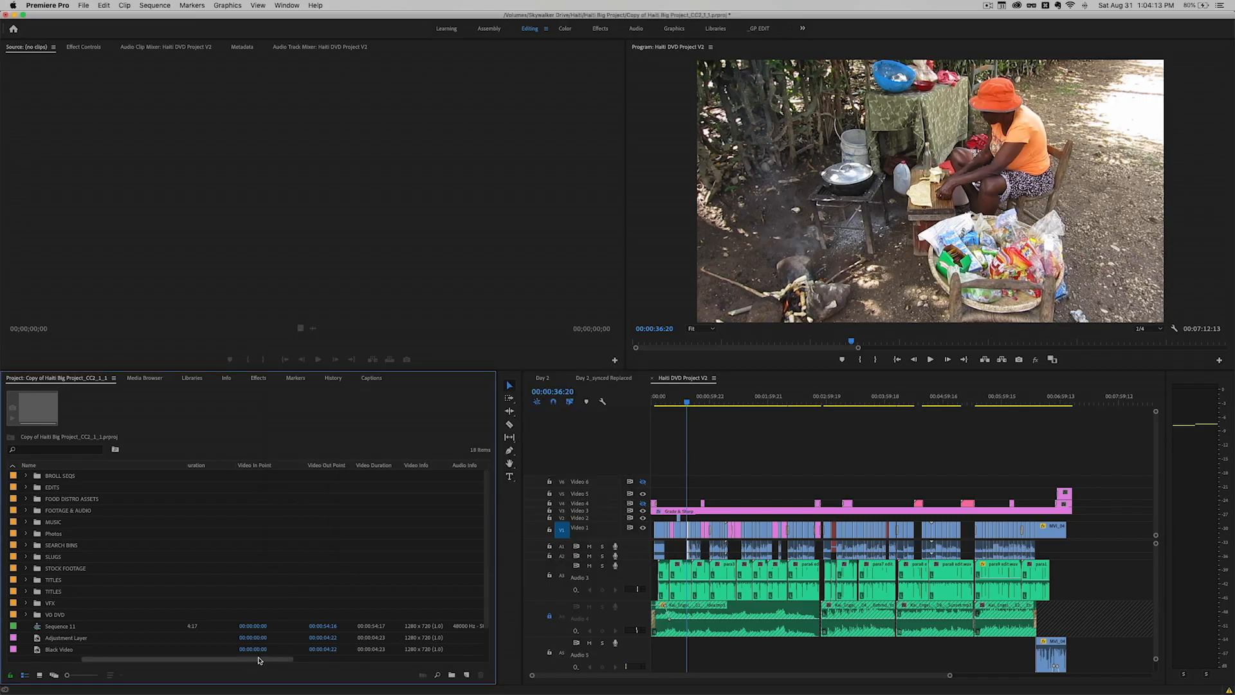
- Check the Status column for the clips inside FOOTAGE & AUDIO's Video folder
scroll(right, 3)
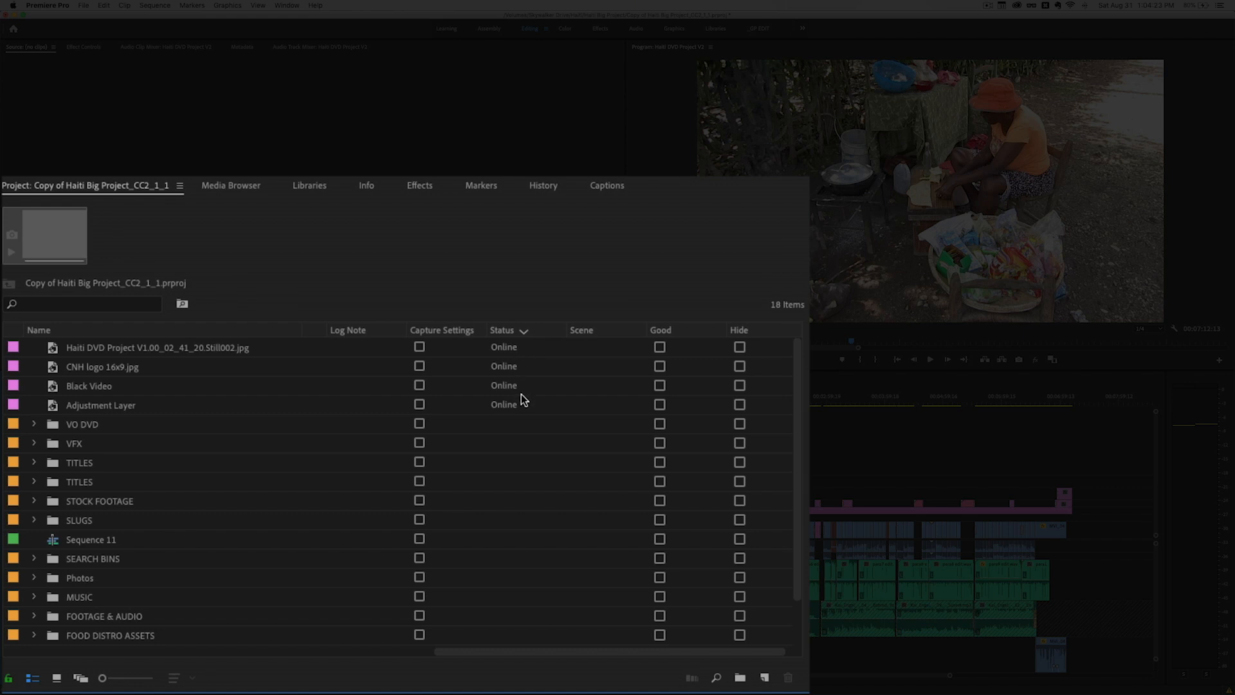
mouse_move(506, 396)
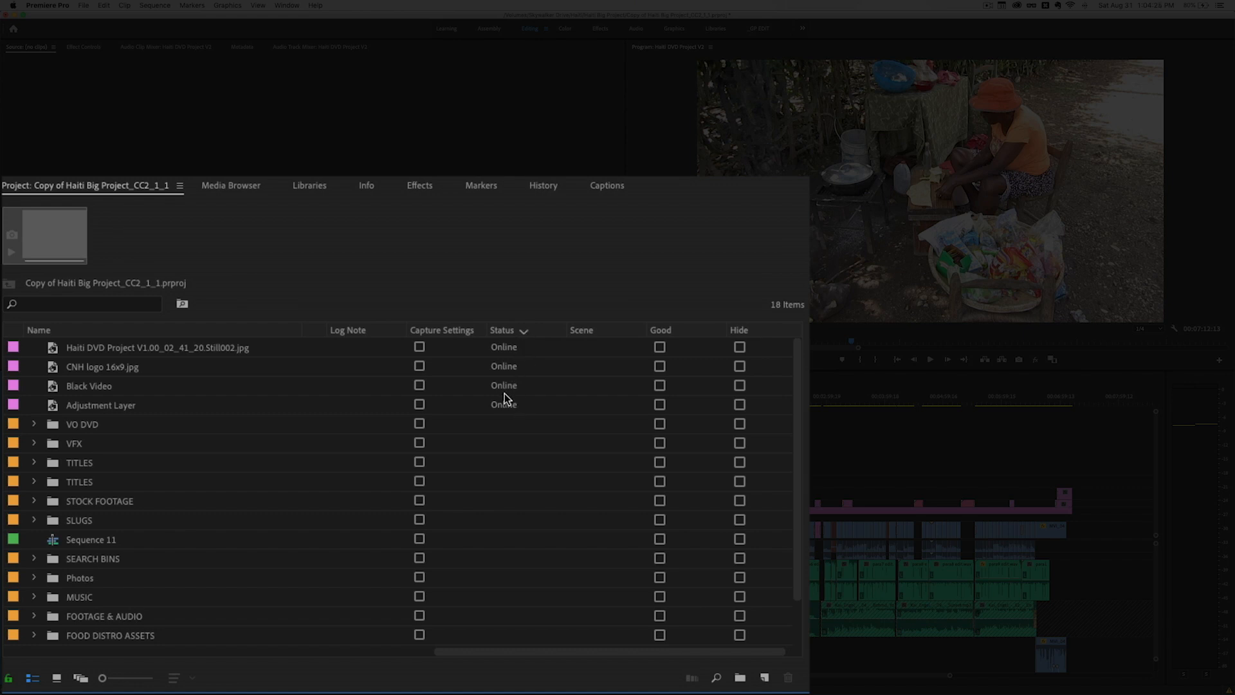
mouse_move(78, 408)
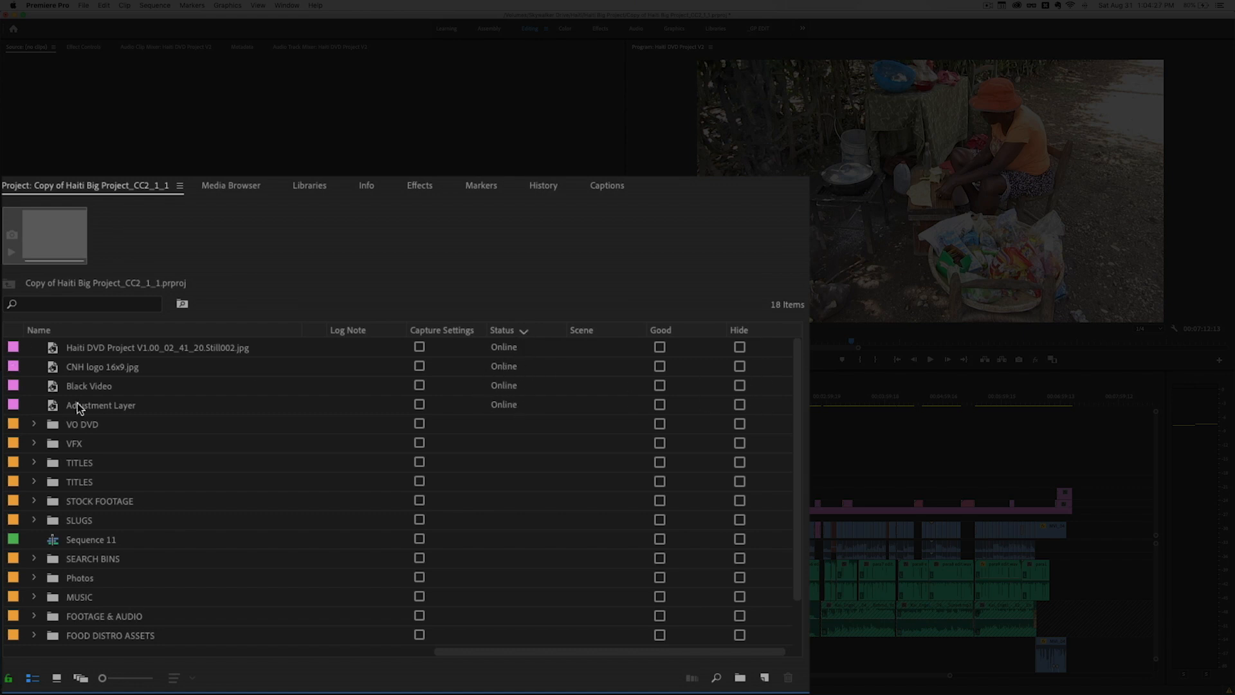
scroll(down, 3)
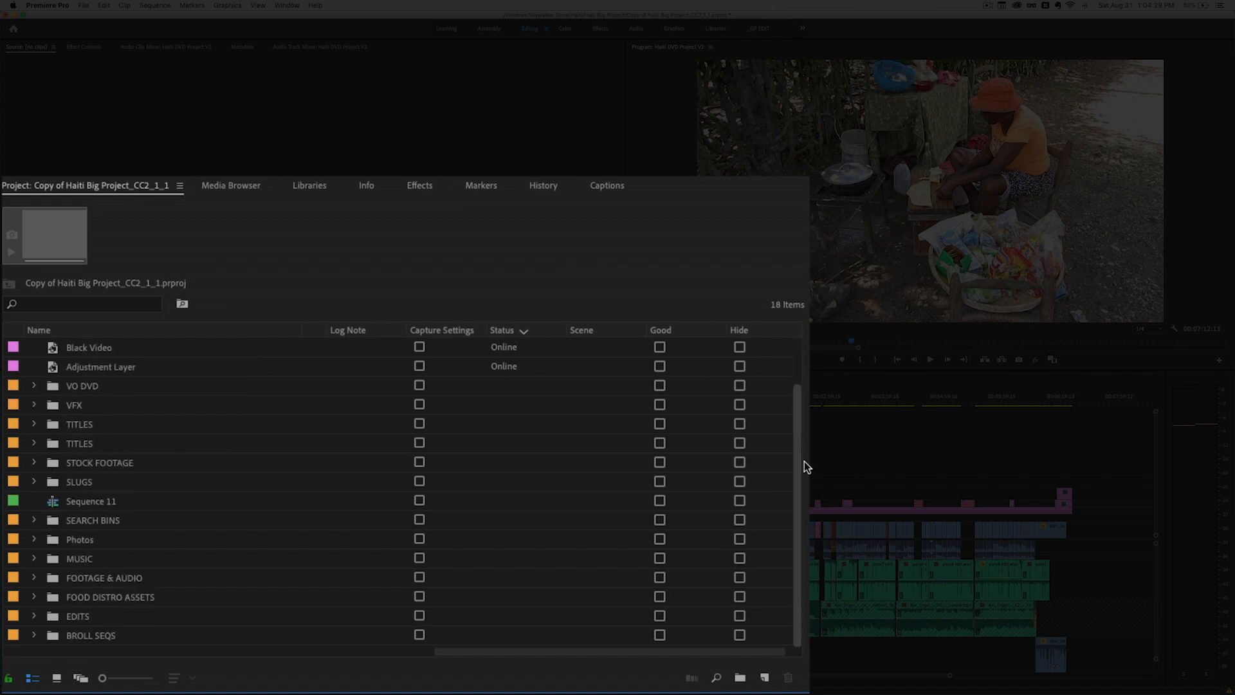
click(34, 577)
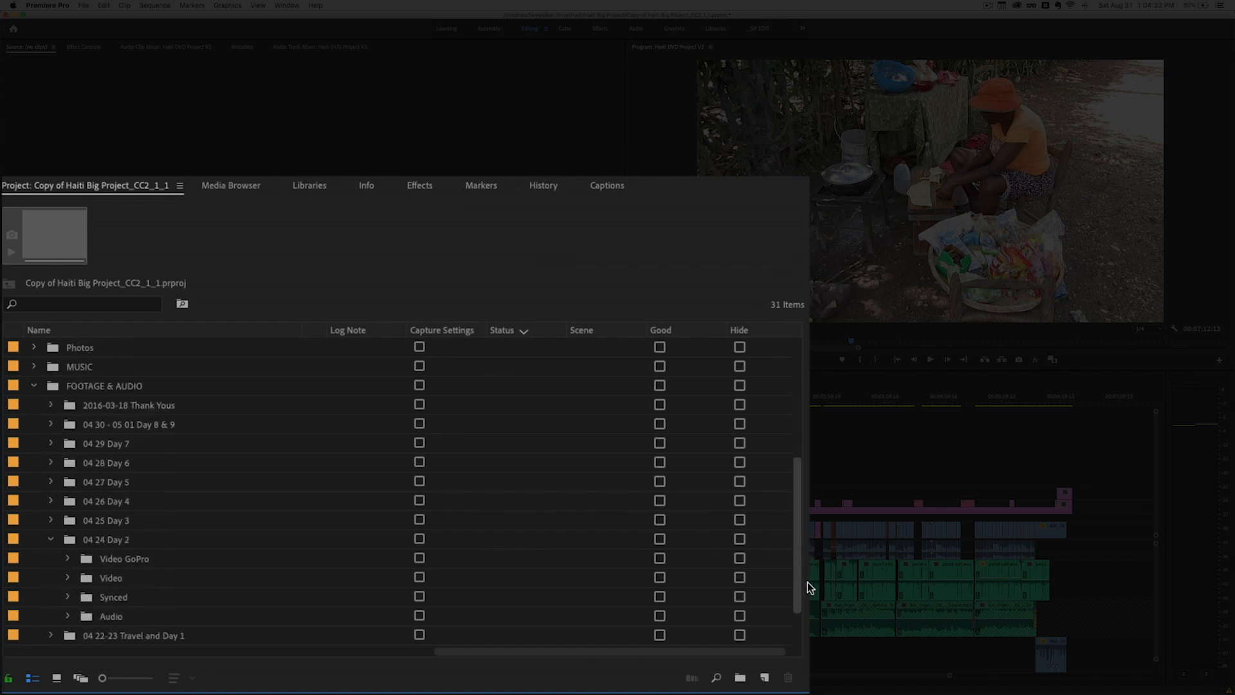
mouse_move(73, 610)
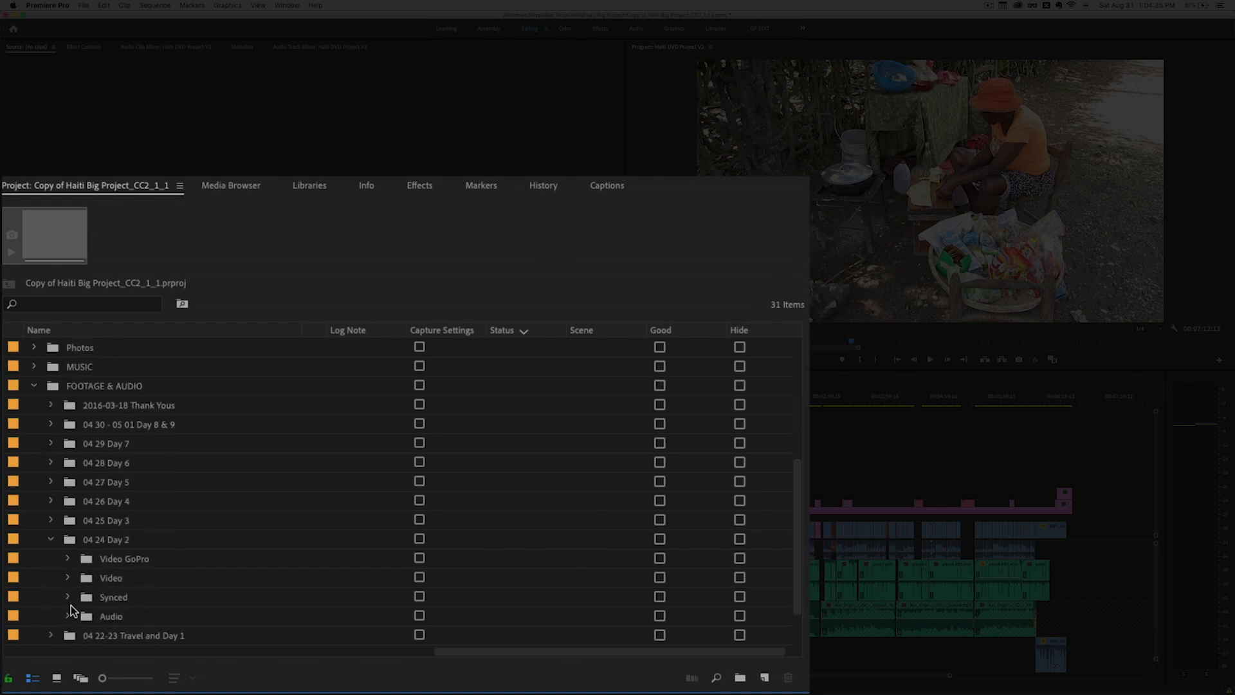
click(68, 577)
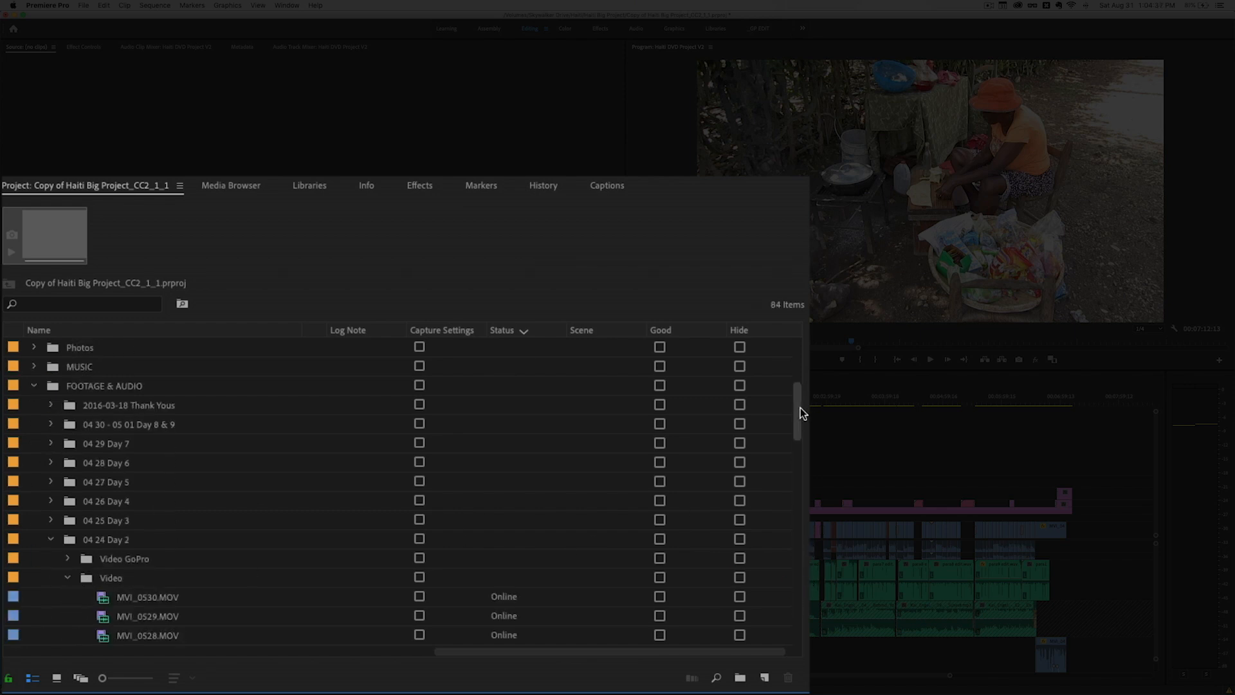
scroll(down, 3)
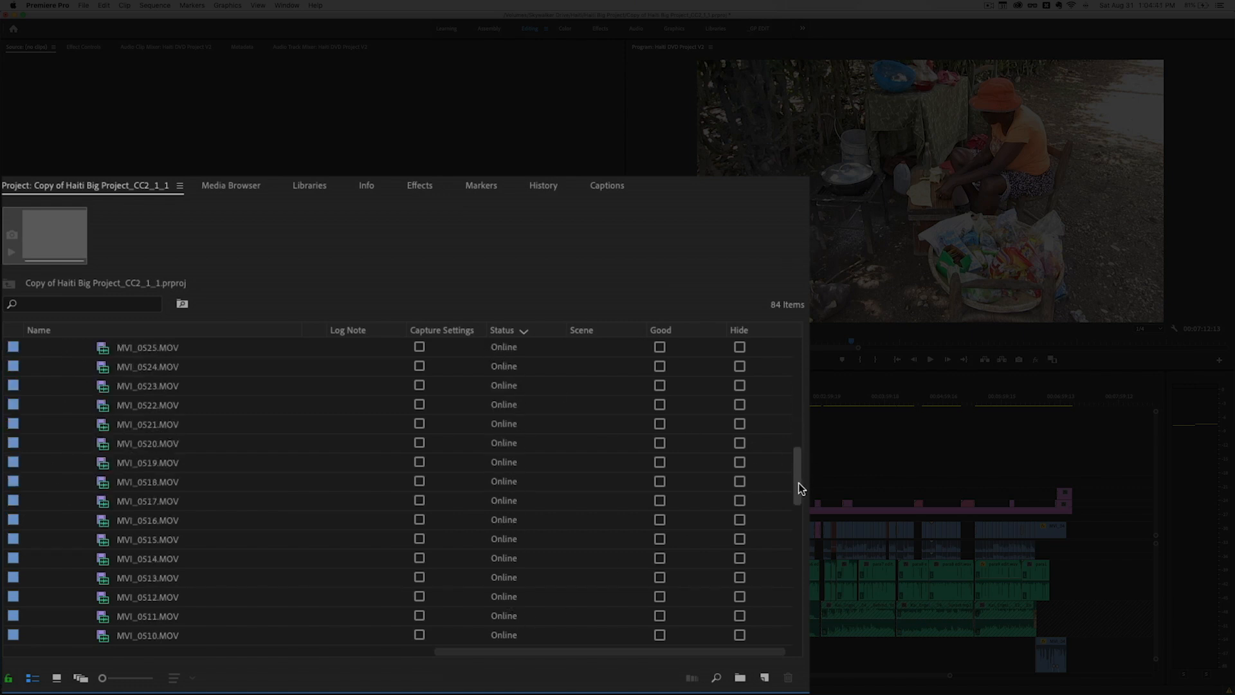
scroll(up, 3)
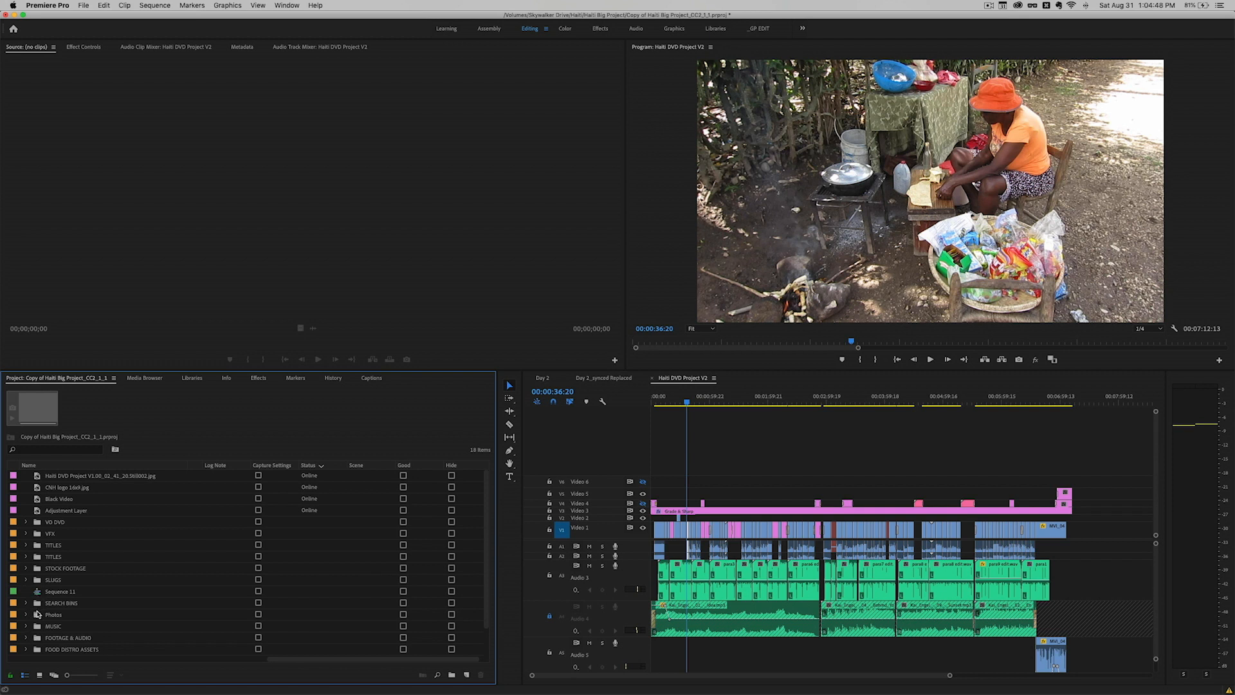
- Select the SEARCH BINS bin and bring up its actions menu
click(25, 603)
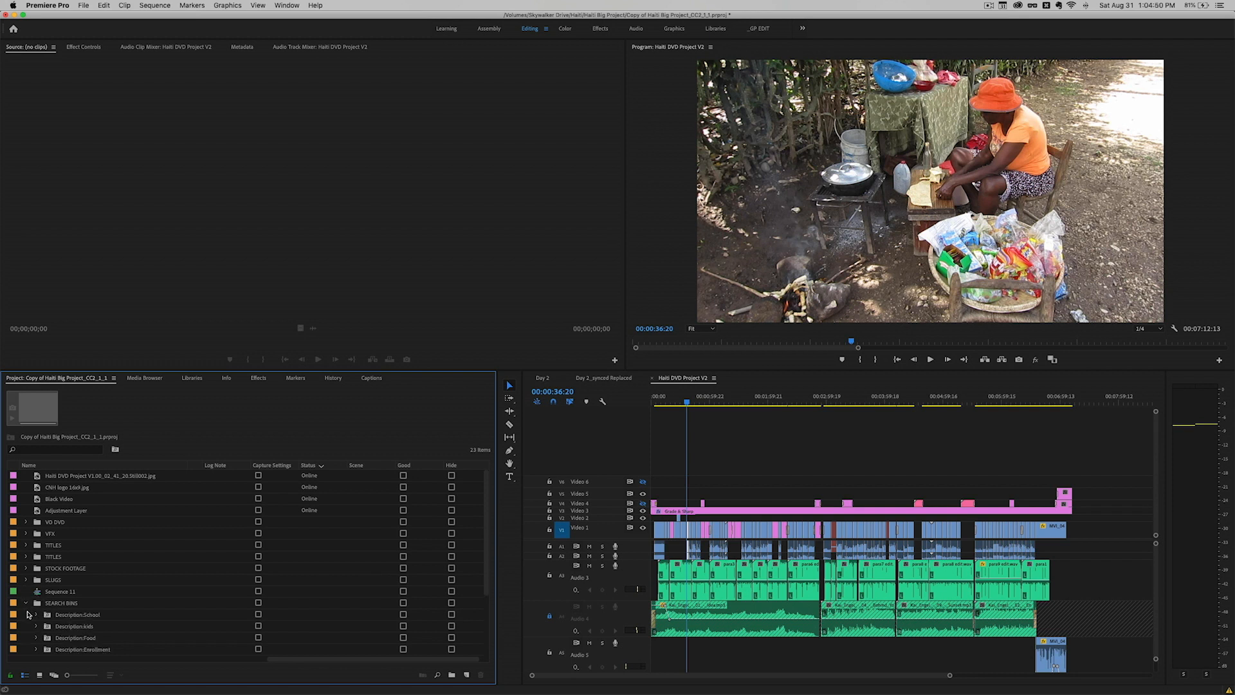
scroll(down, 3)
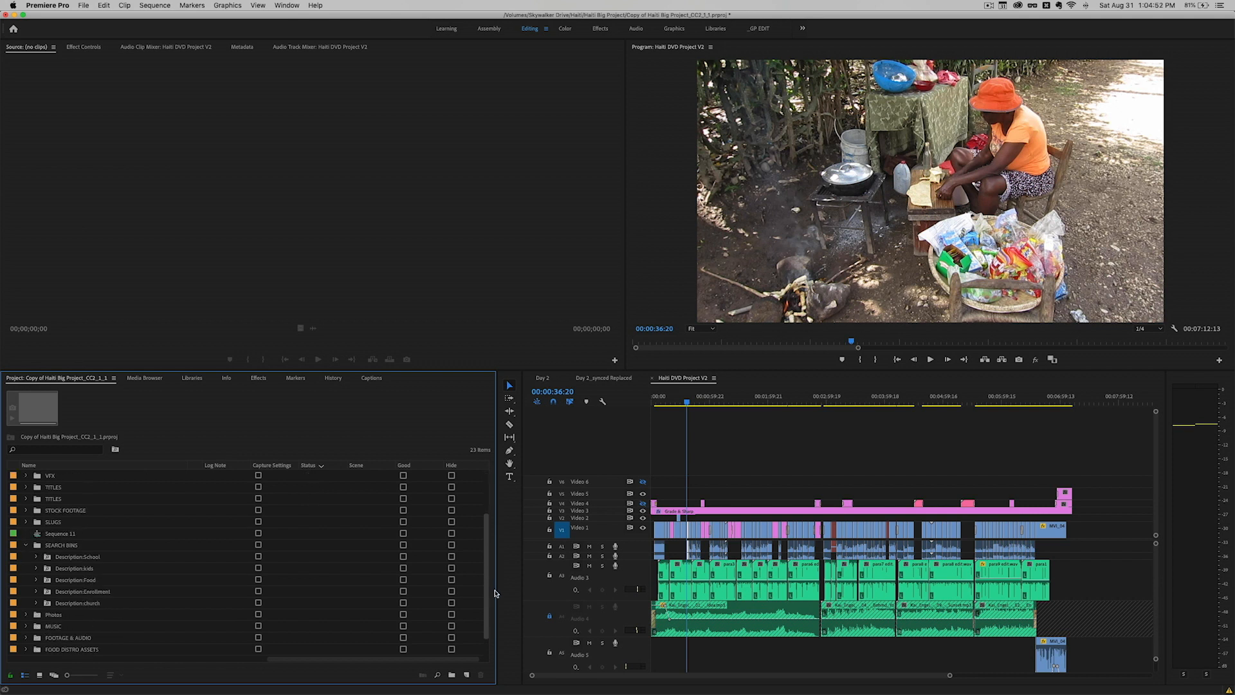
scroll(down, 3)
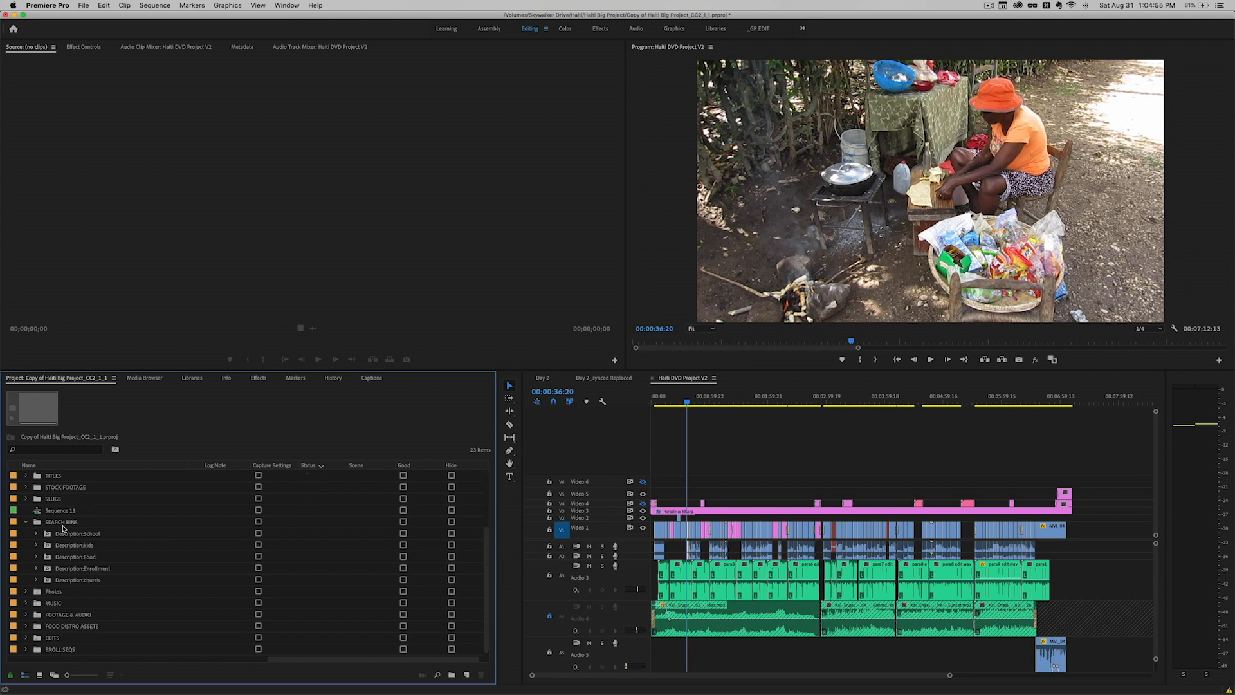
click(60, 521)
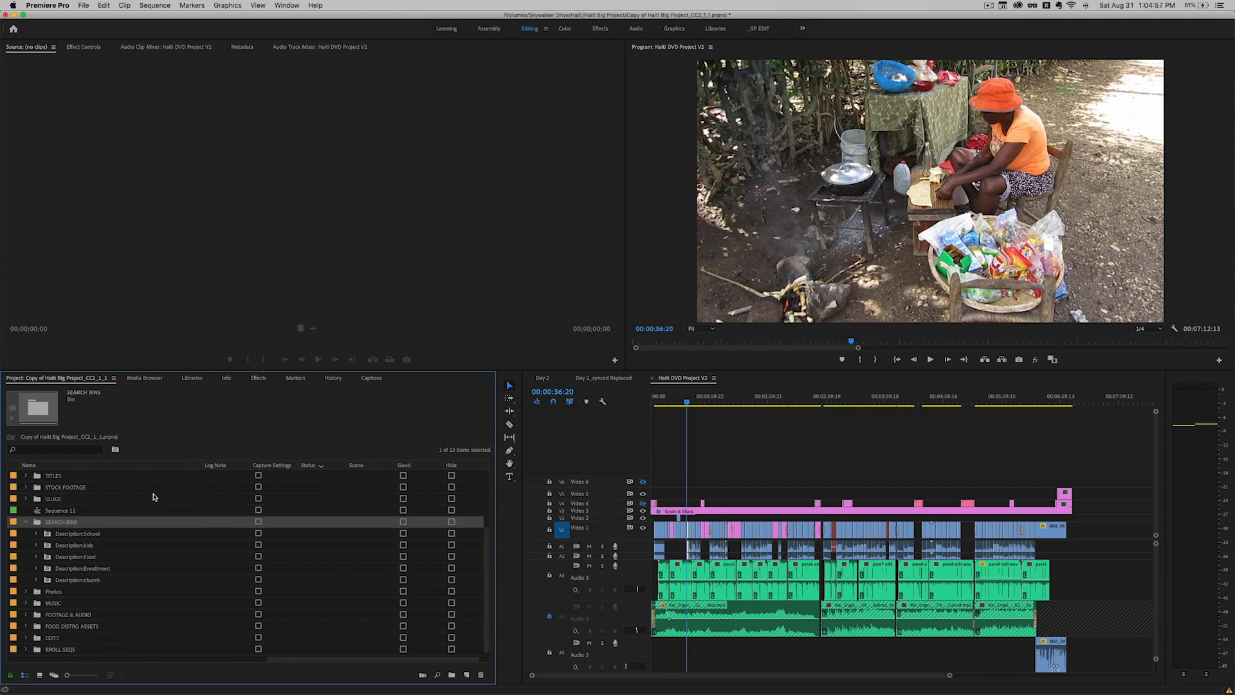
right_click(62, 521)
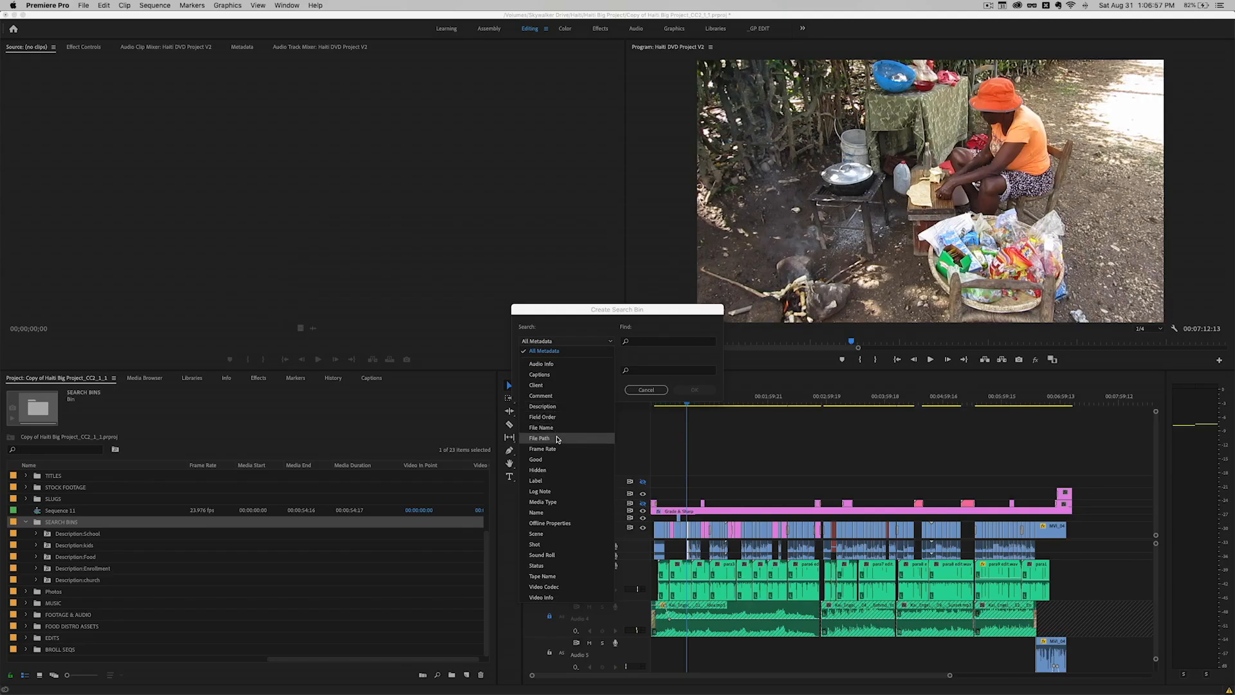
mouse_move(552, 565)
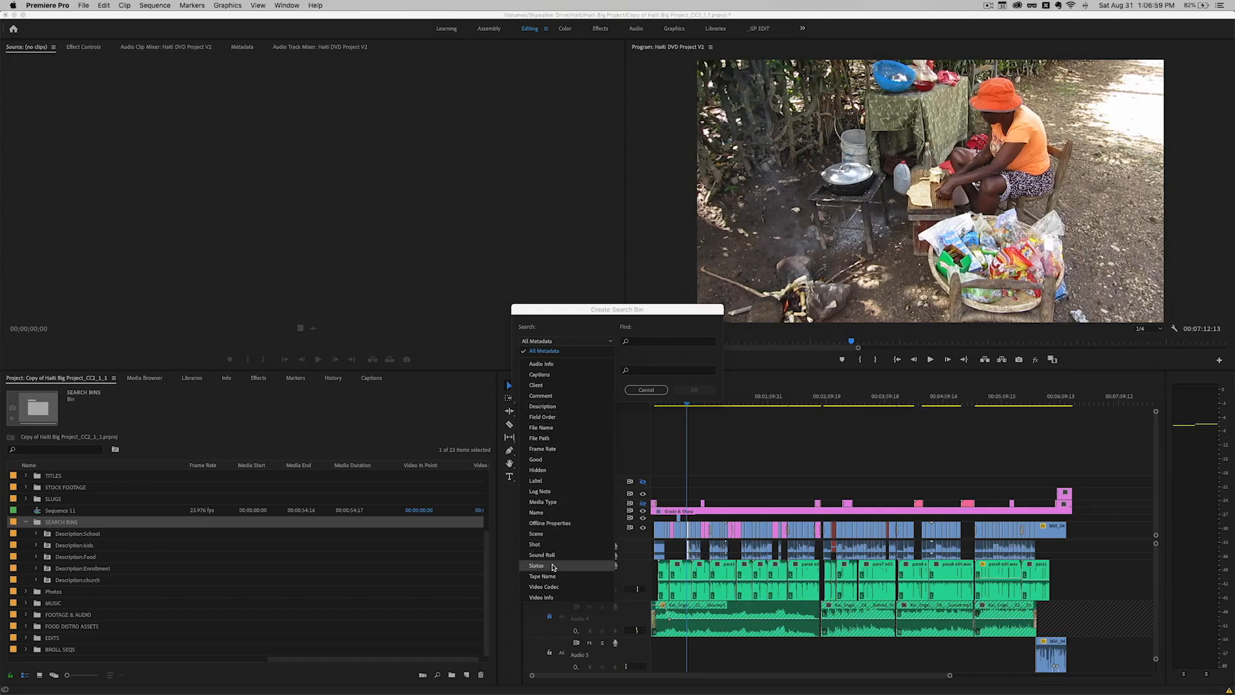
- Create a search bin finding 'offline' in the Status property
click(536, 565)
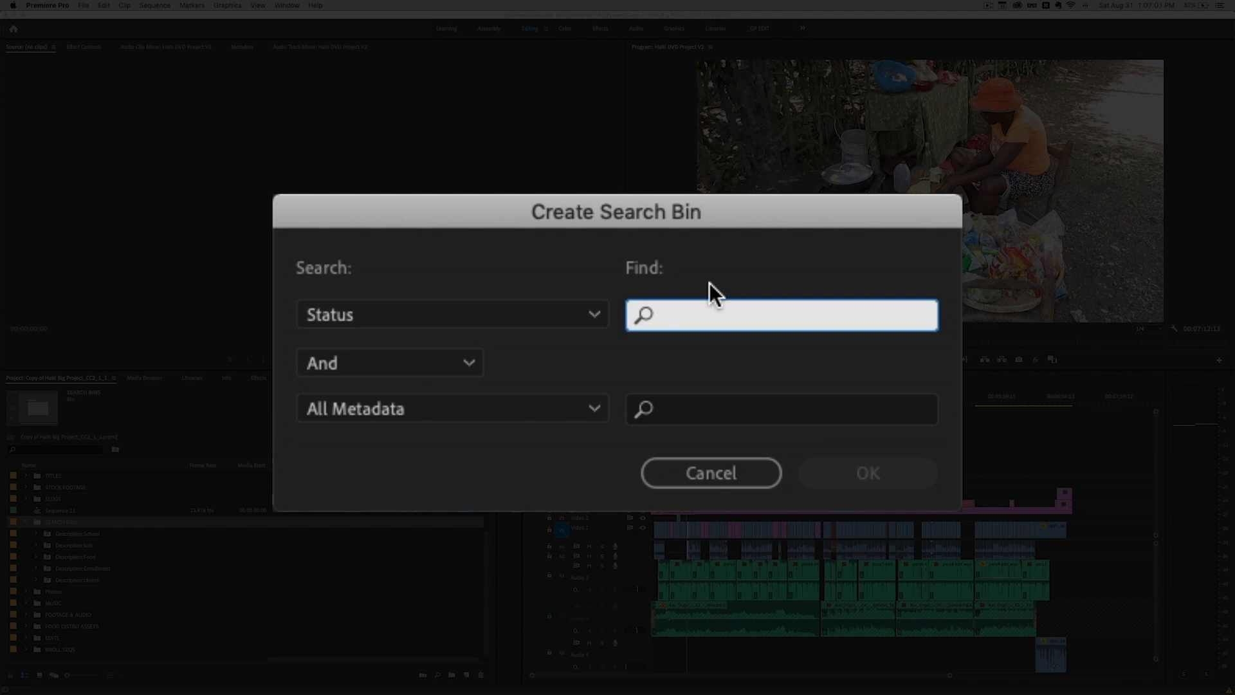
text(offlin)
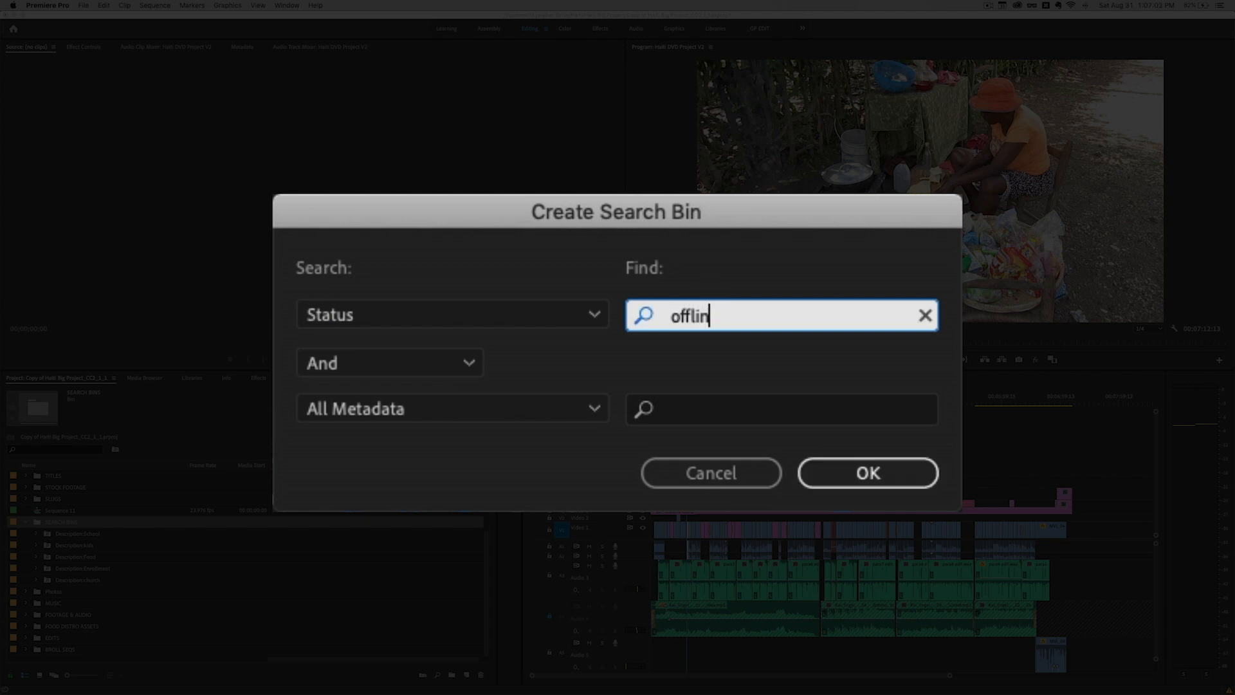
text(e)
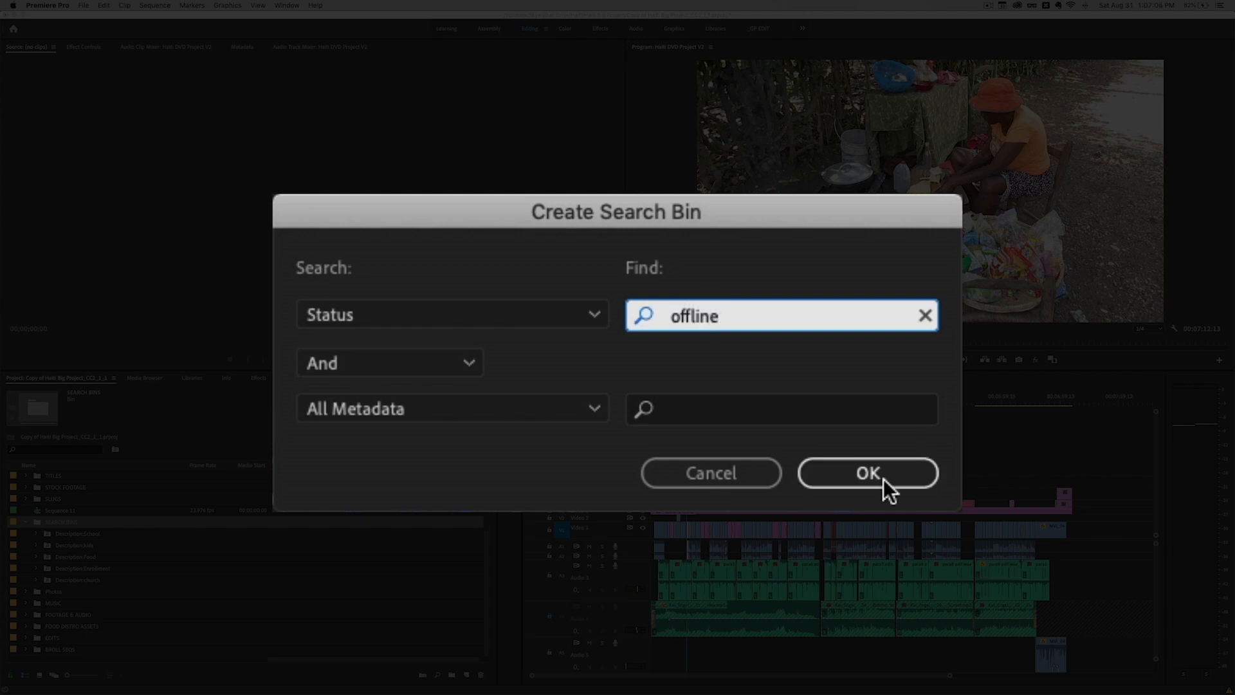
click(866, 473)
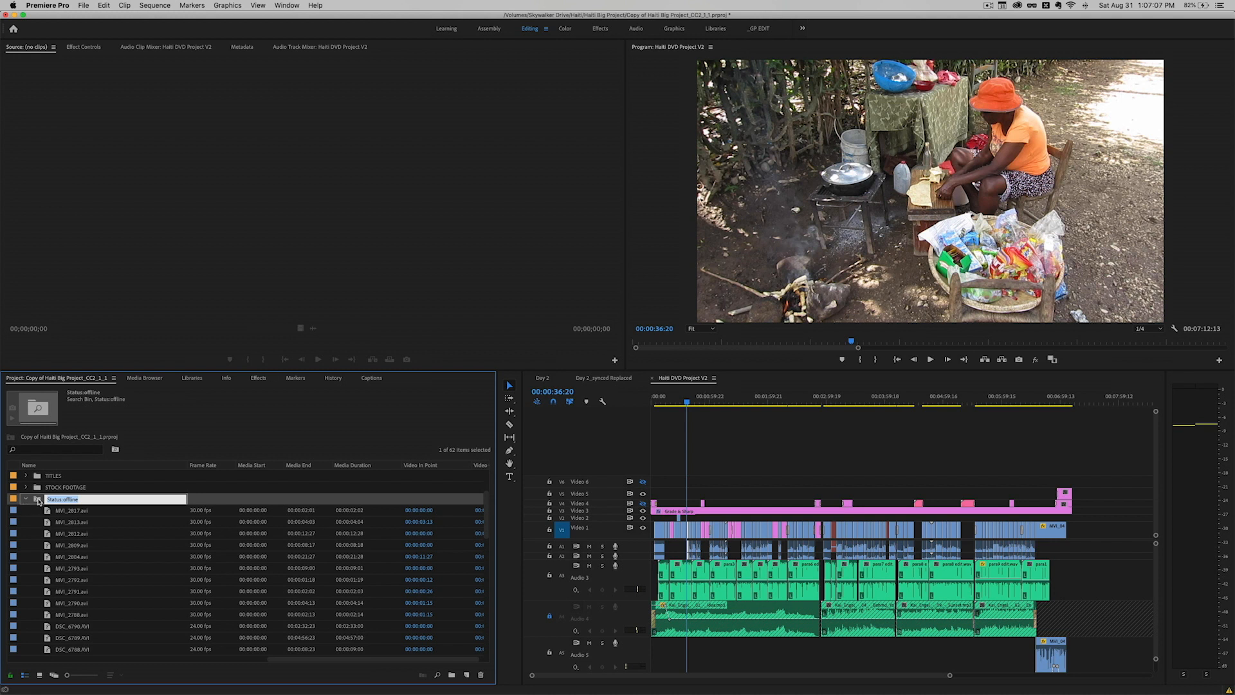
- Commit the bin name, then open Status:offline and browse its 38 clips
click(25, 498)
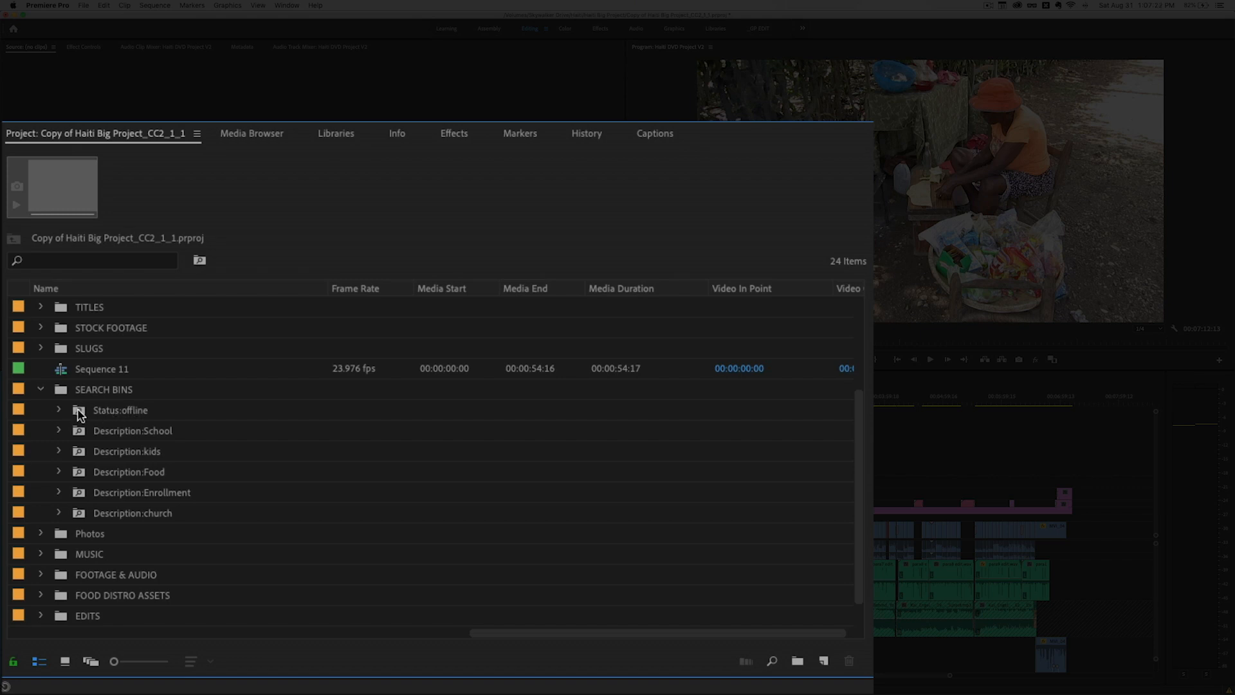
double_click(119, 410)
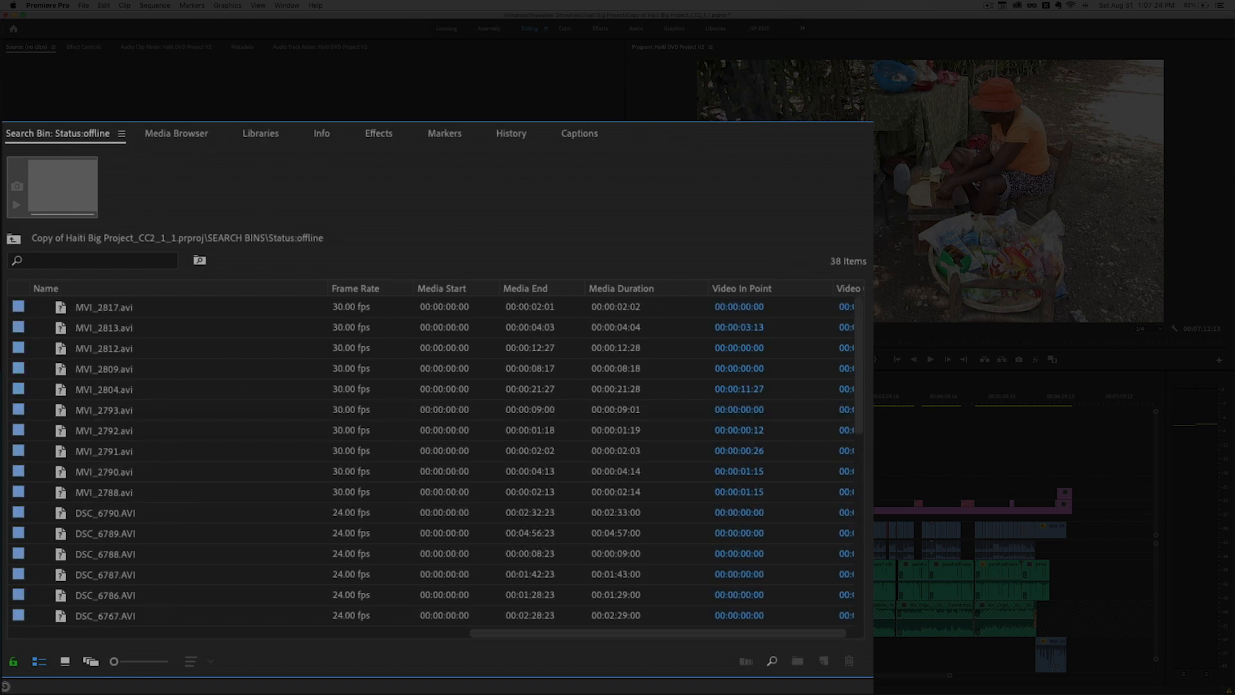
scroll(down, 3)
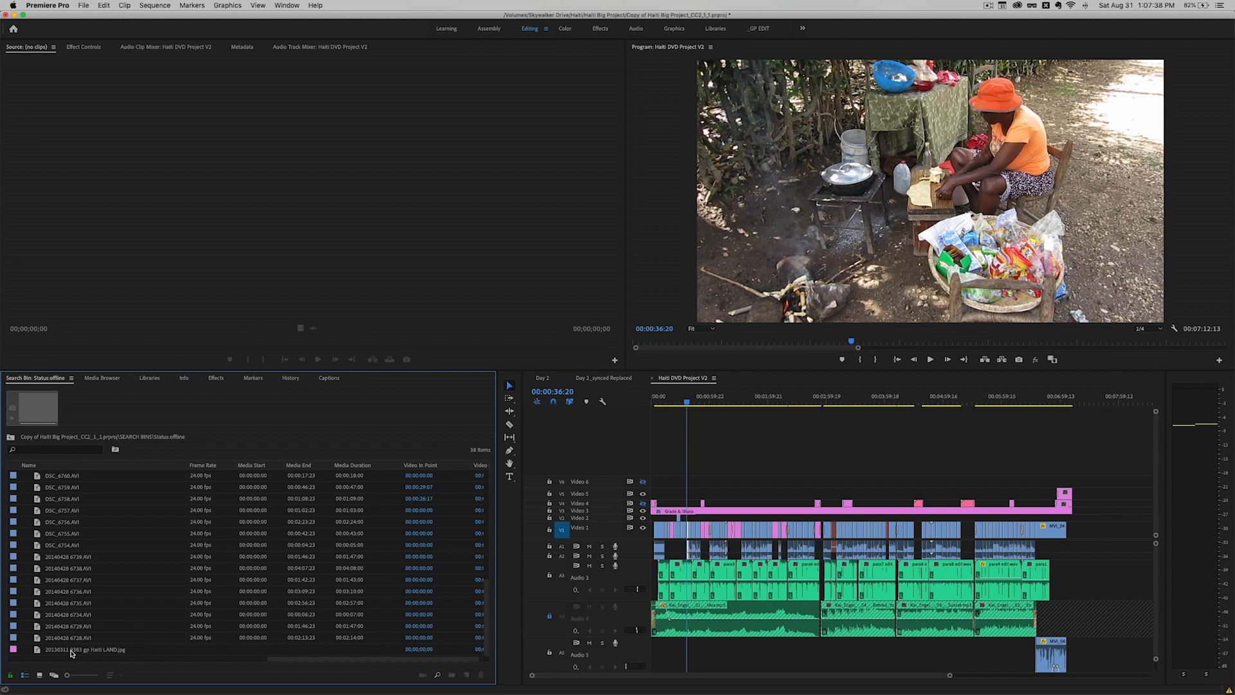
click(85, 649)
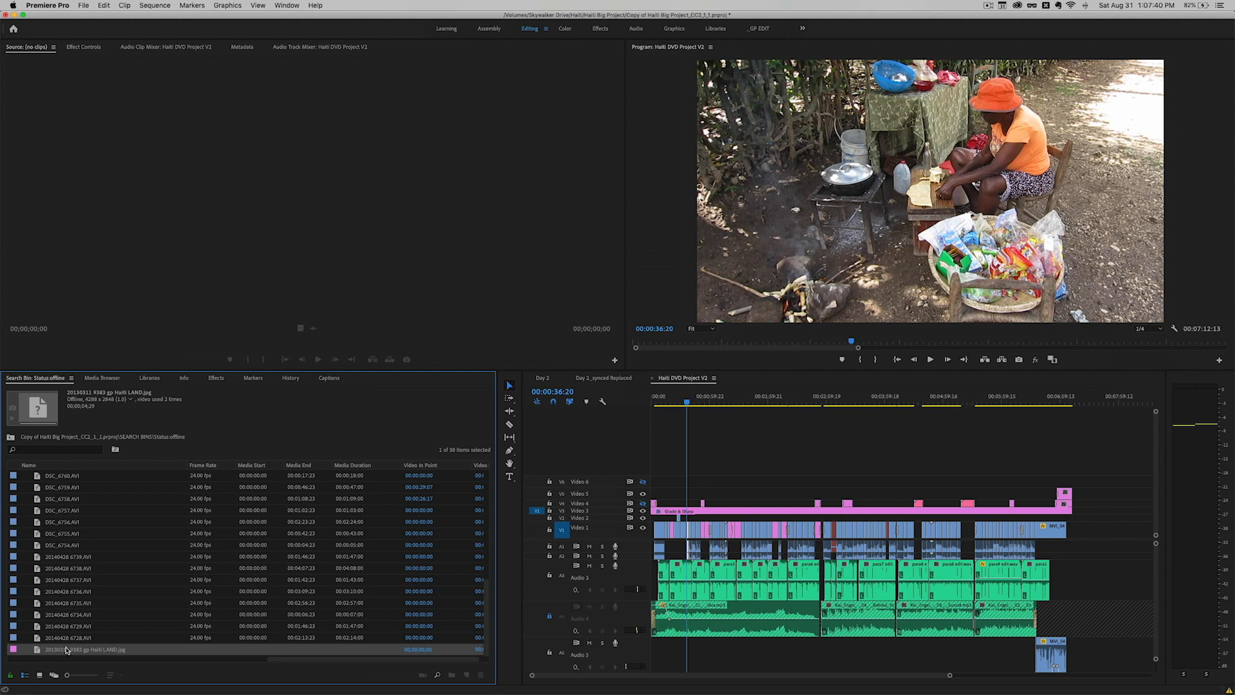
mouse_move(87, 653)
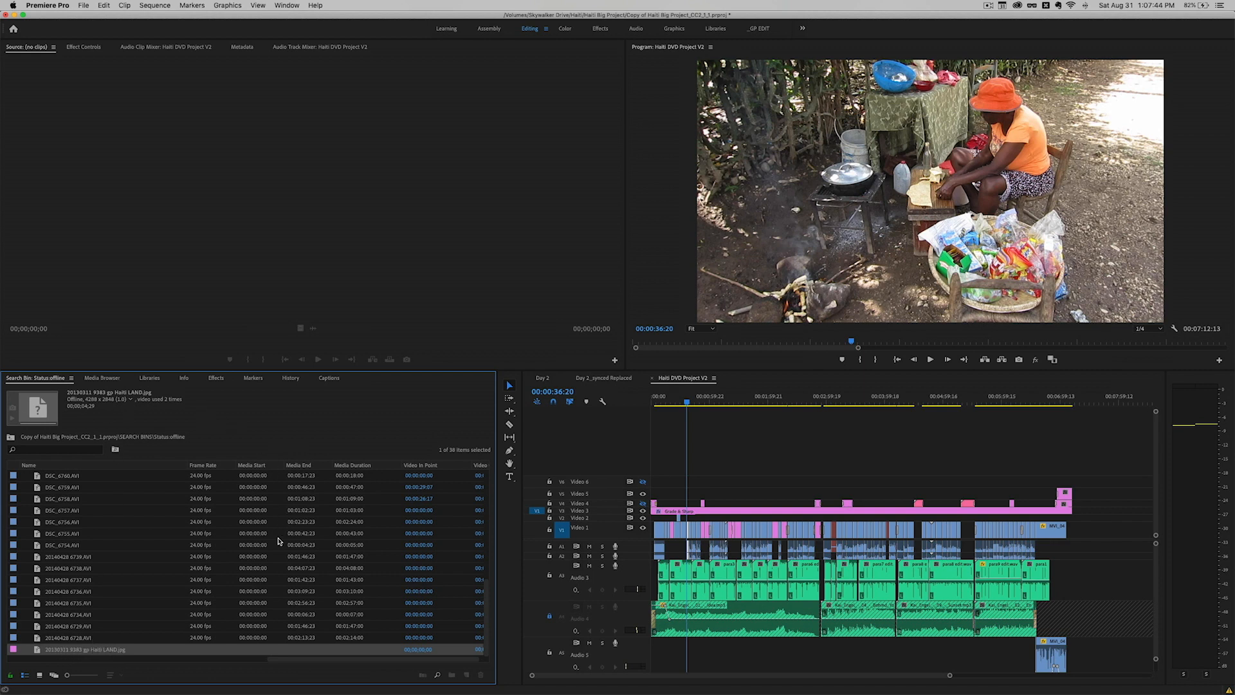
mouse_move(196, 603)
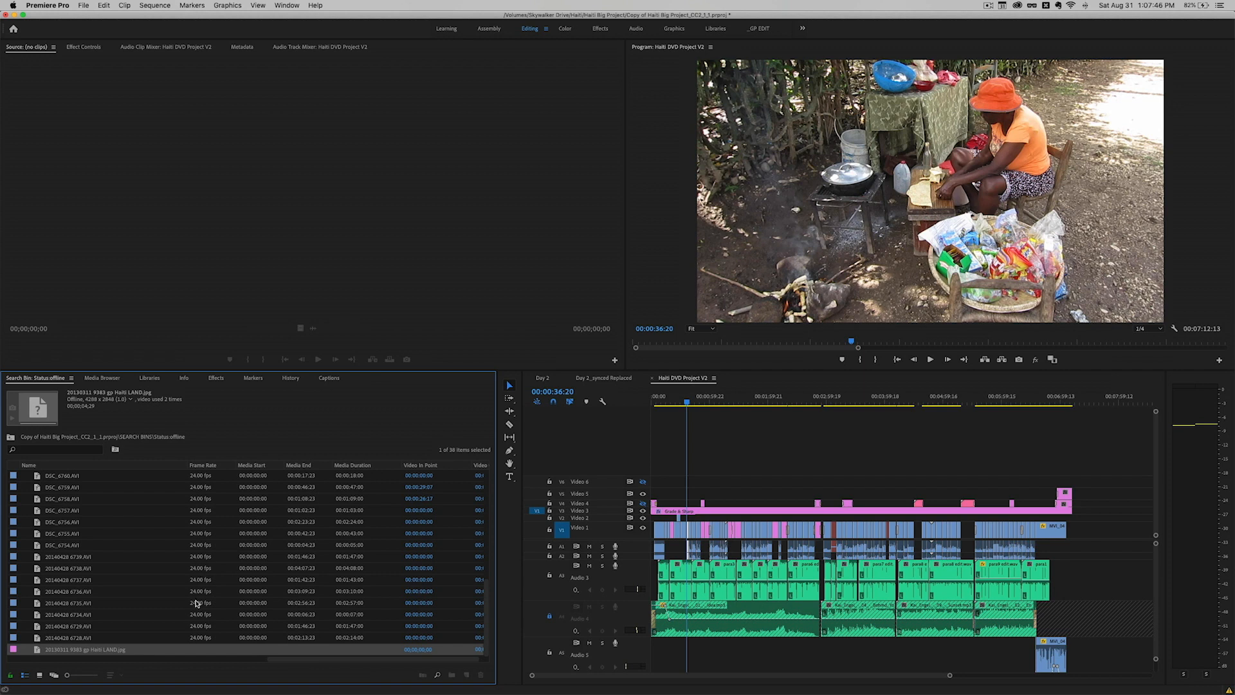
click(790, 396)
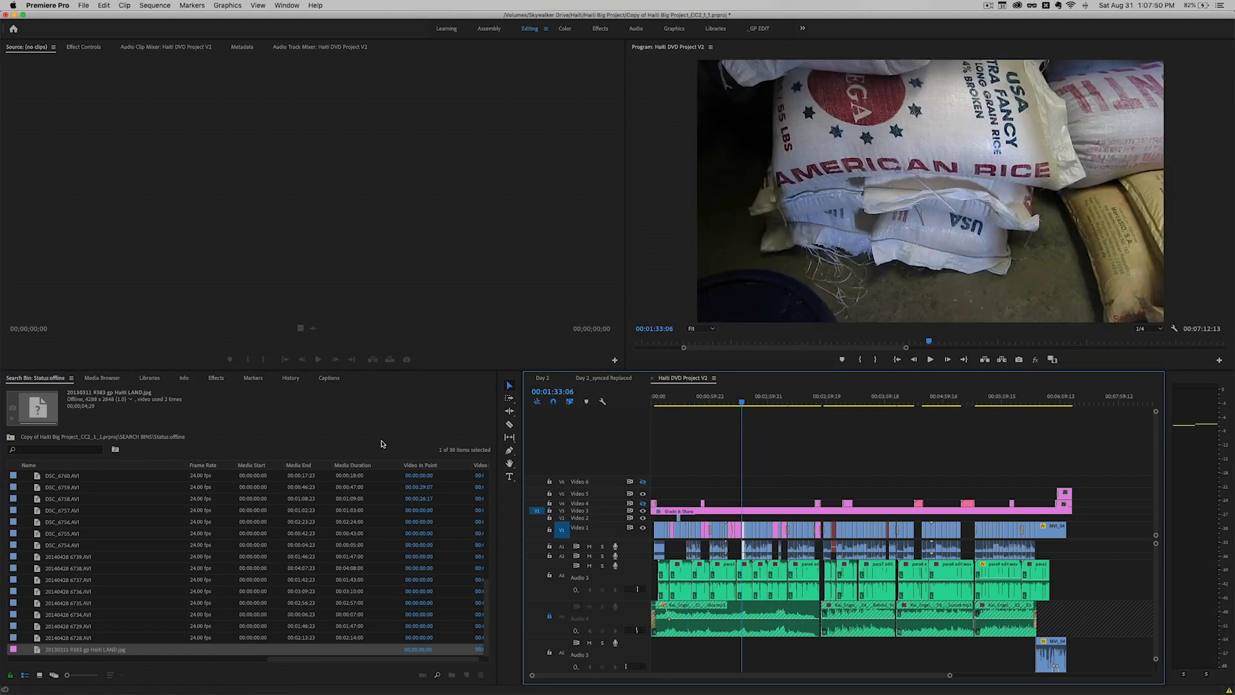
mouse_move(143, 504)
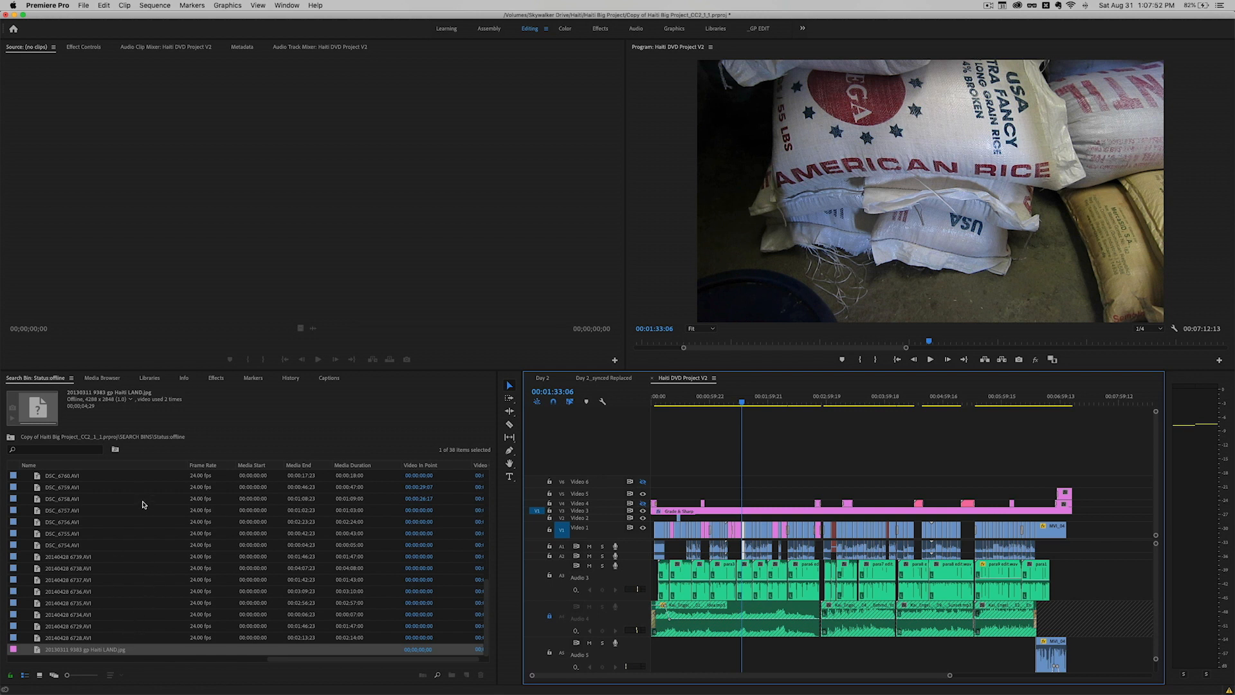
mouse_move(166, 467)
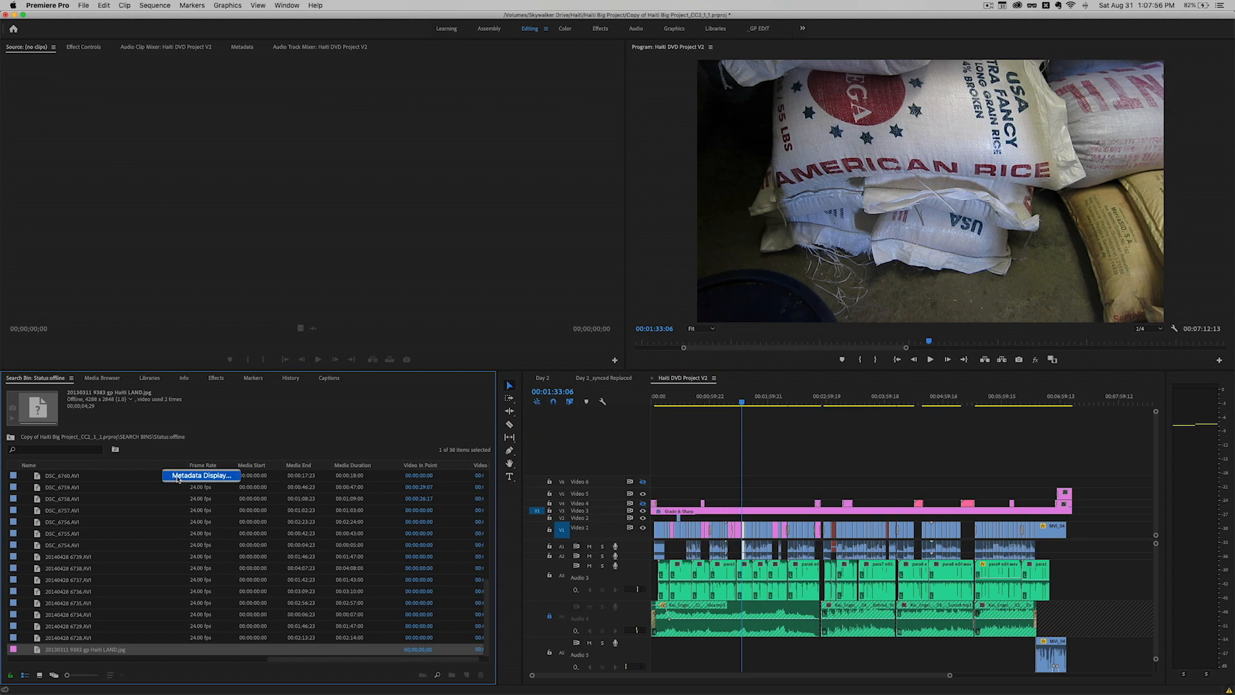
- Turn on the Video Usage metadata column via a 'usage' search in Metadata Display
click(200, 475)
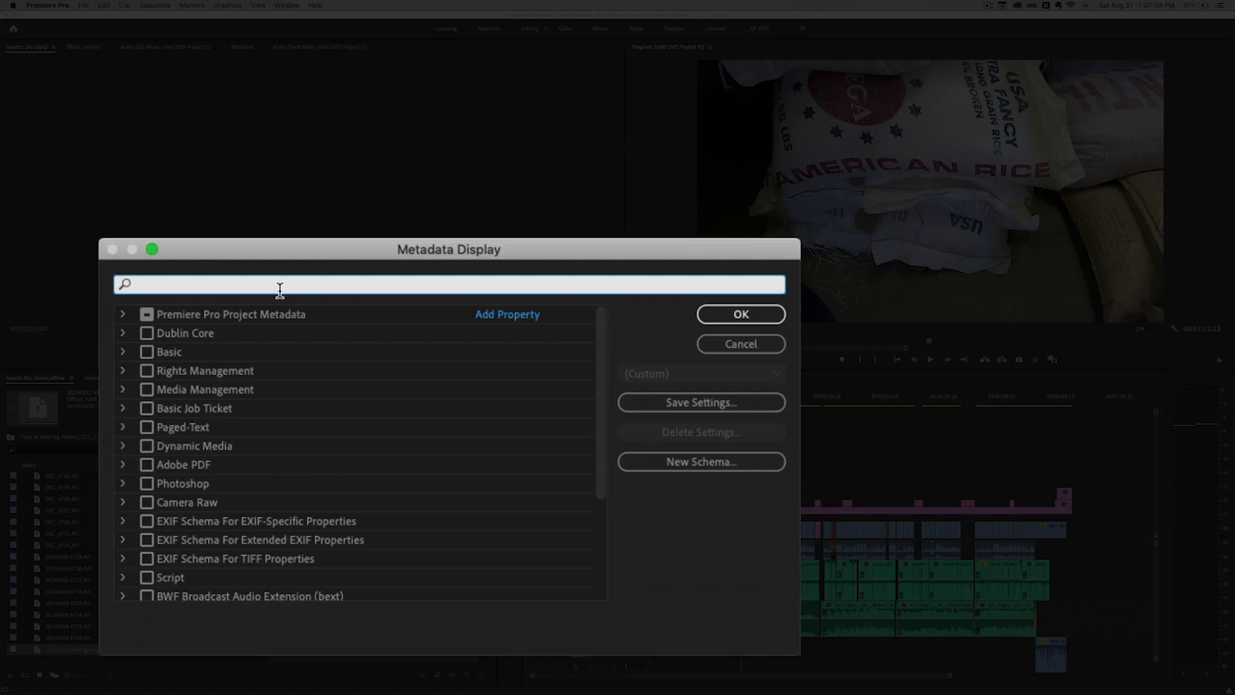
mouse_move(245, 272)
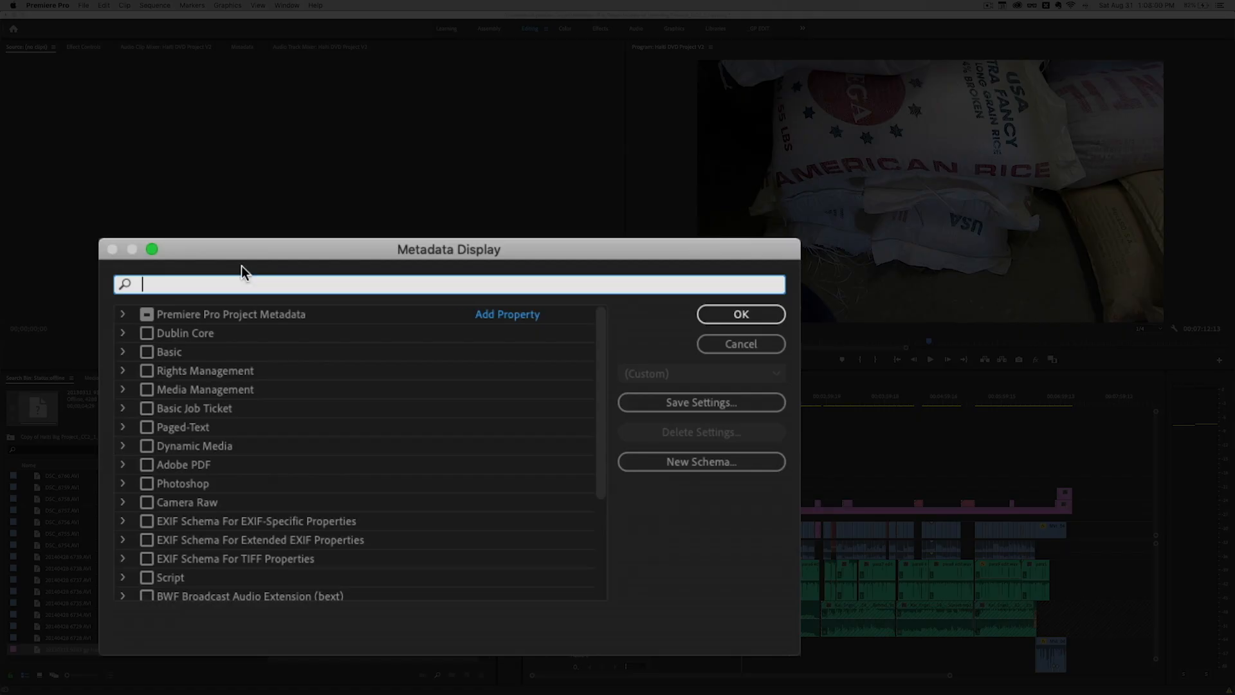
text(usage)
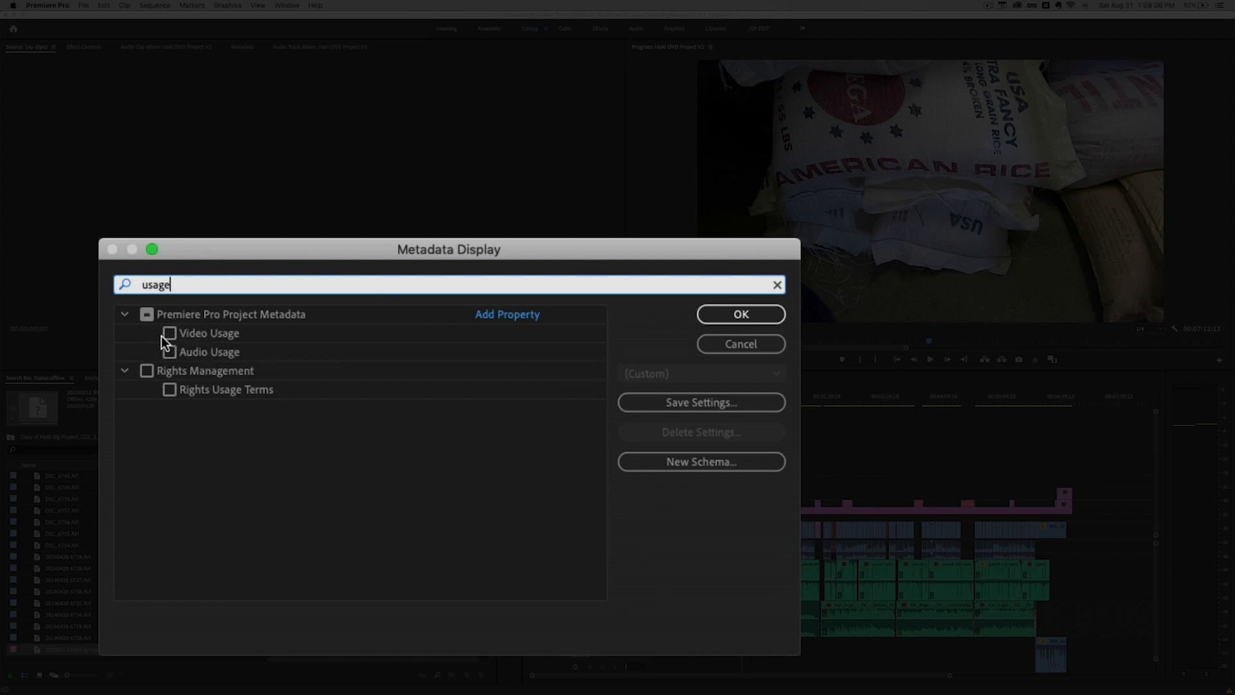
mouse_move(211, 344)
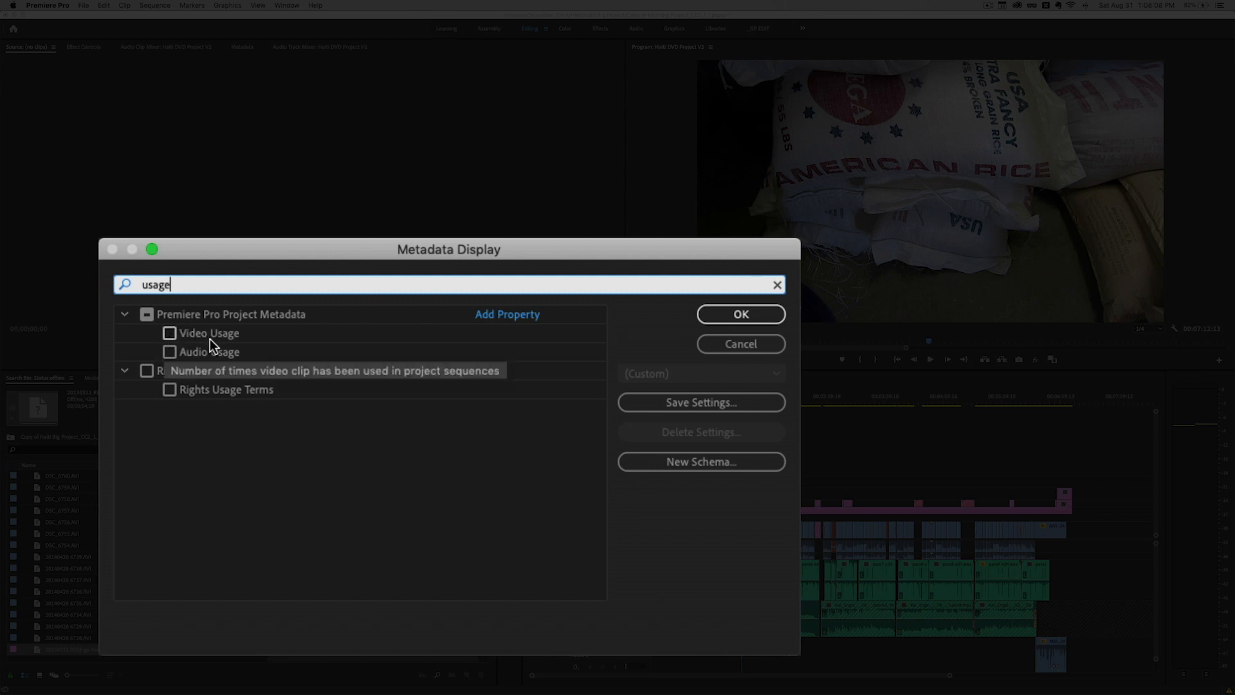
mouse_move(146, 347)
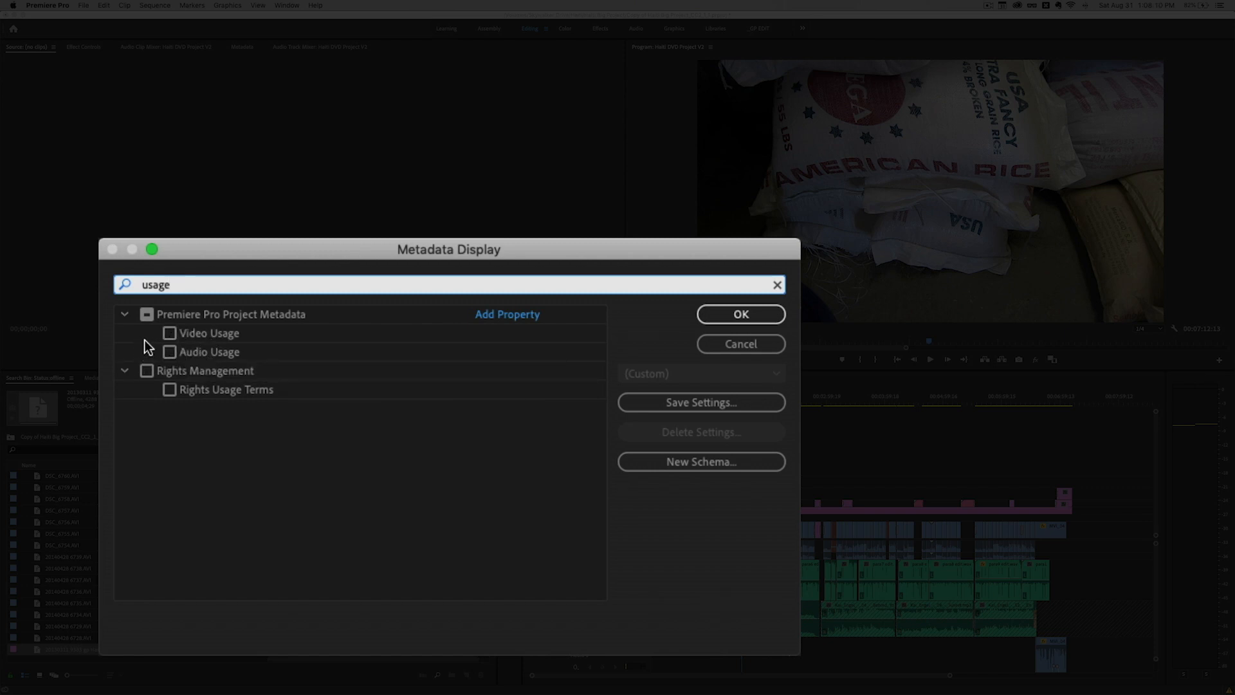
mouse_move(152, 341)
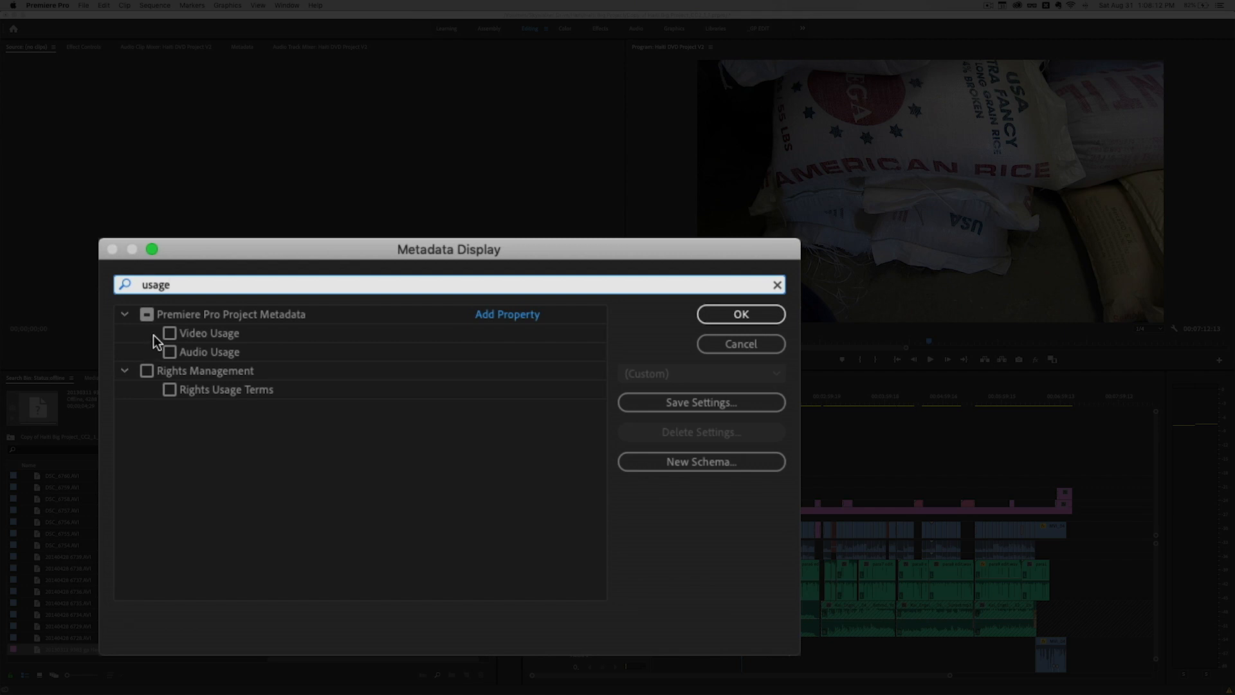
click(169, 334)
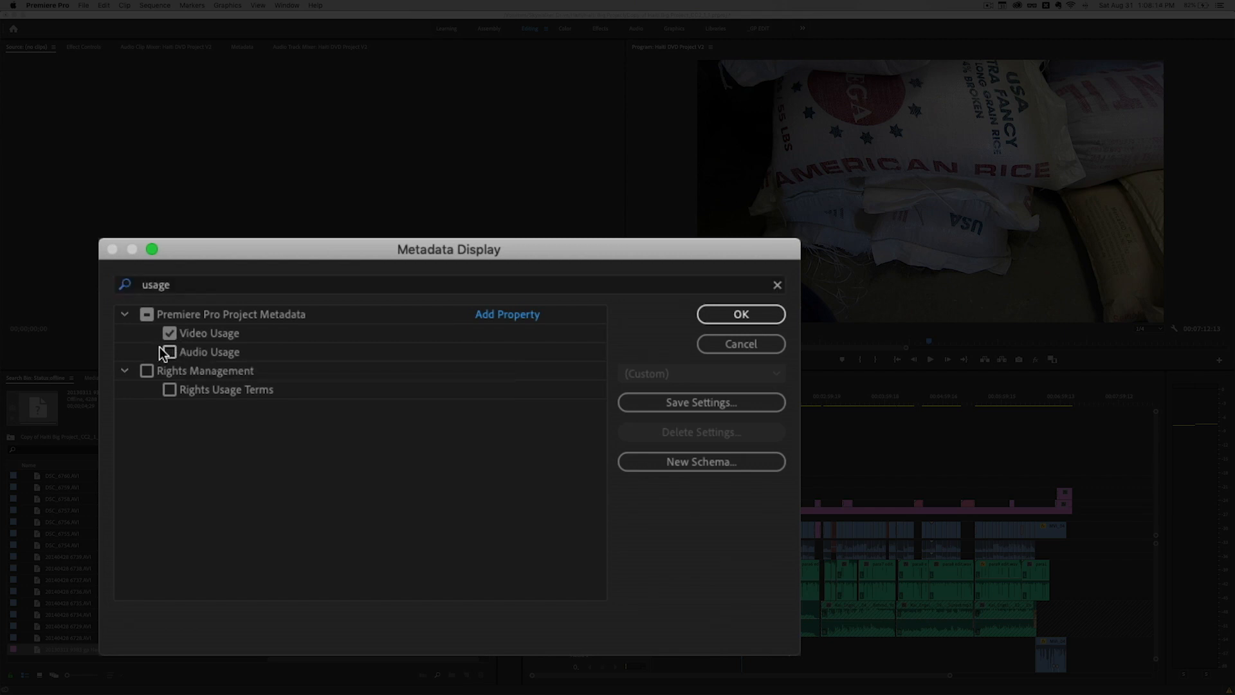
click(739, 314)
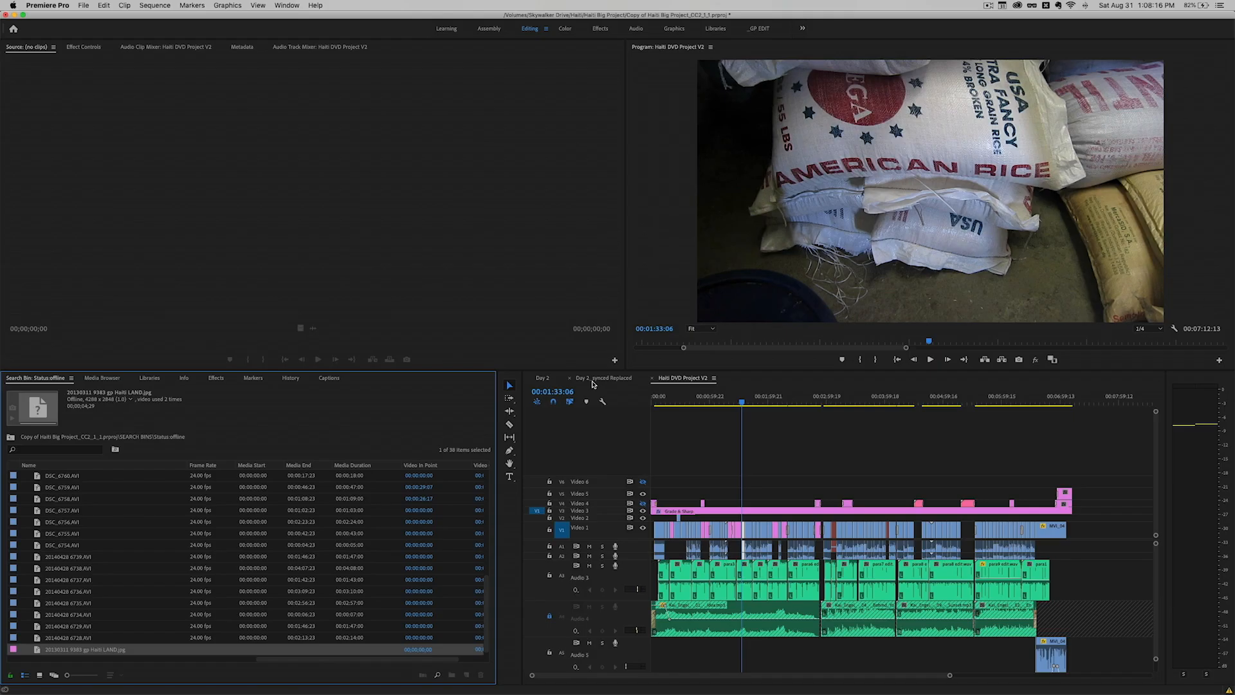
mouse_move(310, 464)
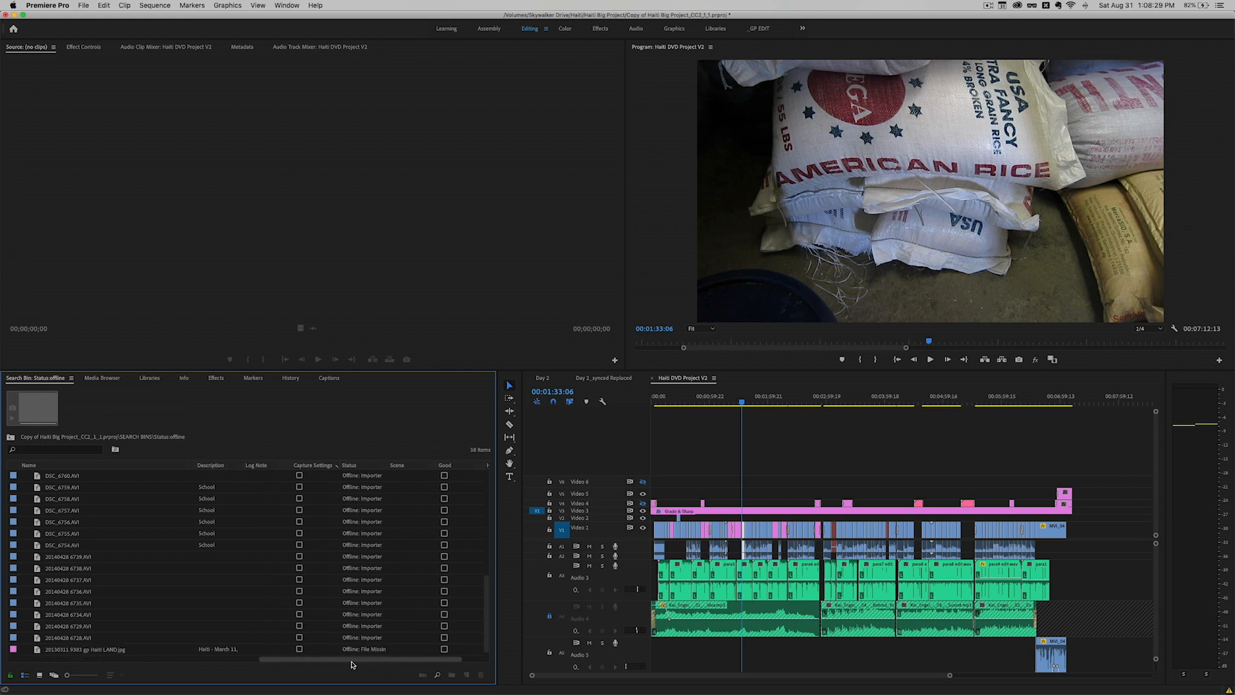
- Scroll the bin's columns right to reach the Video Usage column
scroll(right, 3)
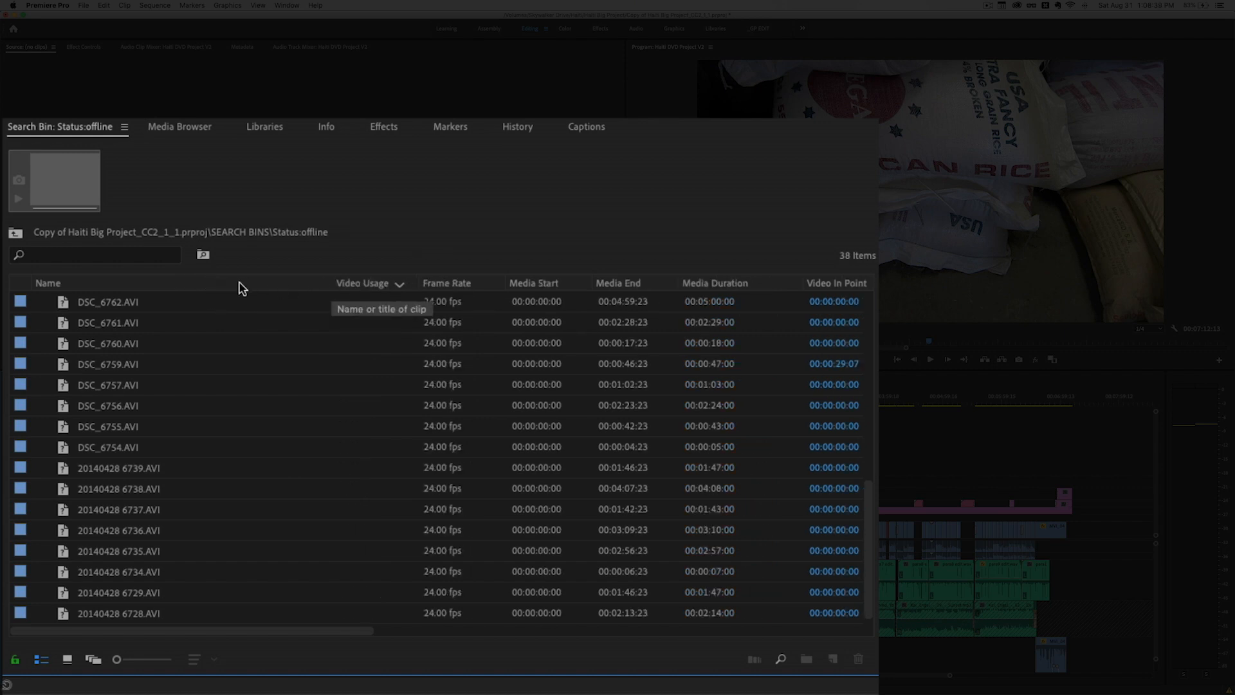
mouse_move(99, 297)
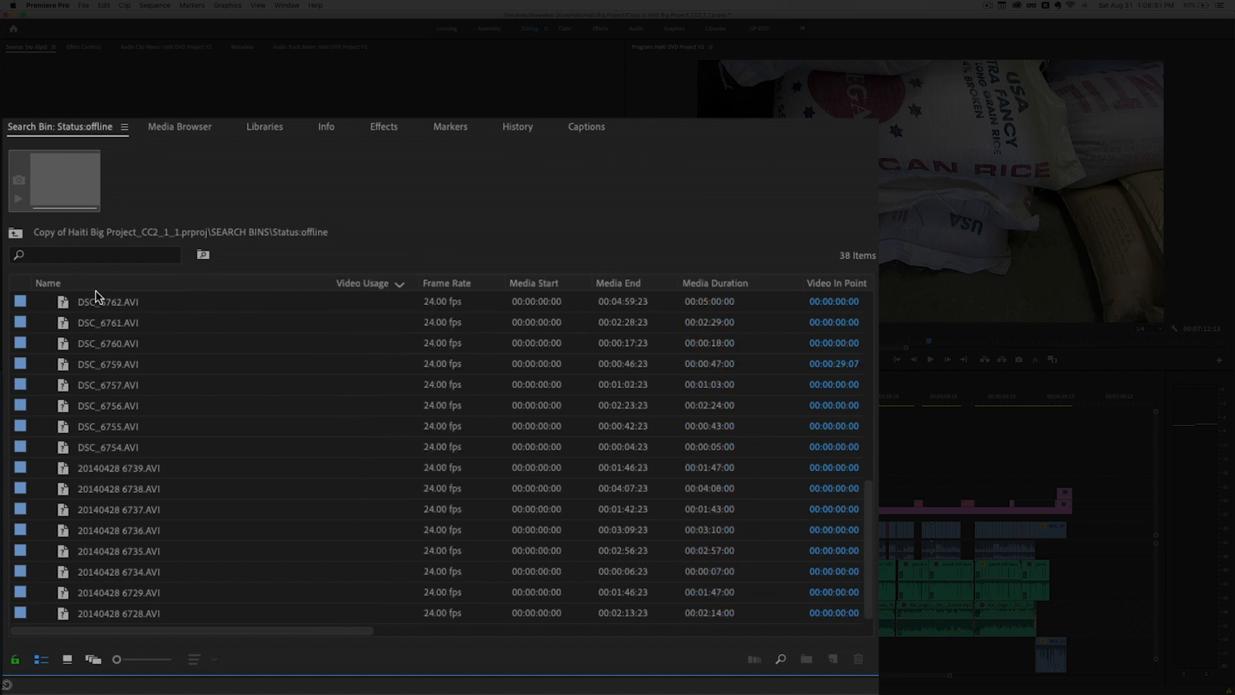
mouse_move(350, 284)
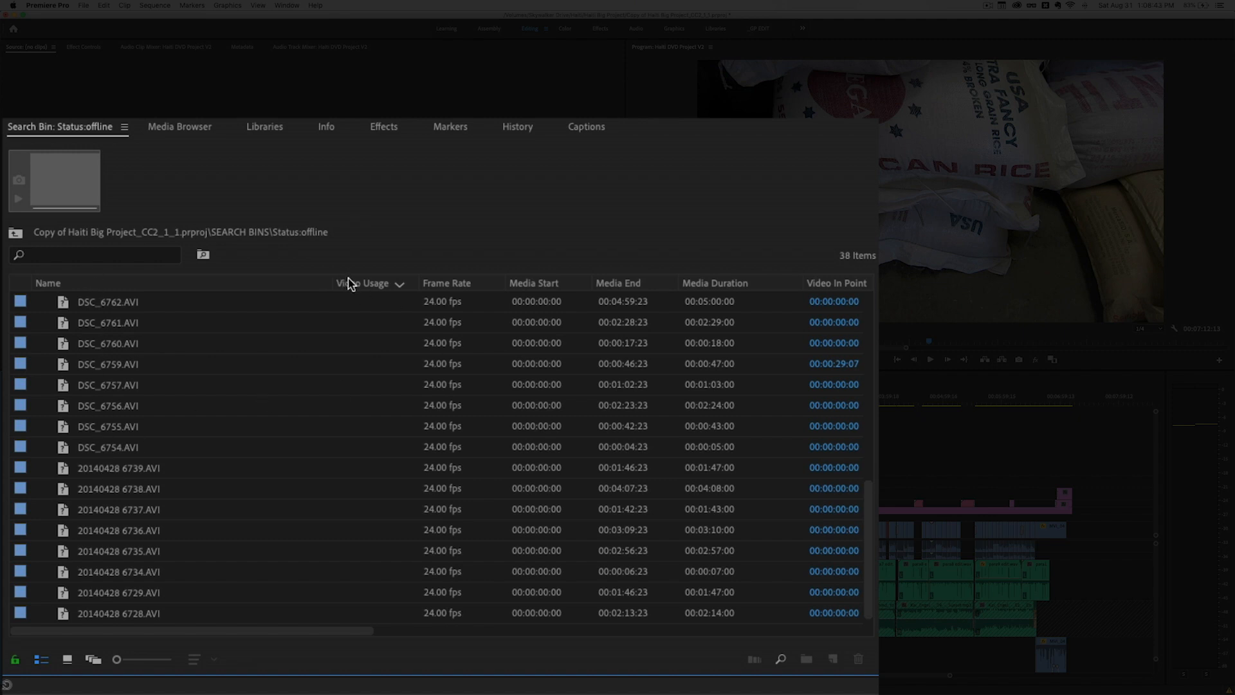
mouse_move(859, 492)
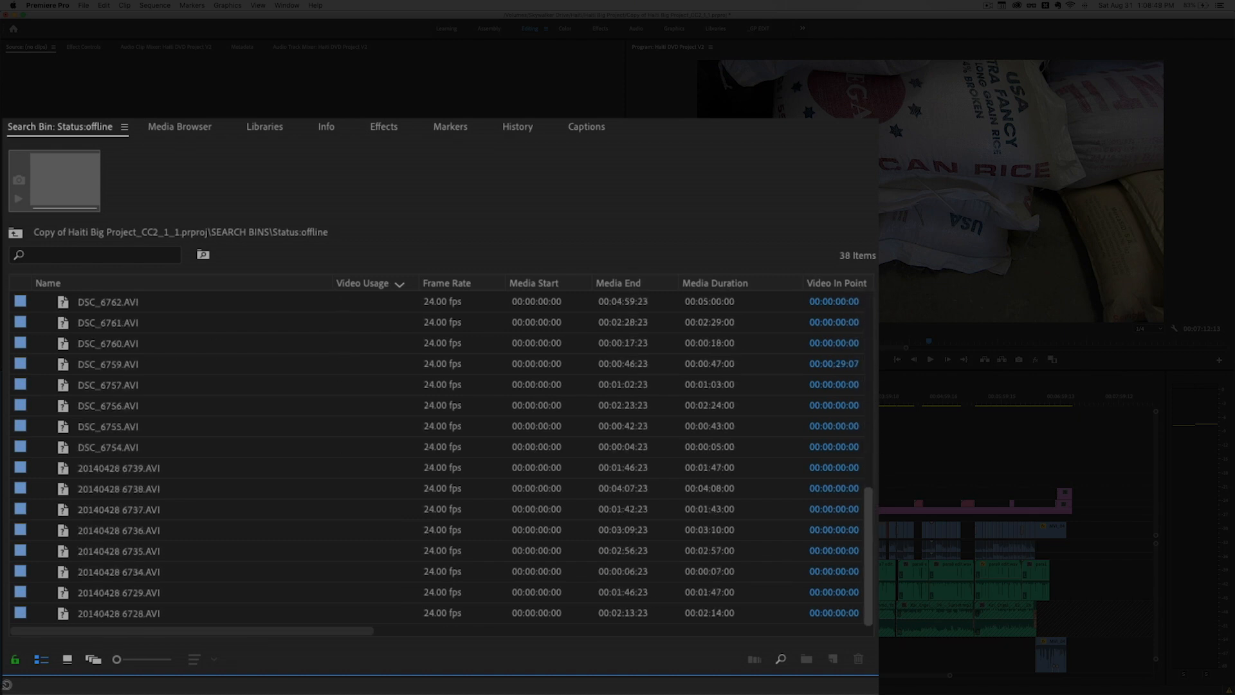
- Sort by Video Usage and expand the Haiti LAND.jpg usage entries
click(363, 286)
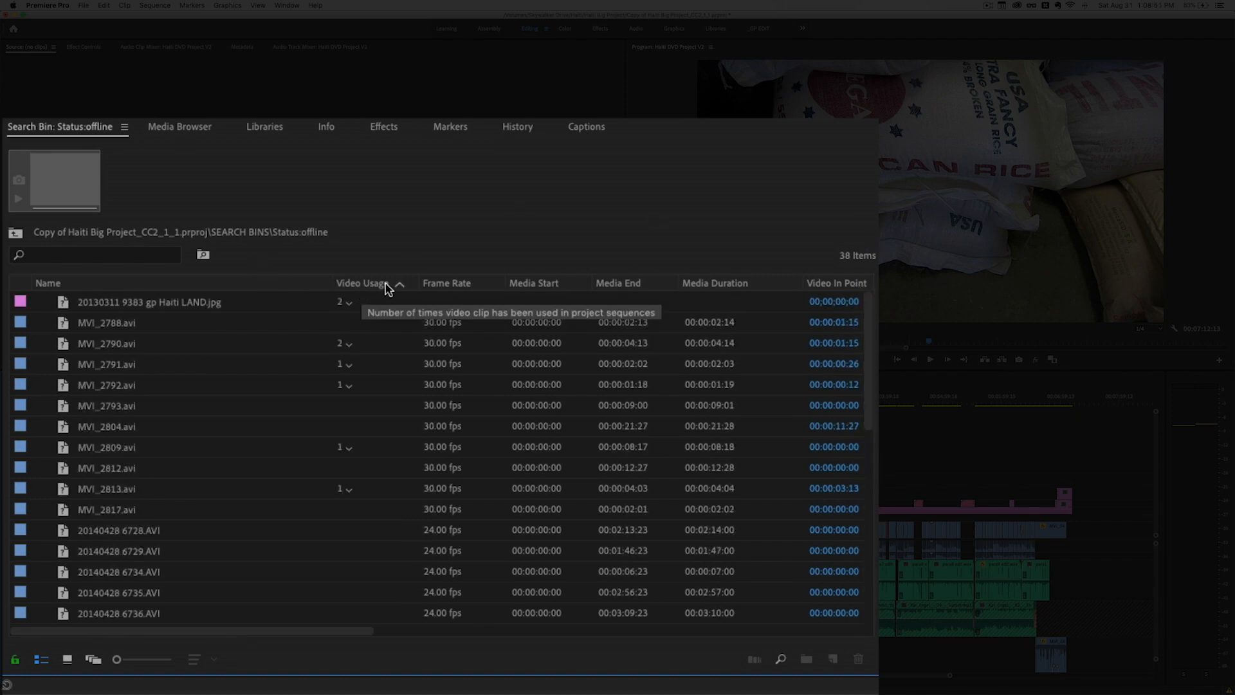
click(363, 283)
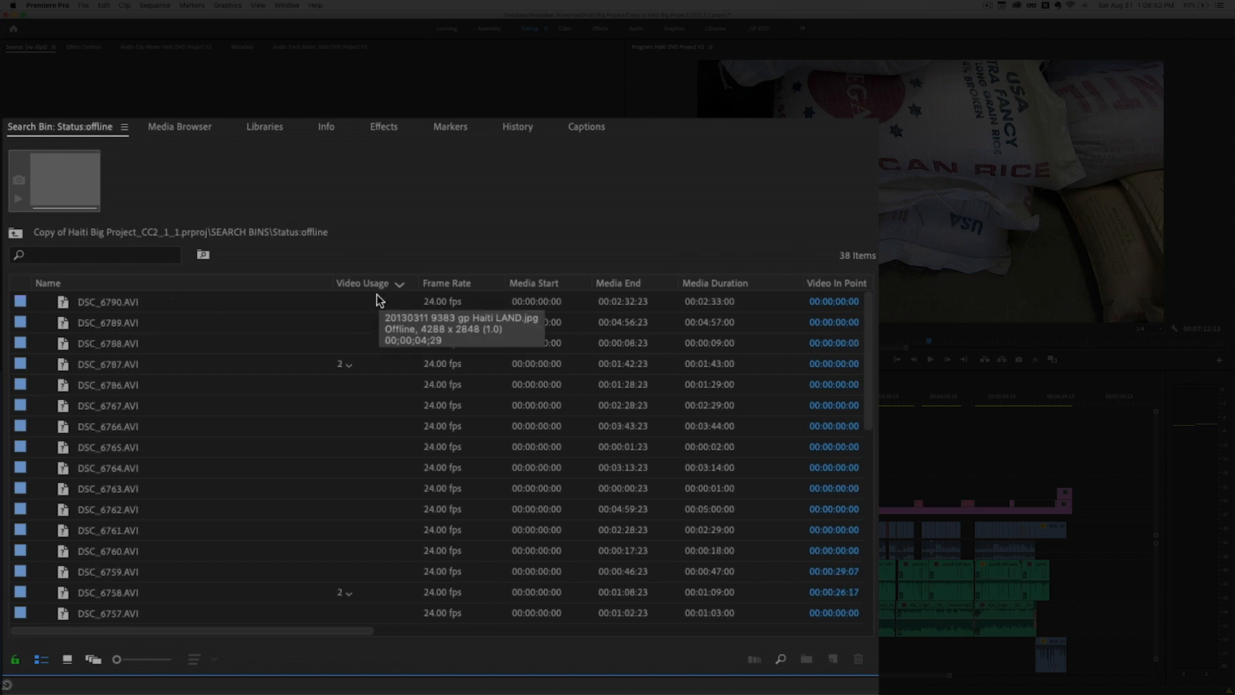
click(362, 283)
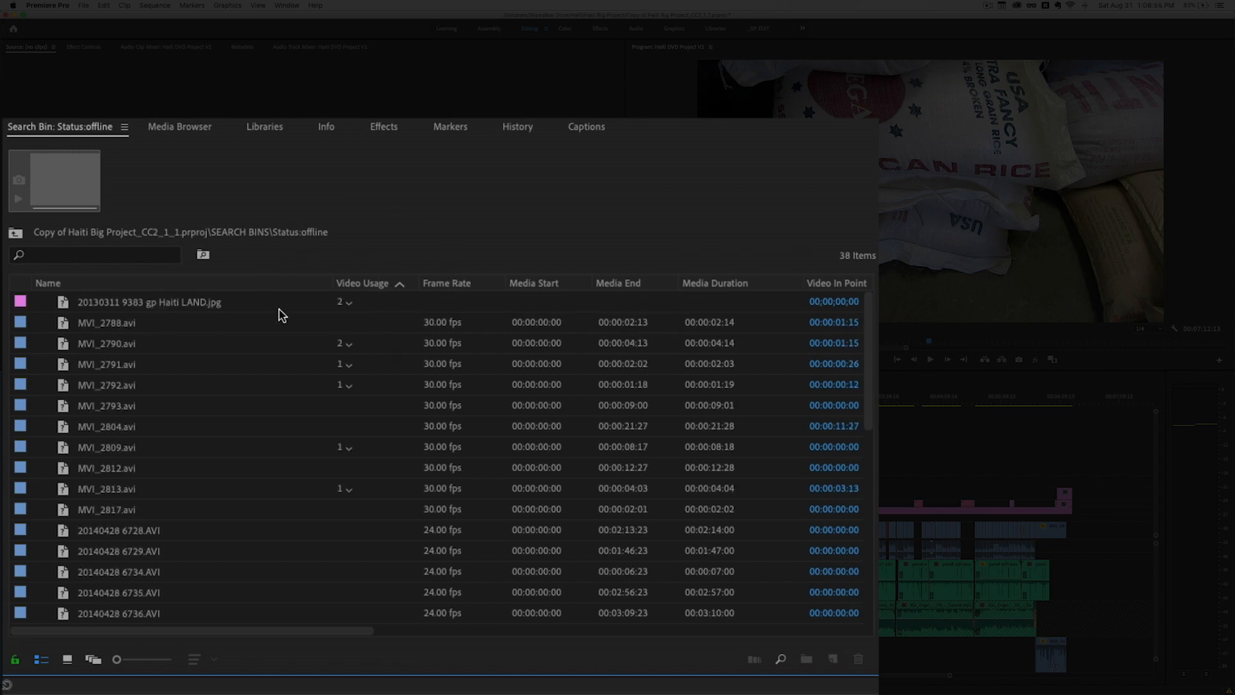
mouse_move(122, 305)
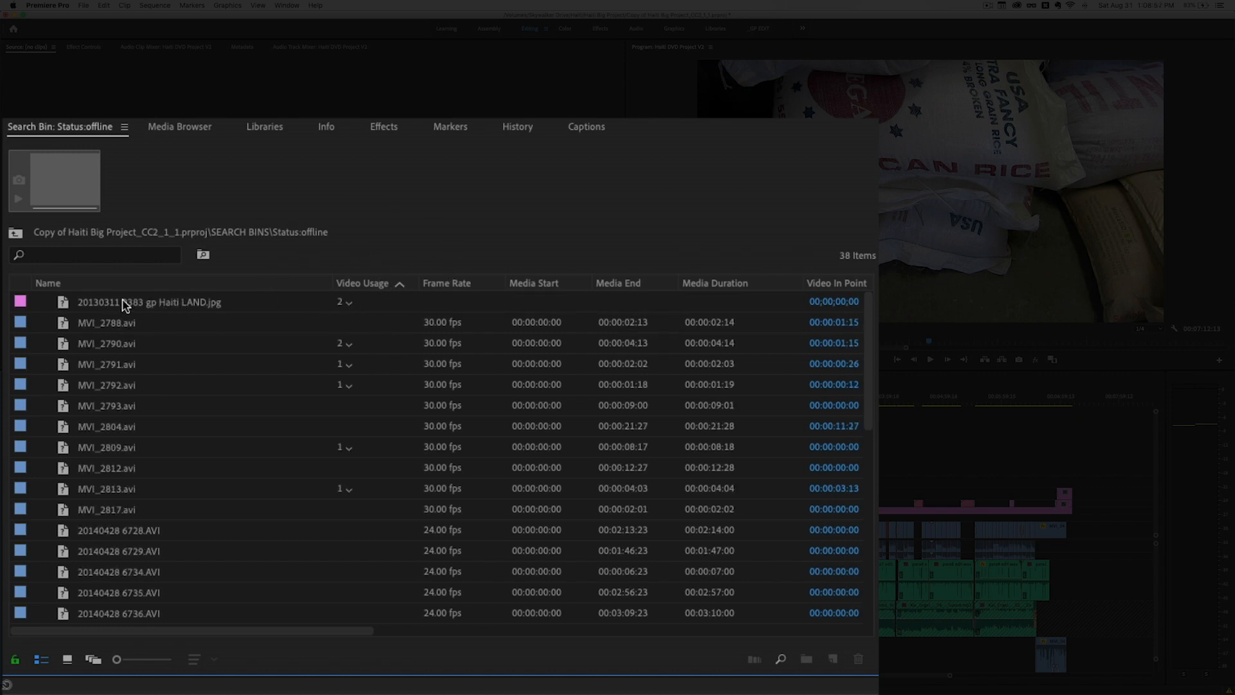
mouse_move(191, 309)
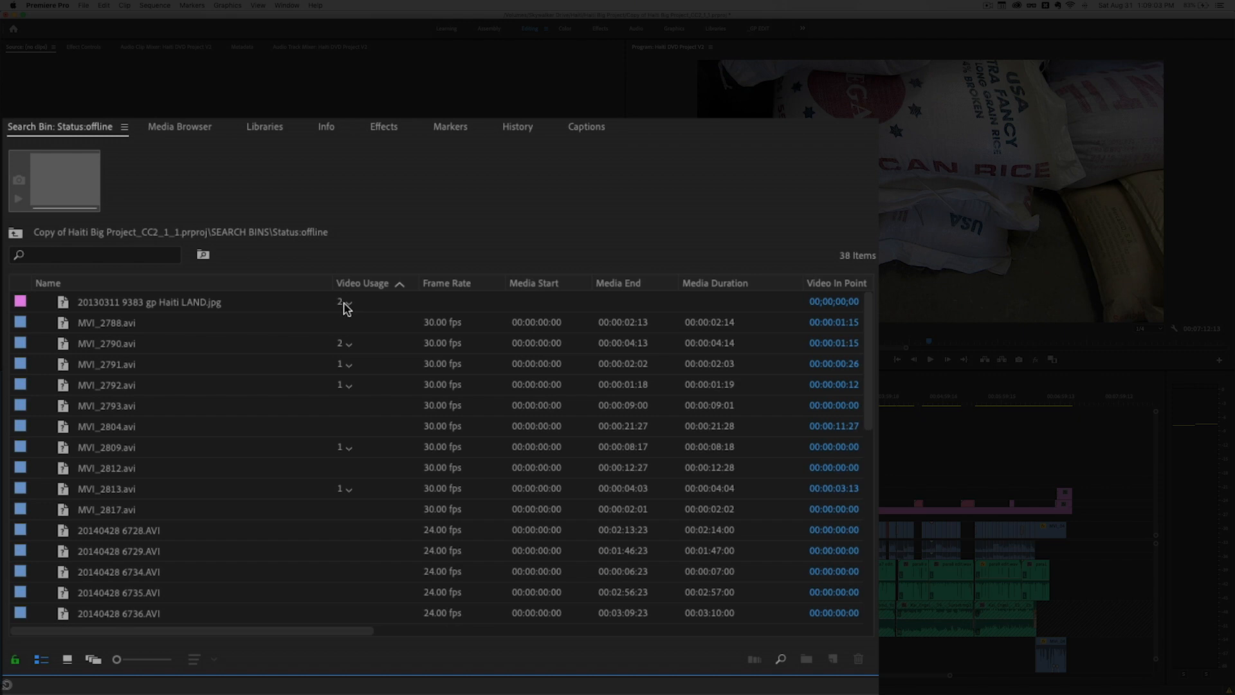
mouse_move(353, 309)
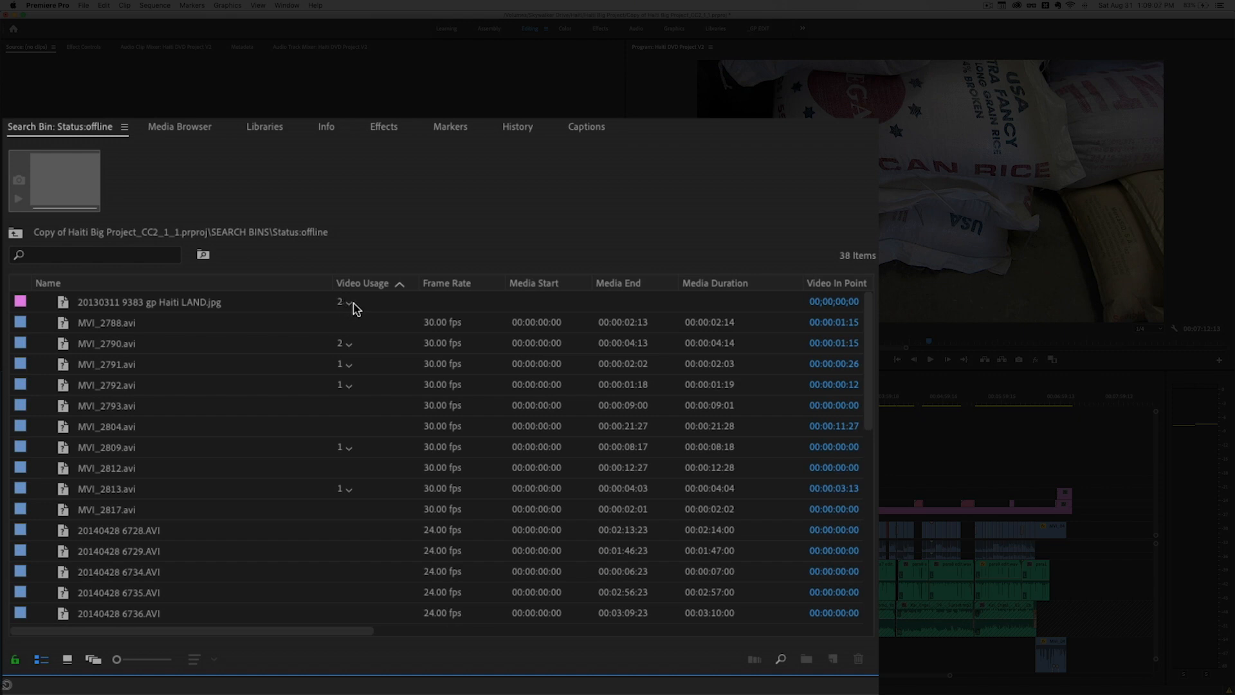
mouse_move(225, 337)
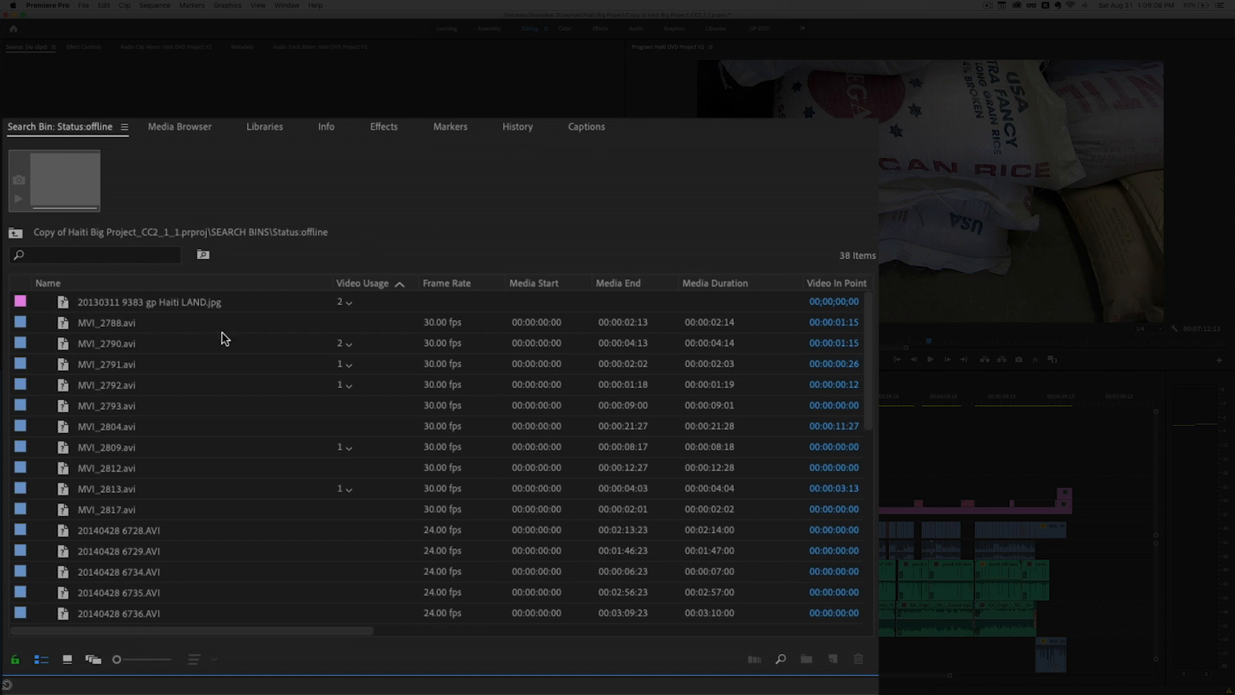
mouse_move(355, 329)
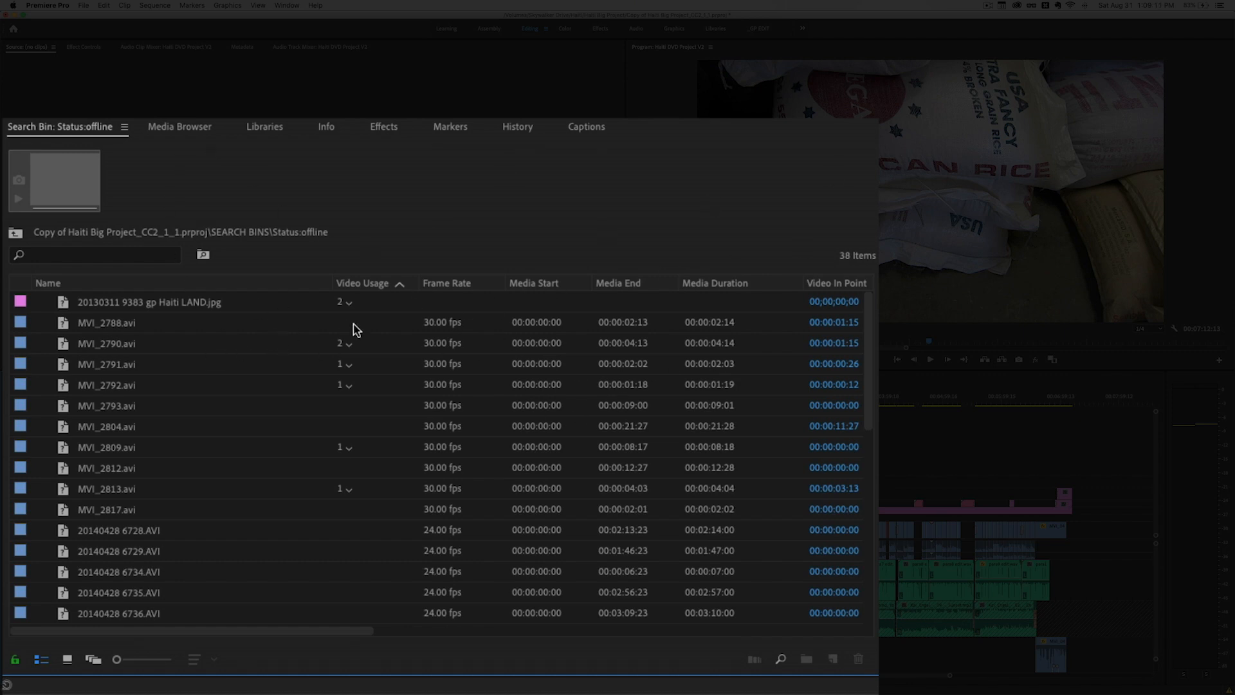
mouse_move(350, 307)
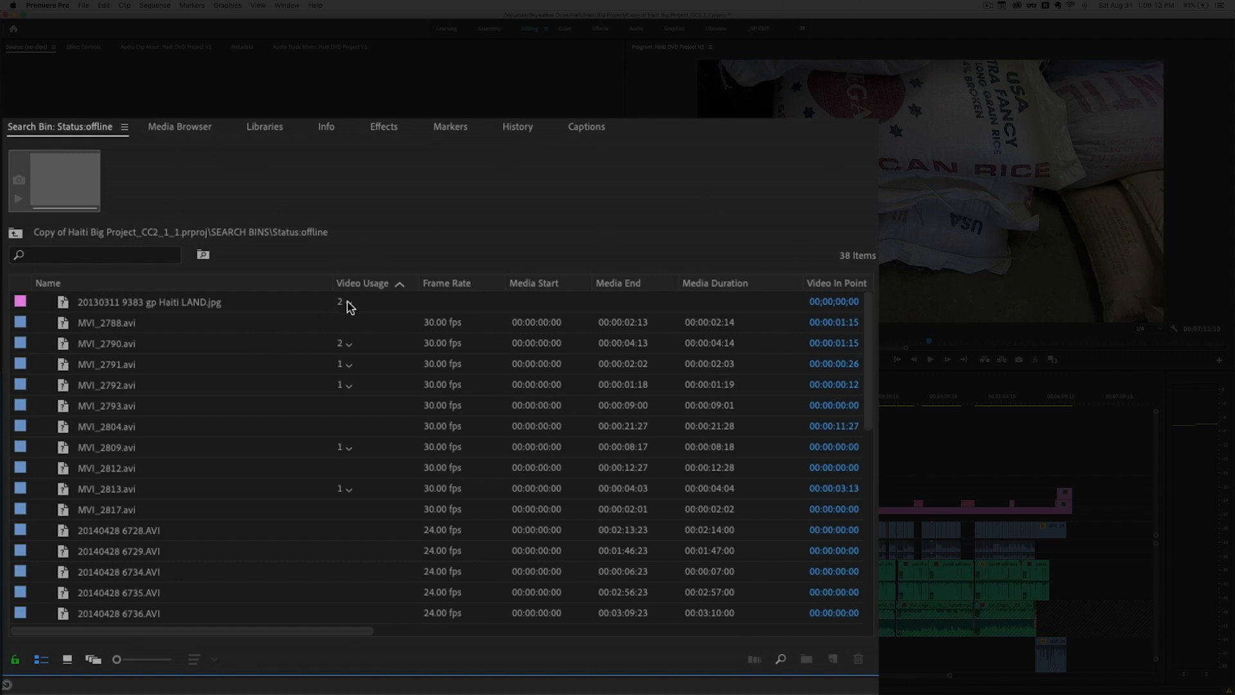
mouse_move(350, 310)
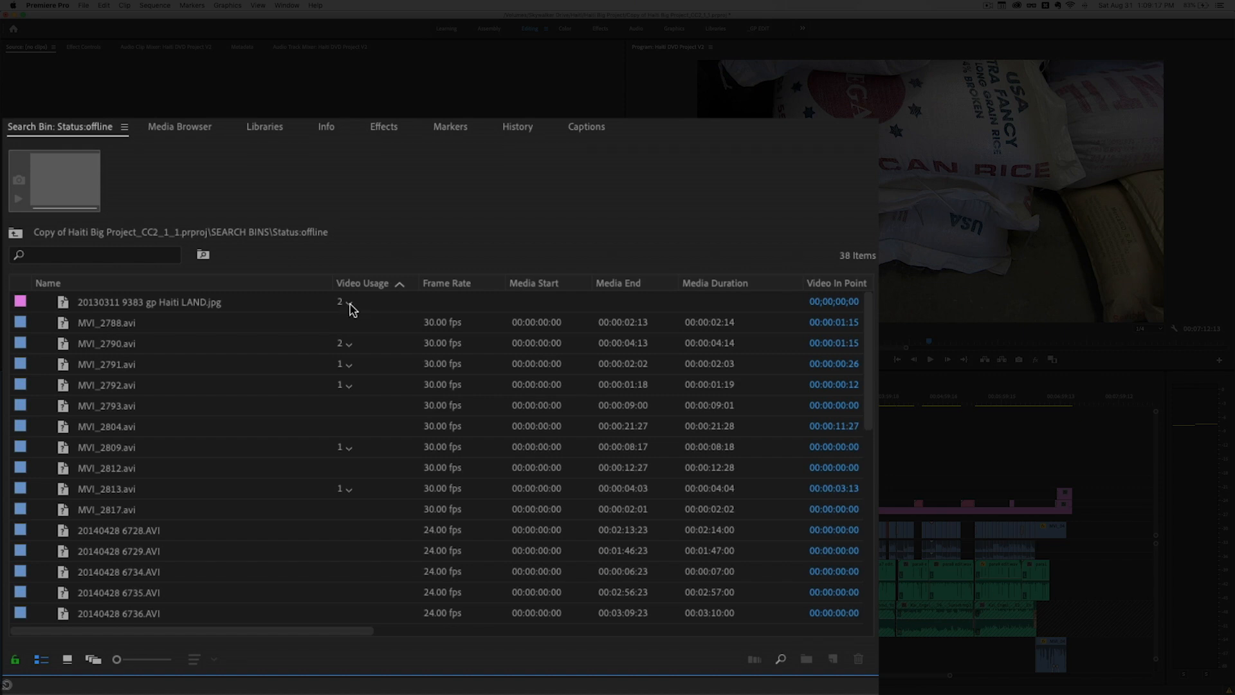
click(347, 302)
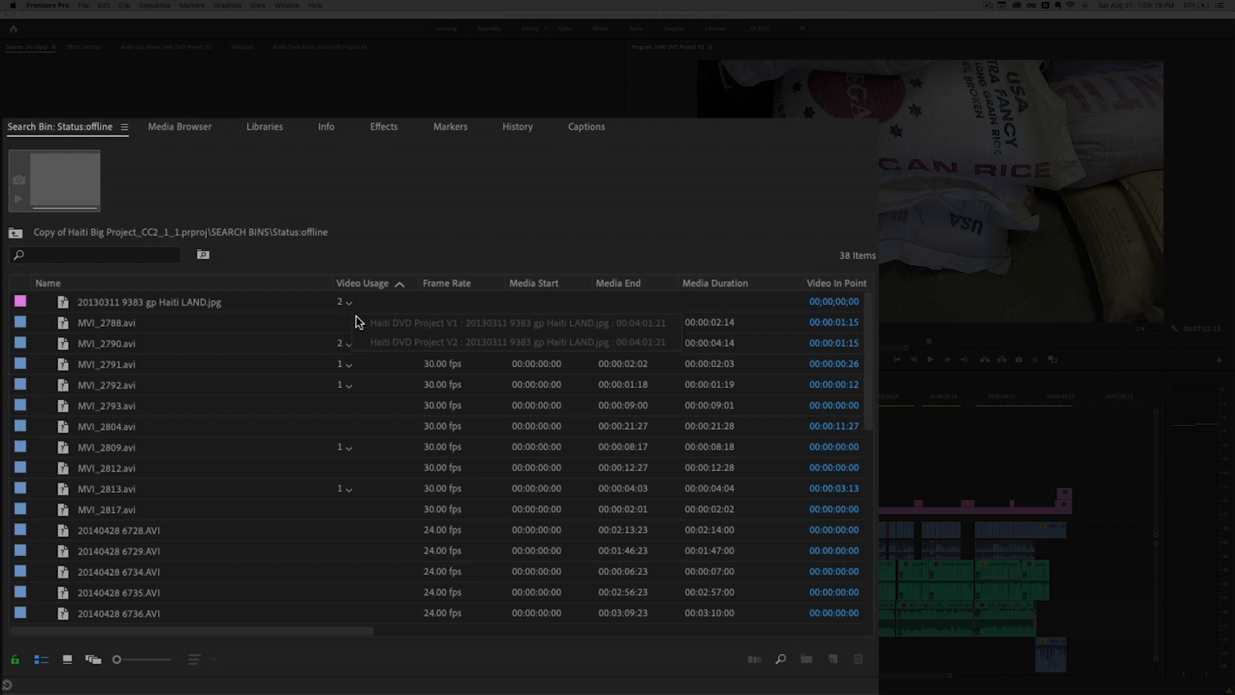
mouse_move(407, 329)
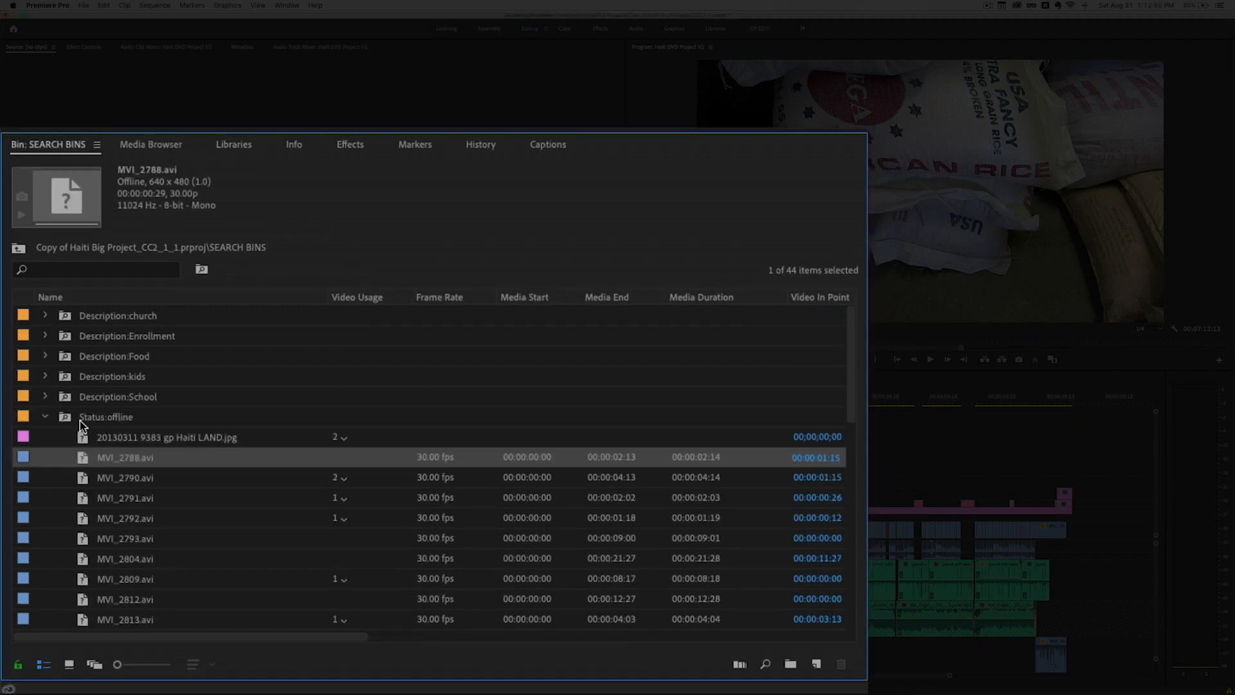
mouse_move(89, 423)
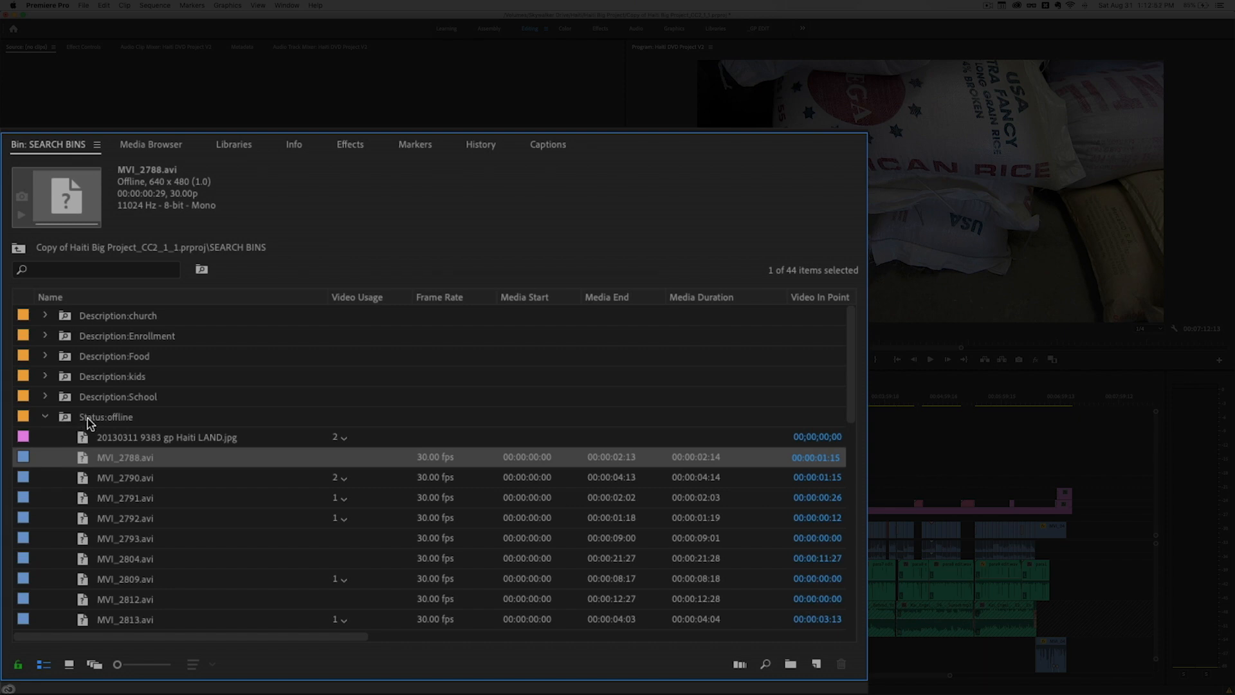
- Open the Status:offline bin on its own, then navigate up to SEARCH BINS
double_click(106, 417)
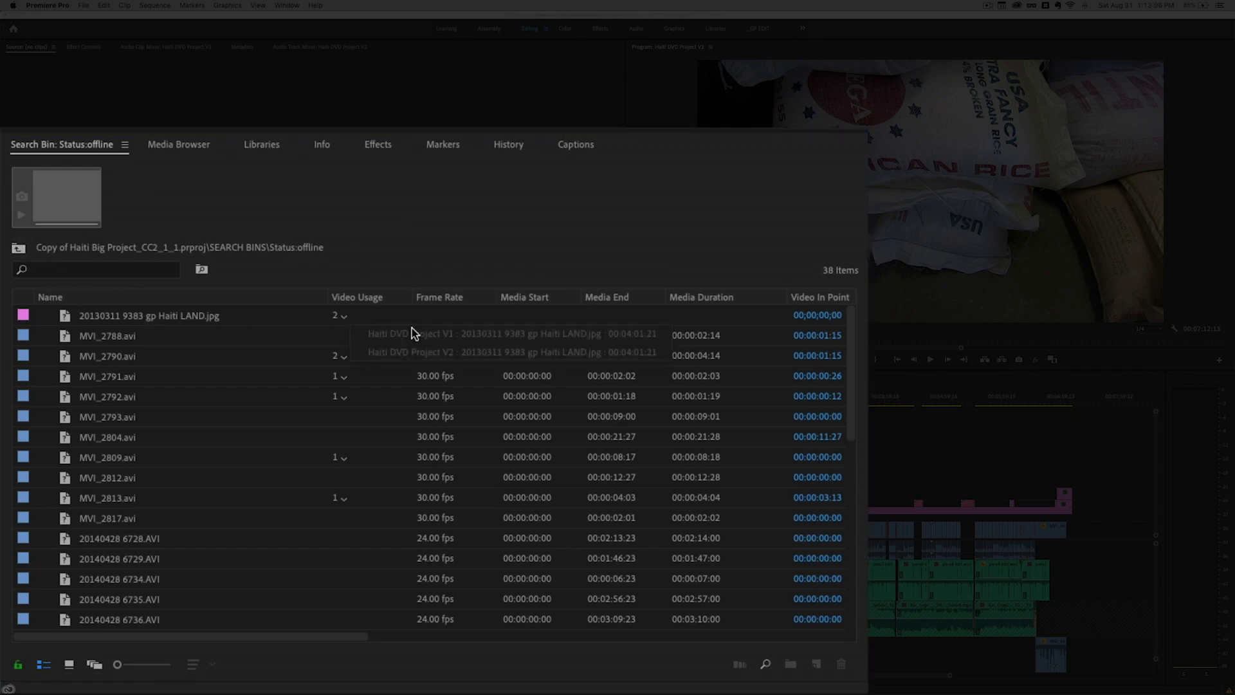
mouse_move(409, 351)
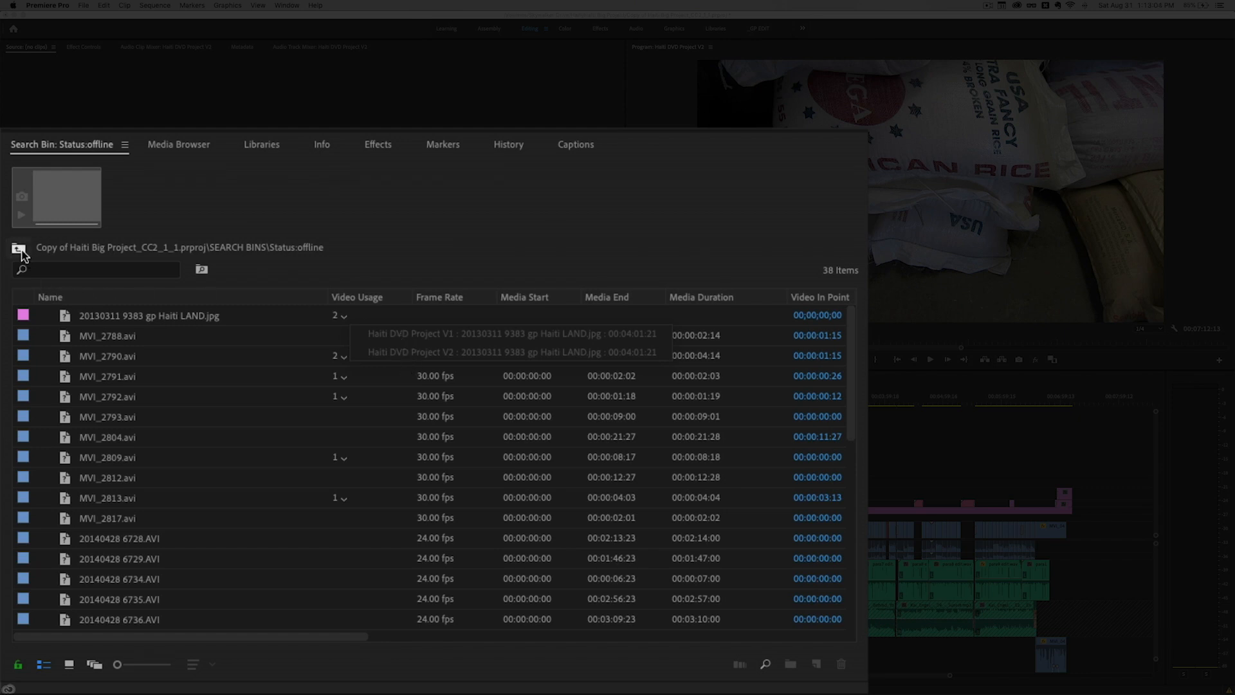
click(18, 249)
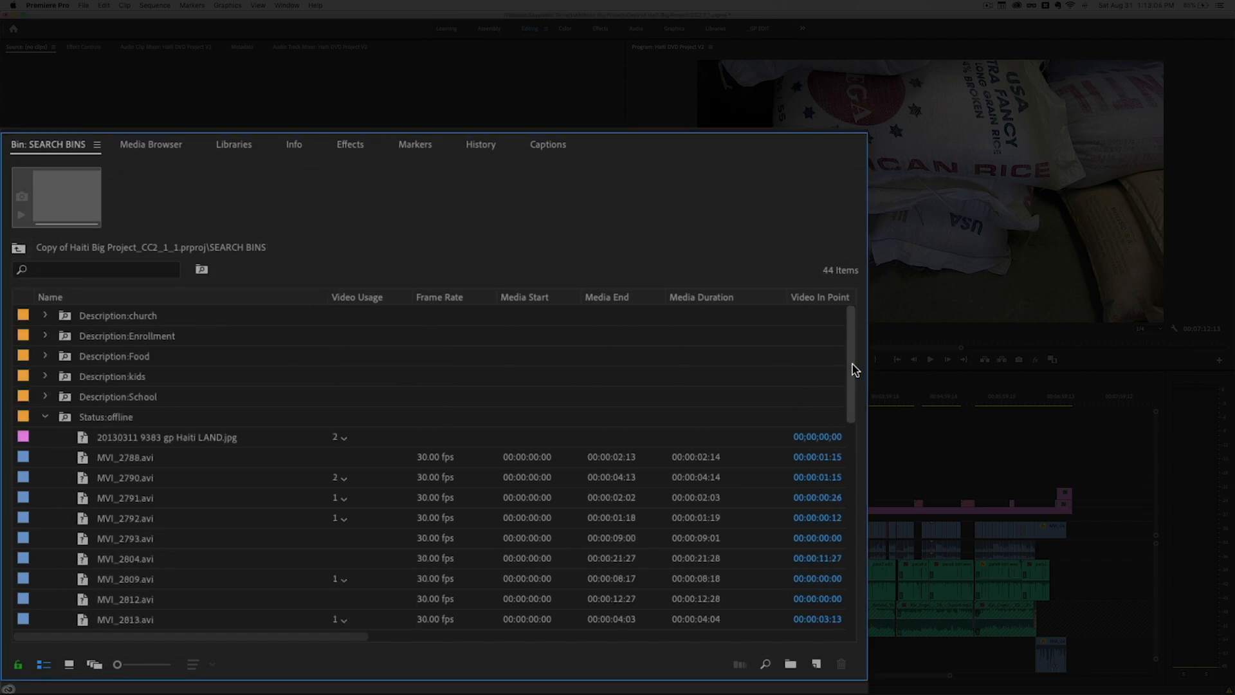
- Scroll down to the Haiti LAND.jpg usage entries in SEARCH BINS
scroll(down, 3)
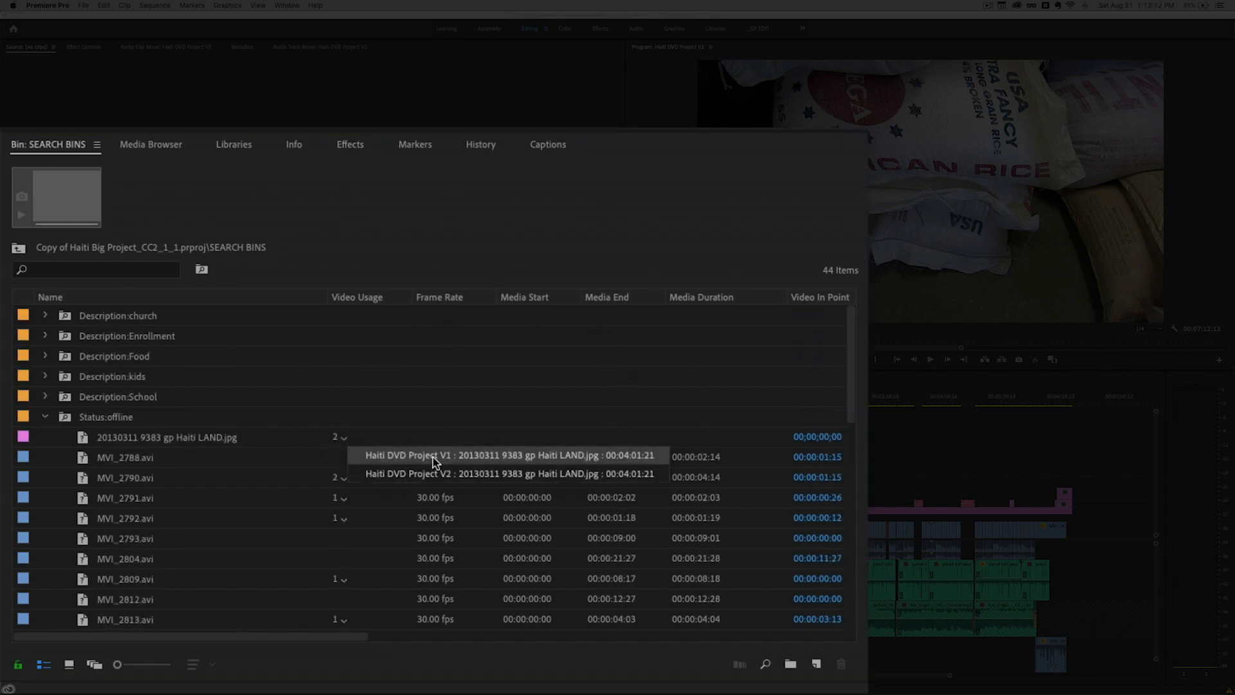
mouse_move(403, 460)
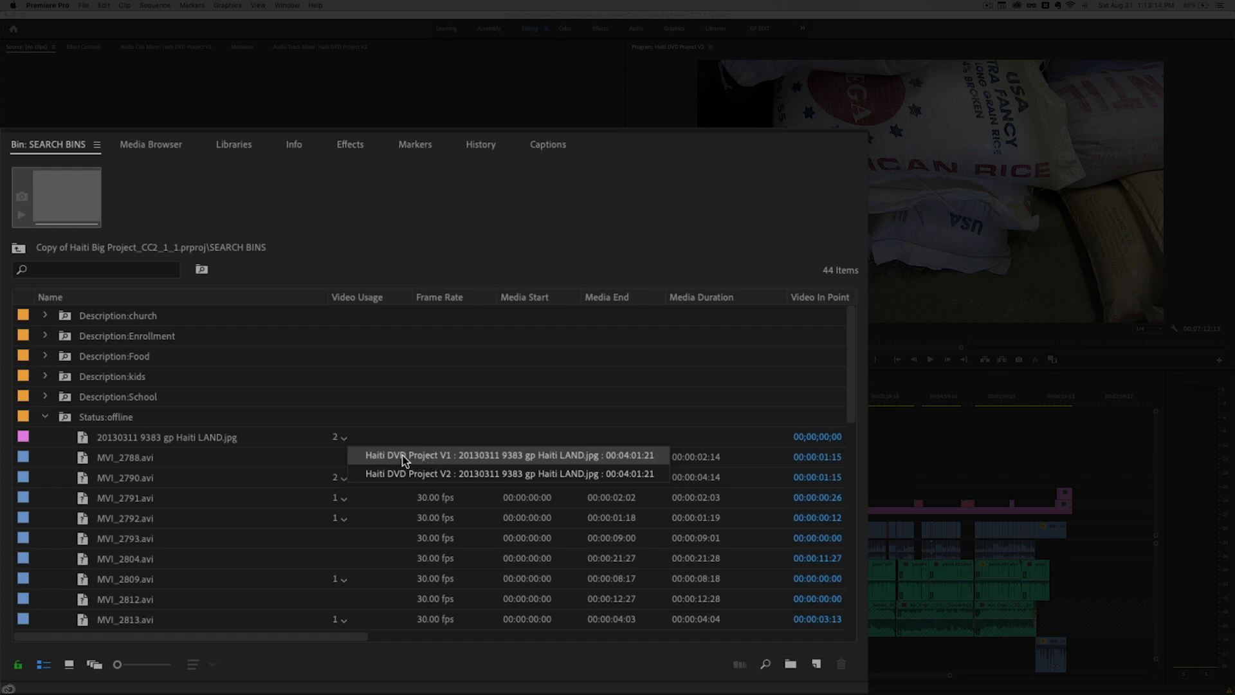
mouse_move(428, 478)
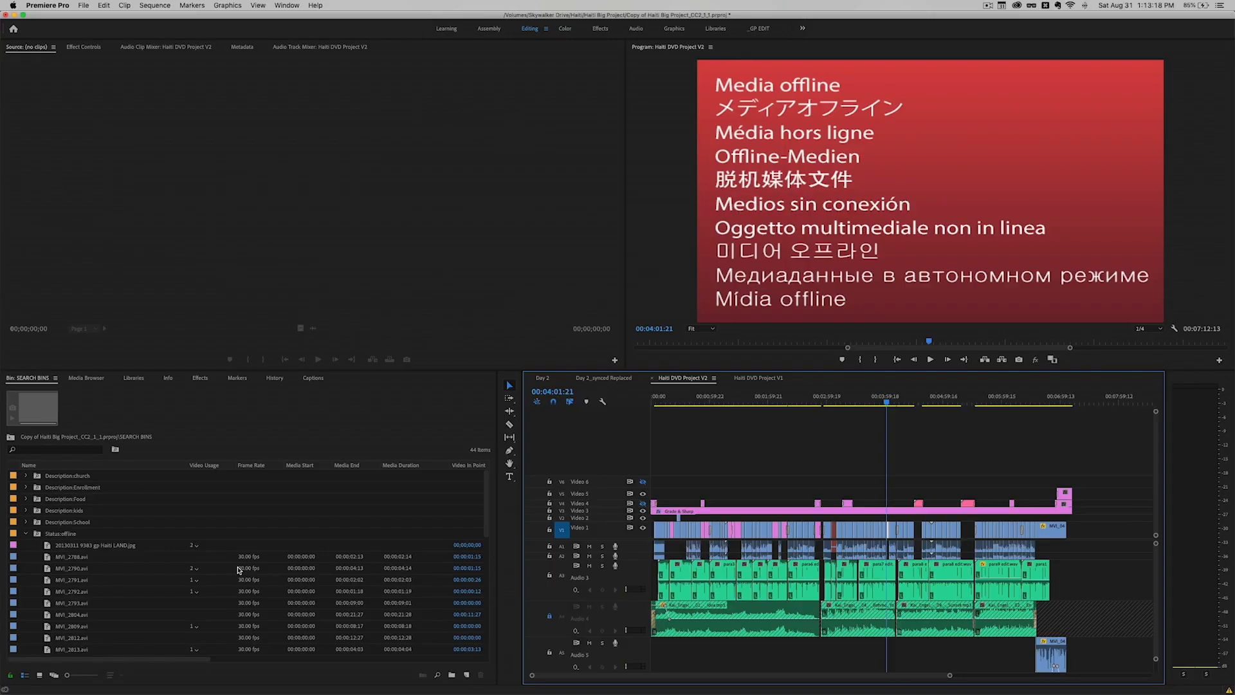
- Activate the V2 timeline to zoom in around the playhead at 00:04:01:21
click(888, 401)
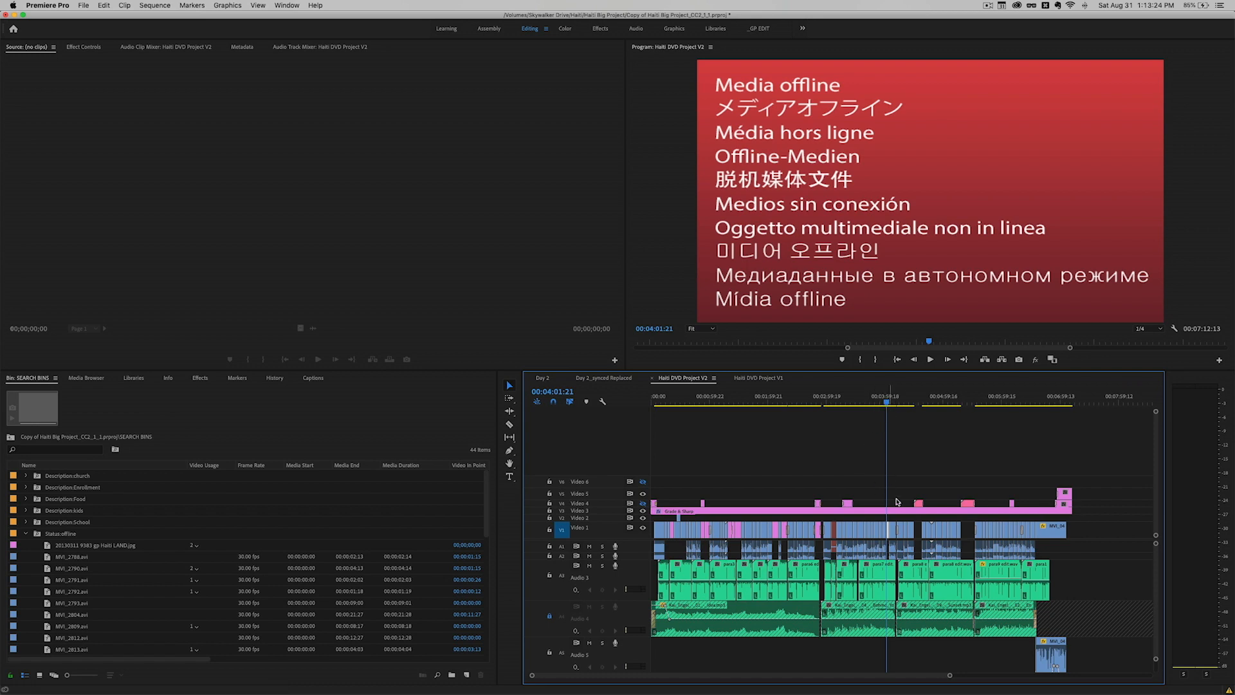
mouse_move(891, 537)
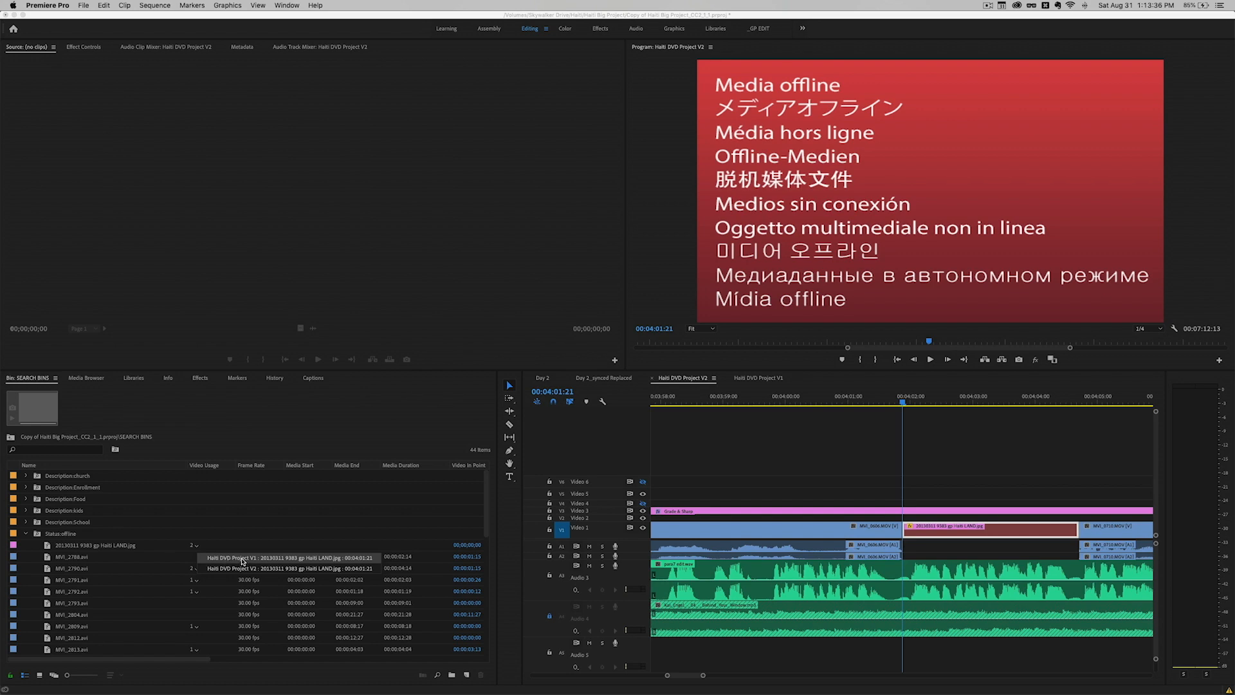
- Jump to the Haiti LAND image at 00:04:01:21 in Haiti DVD Project V1 and select it
click(757, 378)
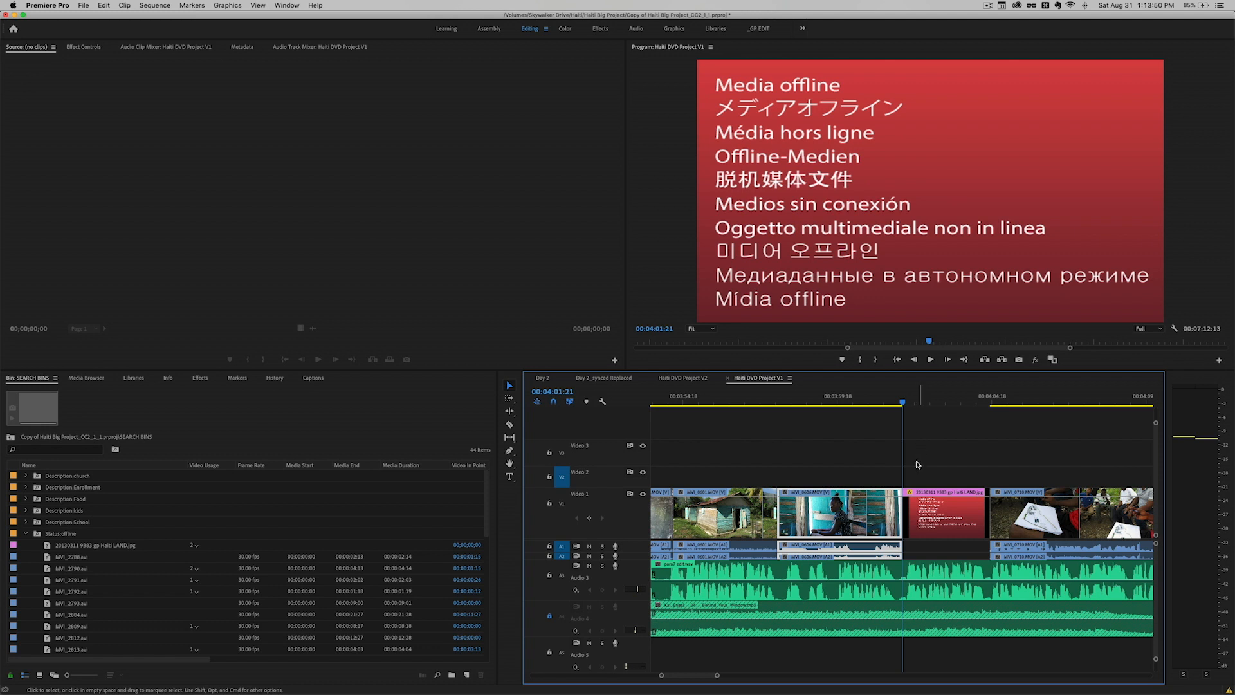
mouse_move(929, 476)
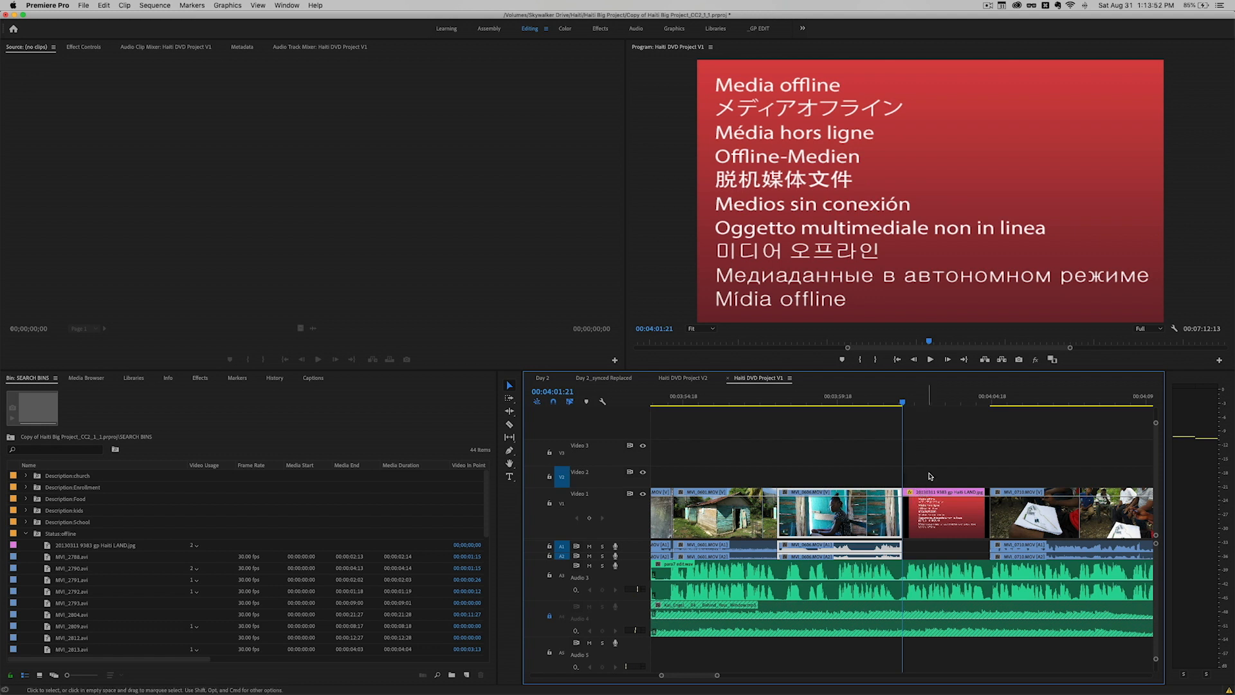
click(94, 545)
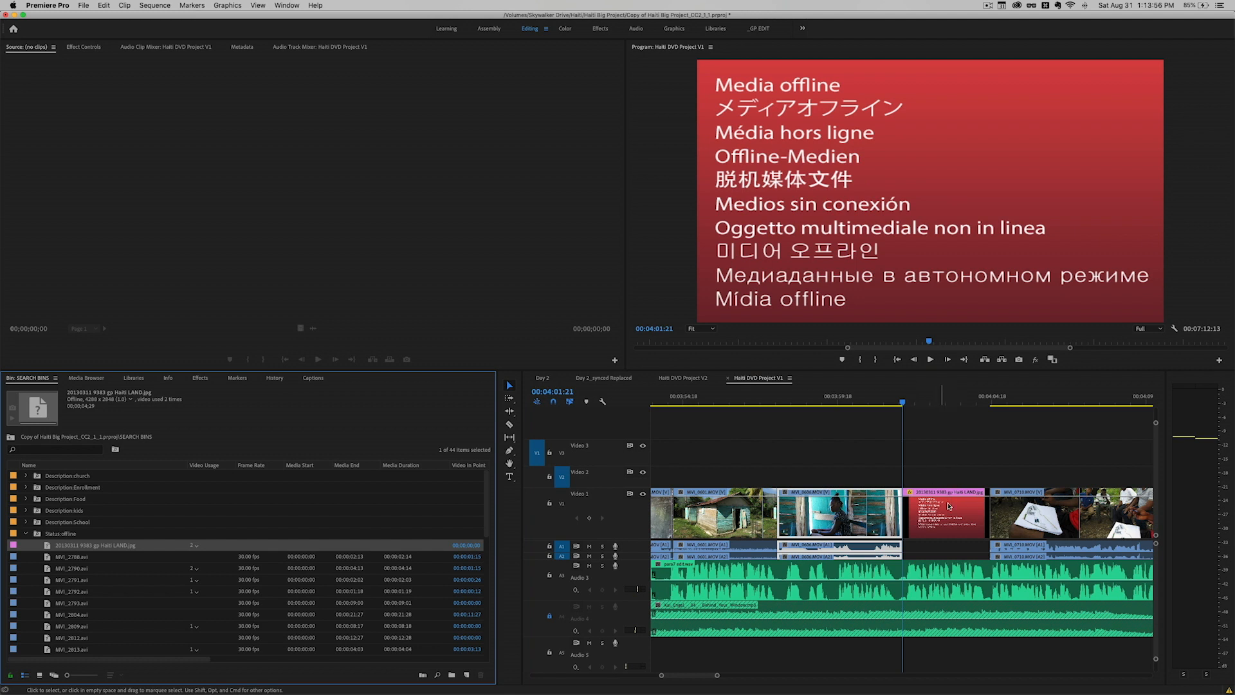
mouse_move(927, 447)
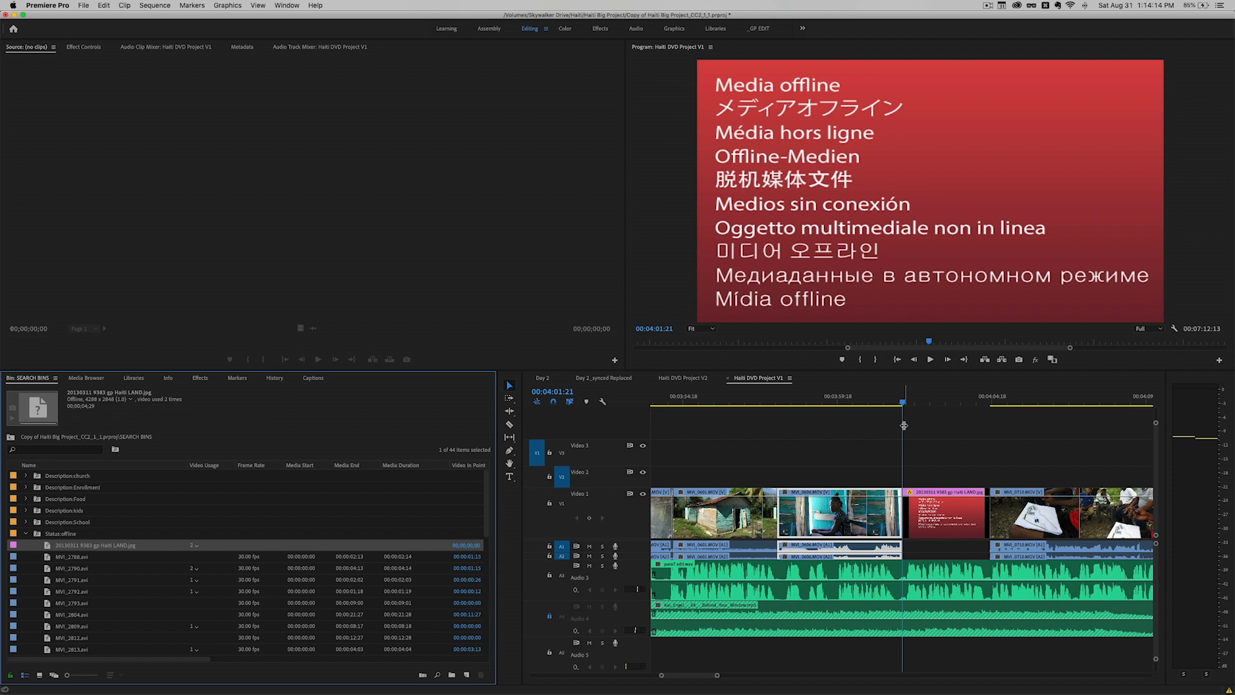
mouse_move(621, 480)
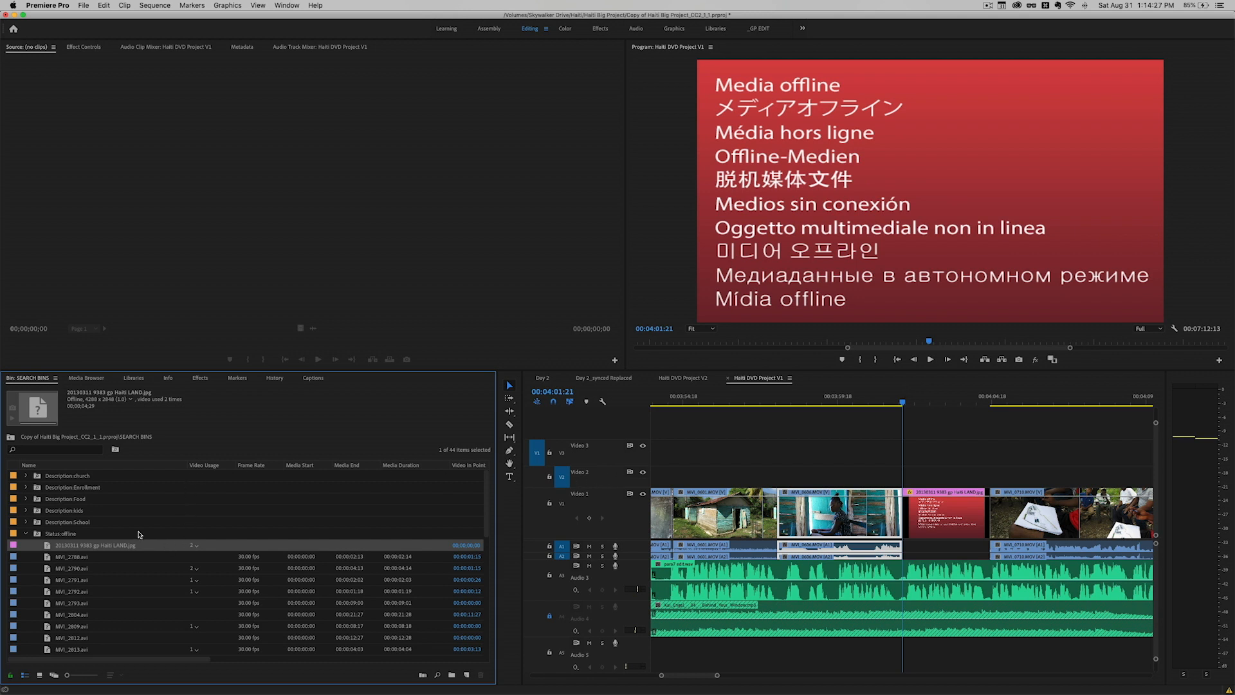
mouse_move(80, 536)
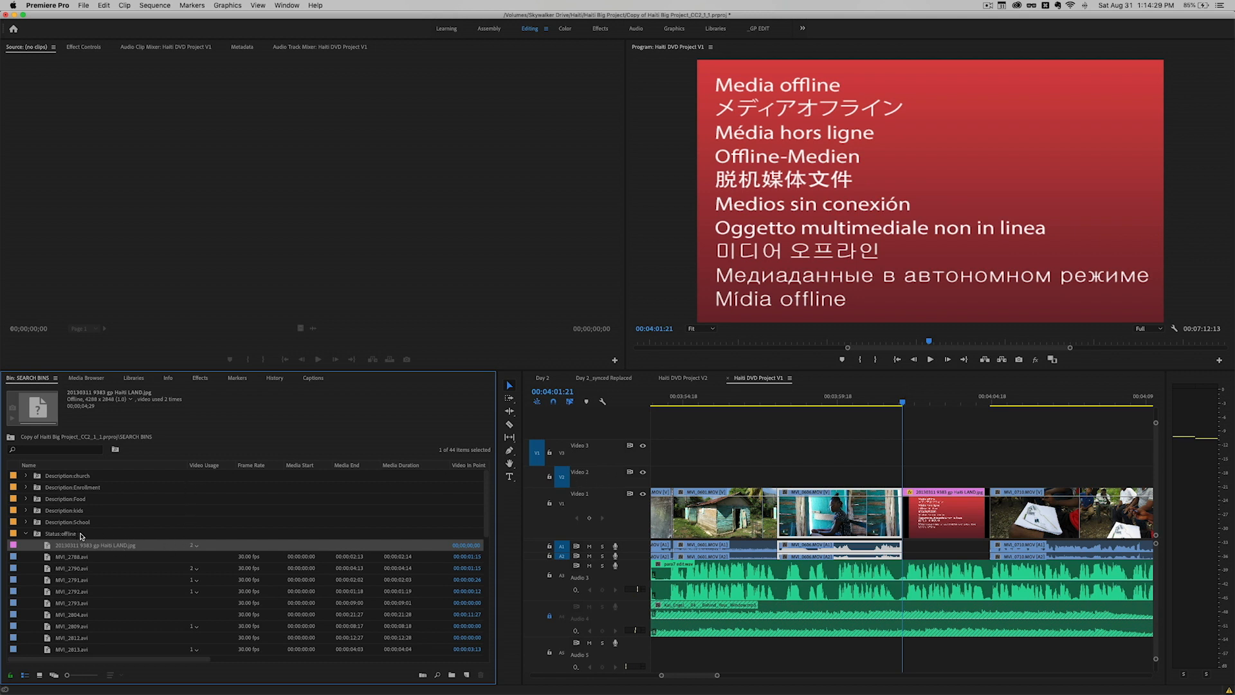
mouse_move(140, 531)
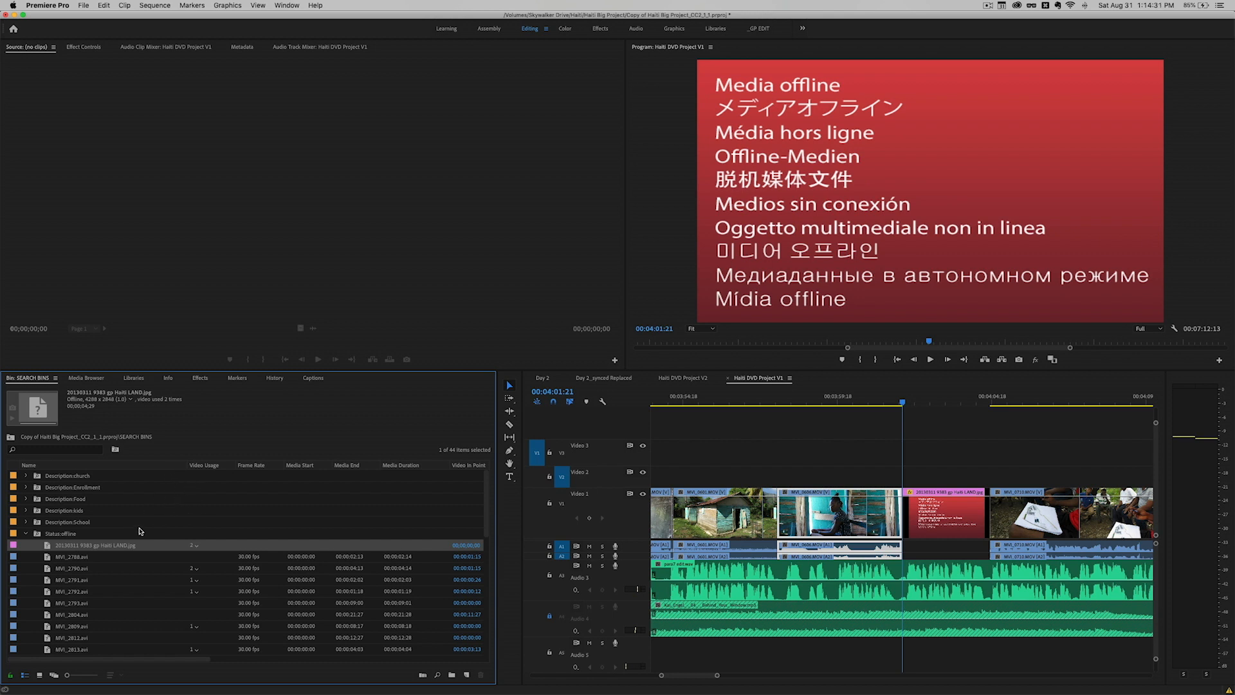
mouse_move(133, 538)
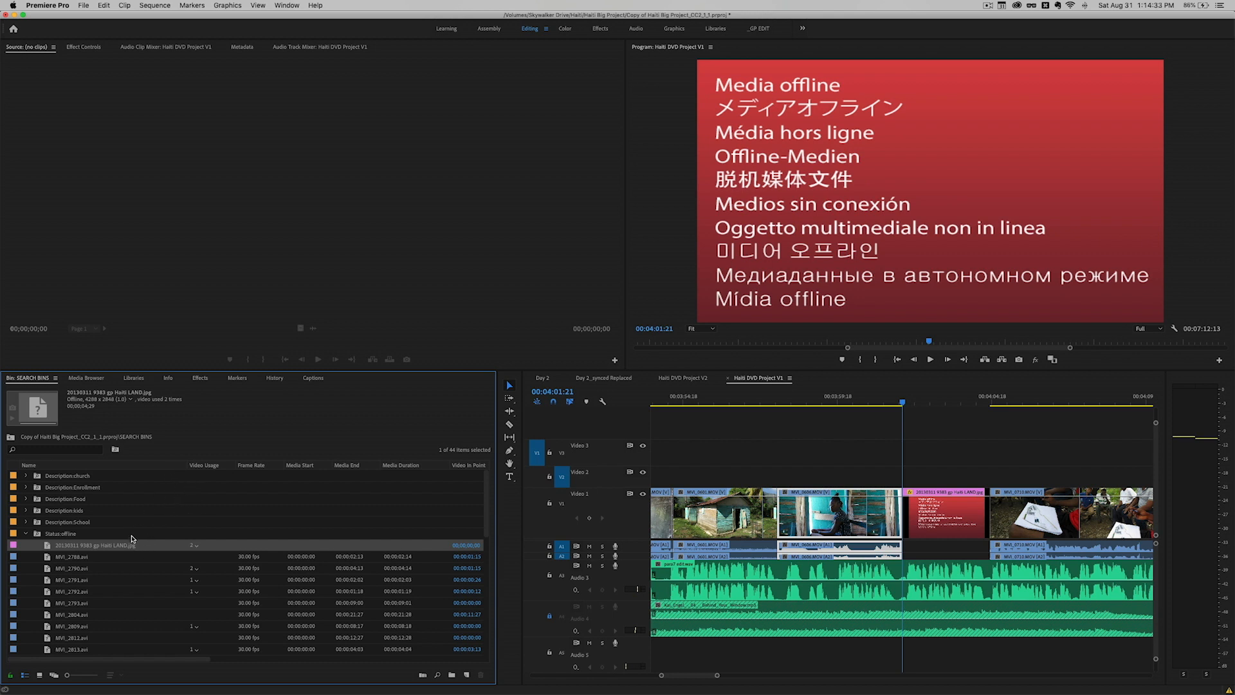
mouse_move(132, 544)
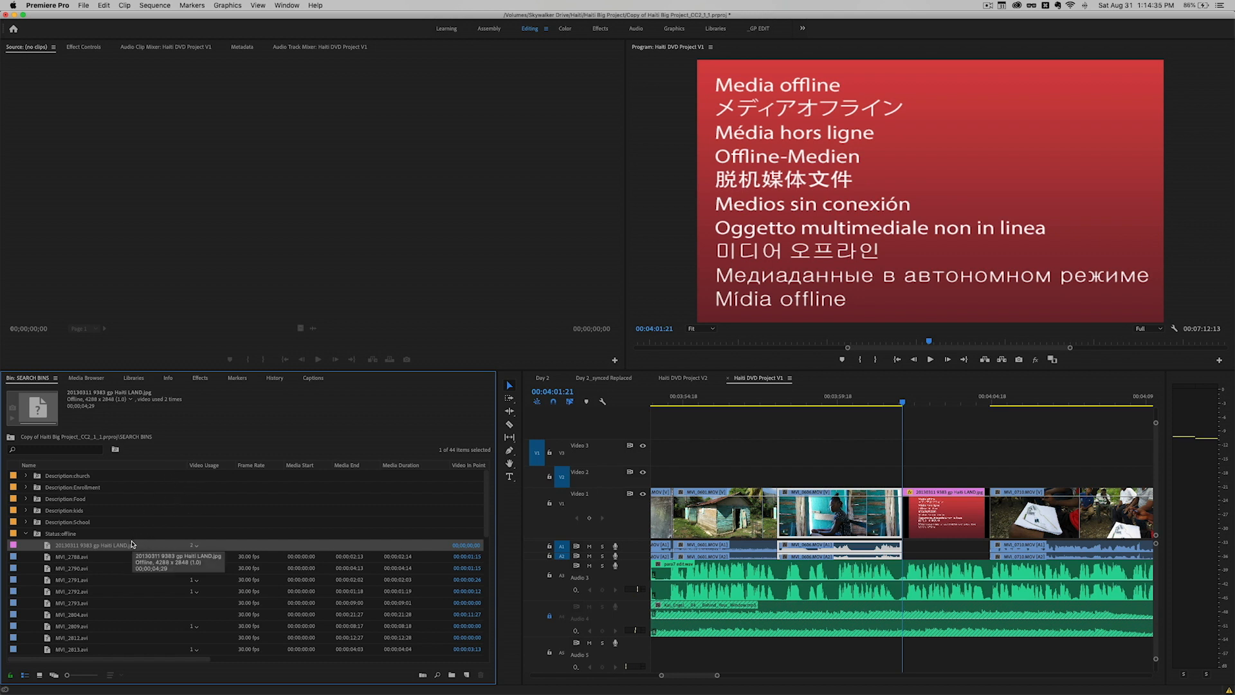